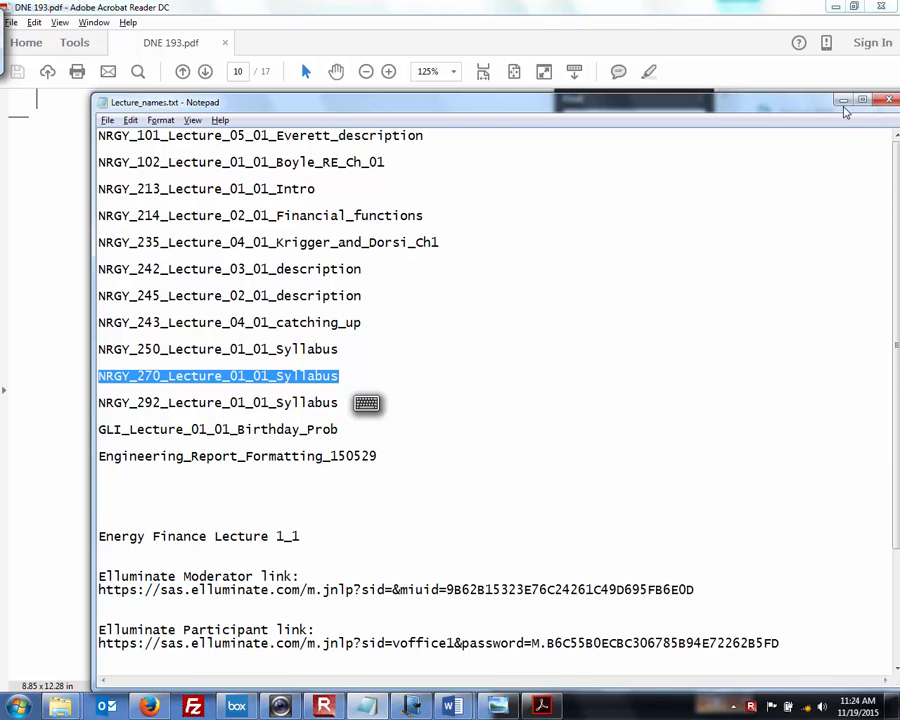
# - Bring the open PDF paper back to the front in Acrobat Reader
pyautogui.click(888, 100)
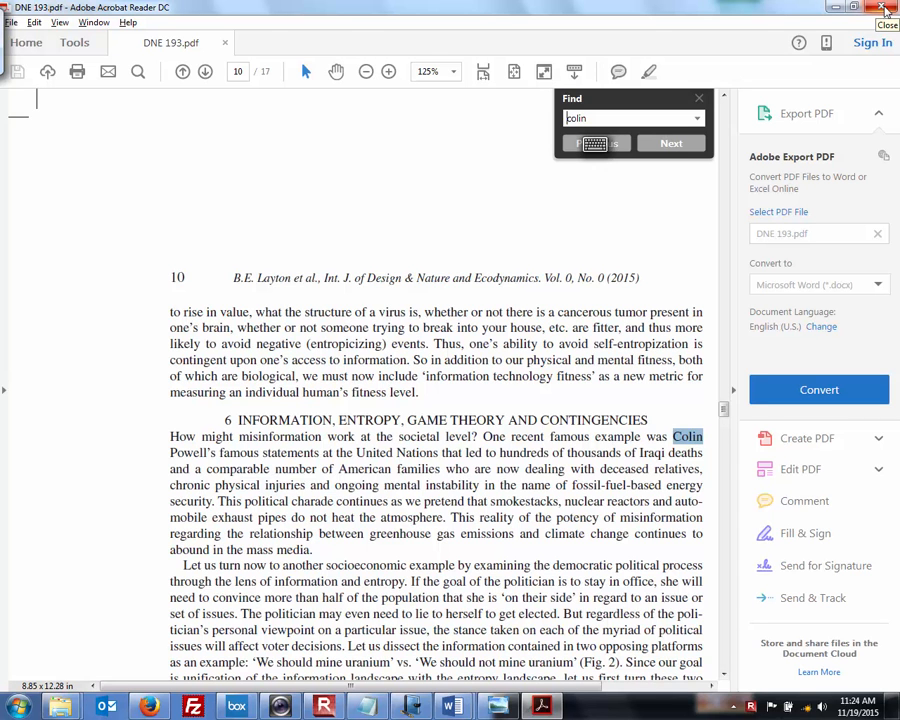
pyautogui.moveTo(884, 8)
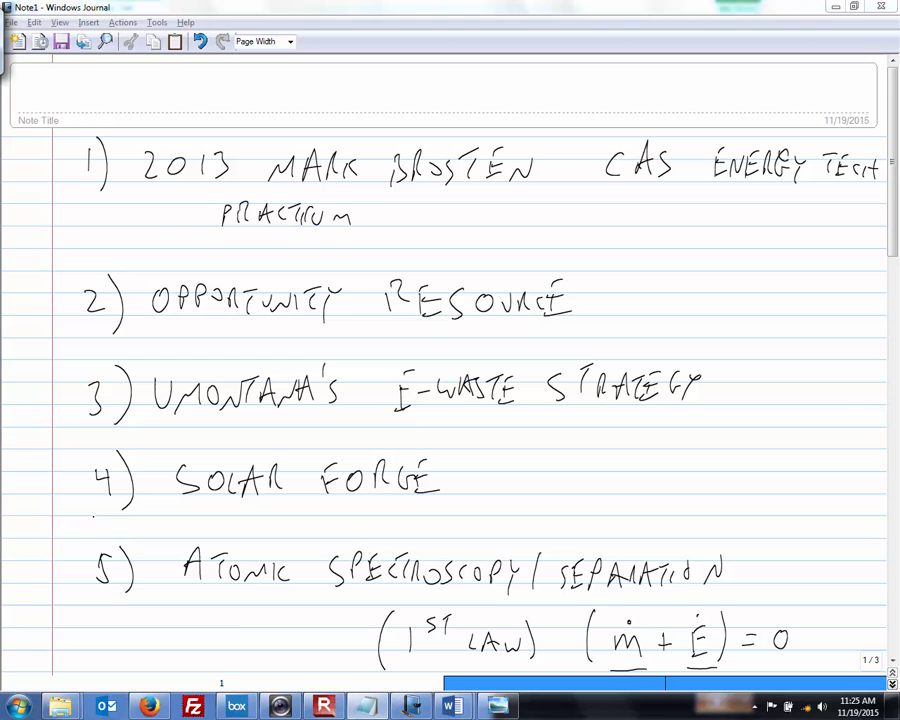
# - Search Google in a new Firefox tab for 'opportunity resource missoula'
pyautogui.click(148, 706)
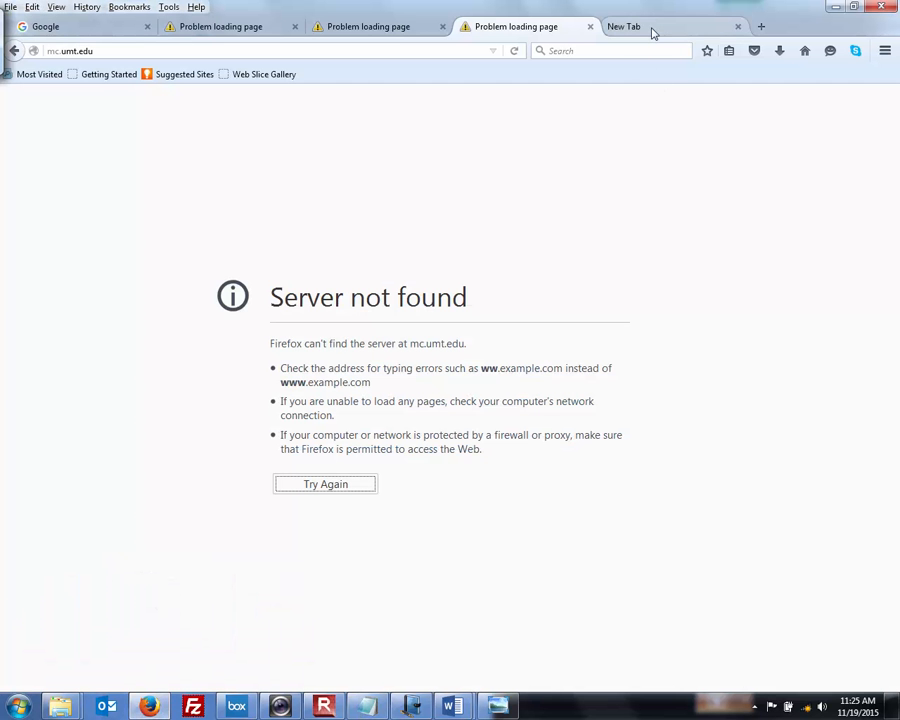
pyautogui.click(624, 26)
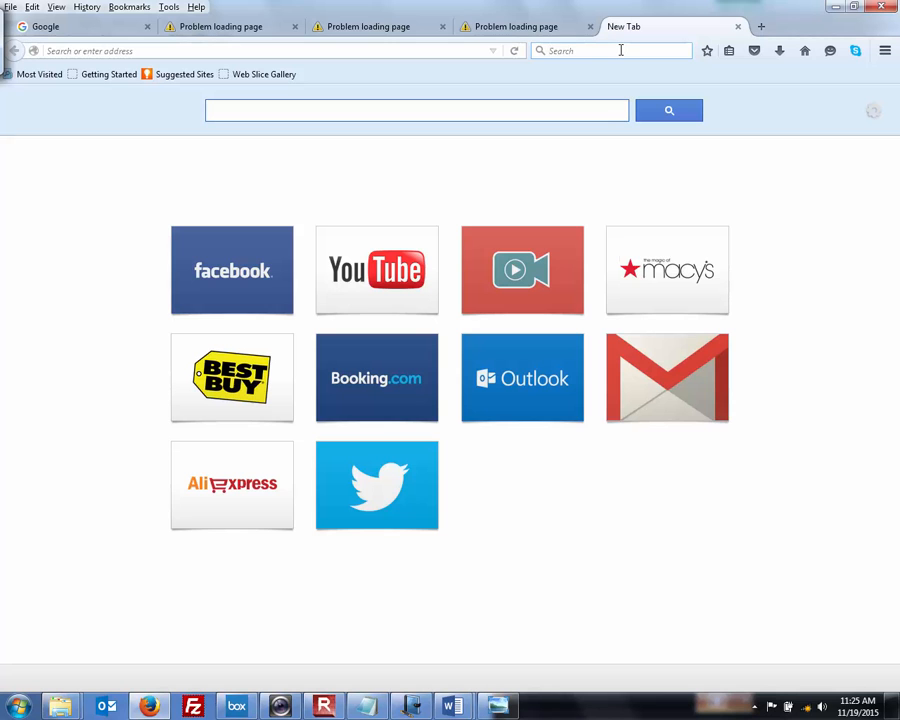
pyautogui.write('opportunity re')
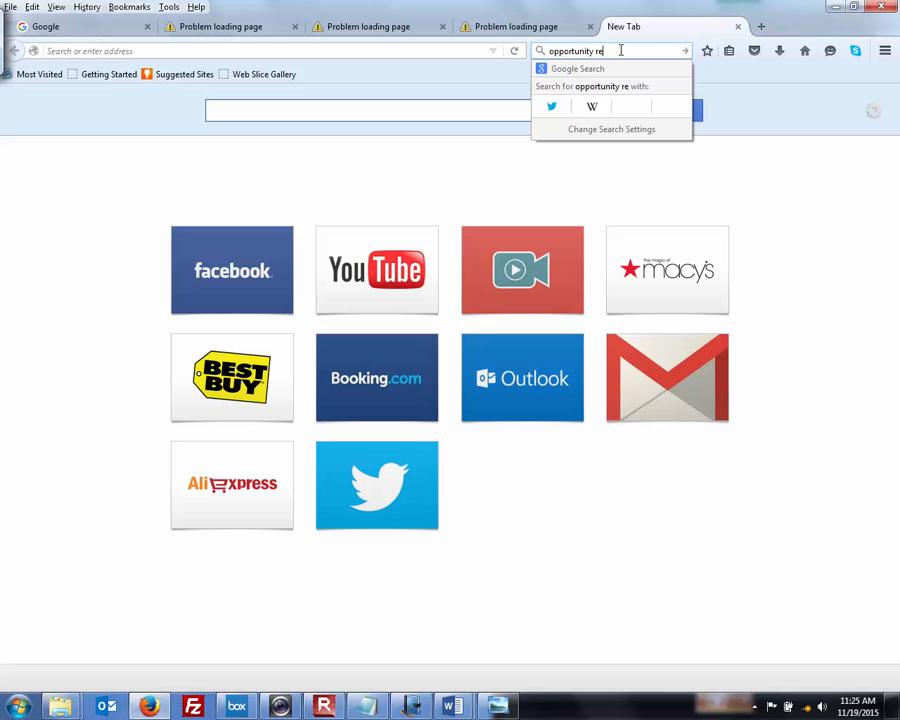
pyautogui.write('source missoula ew')
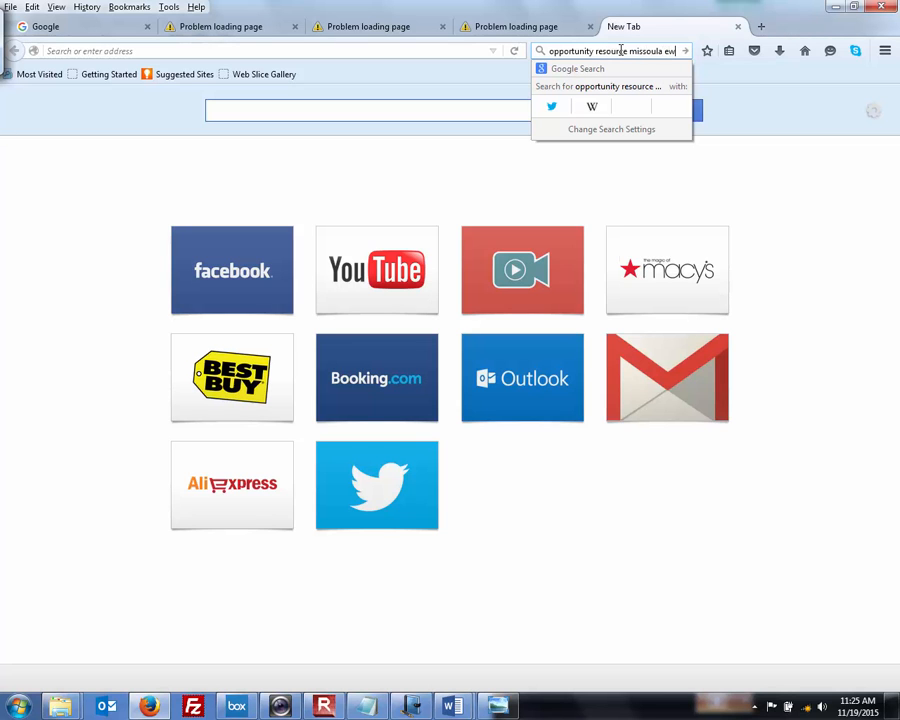
pyautogui.write('a')
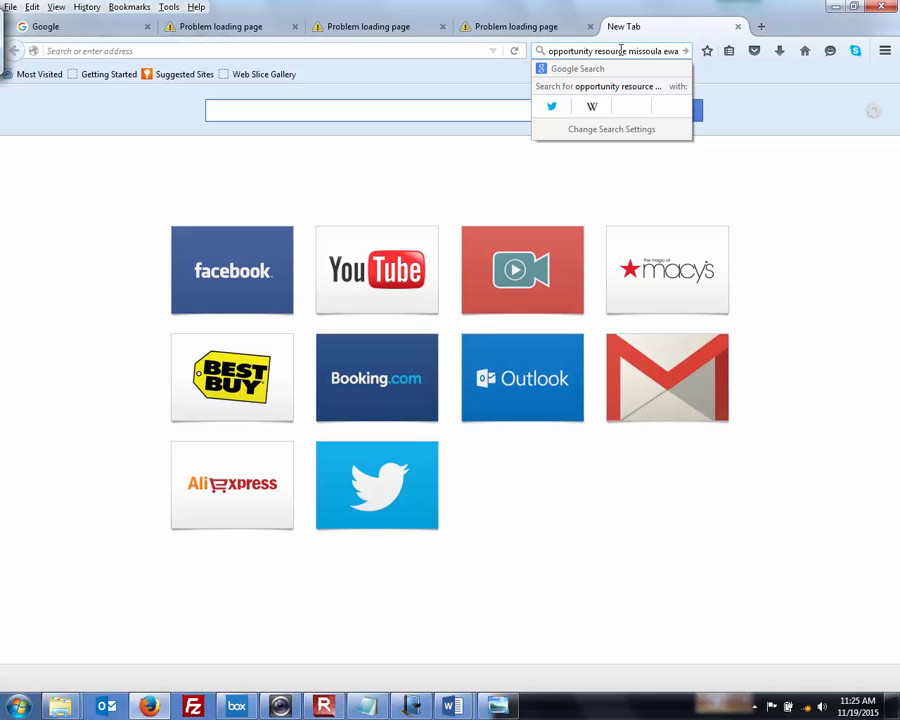
pyautogui.press('Return')
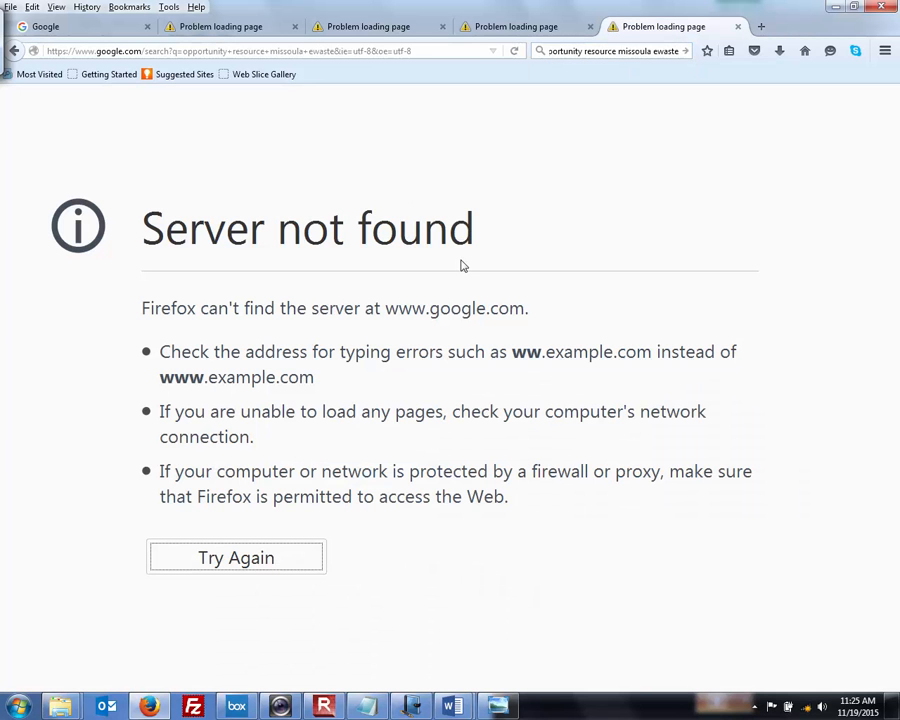
# - Check the wireless network status from the tray and dismiss the network list
pyautogui.click(808, 708)
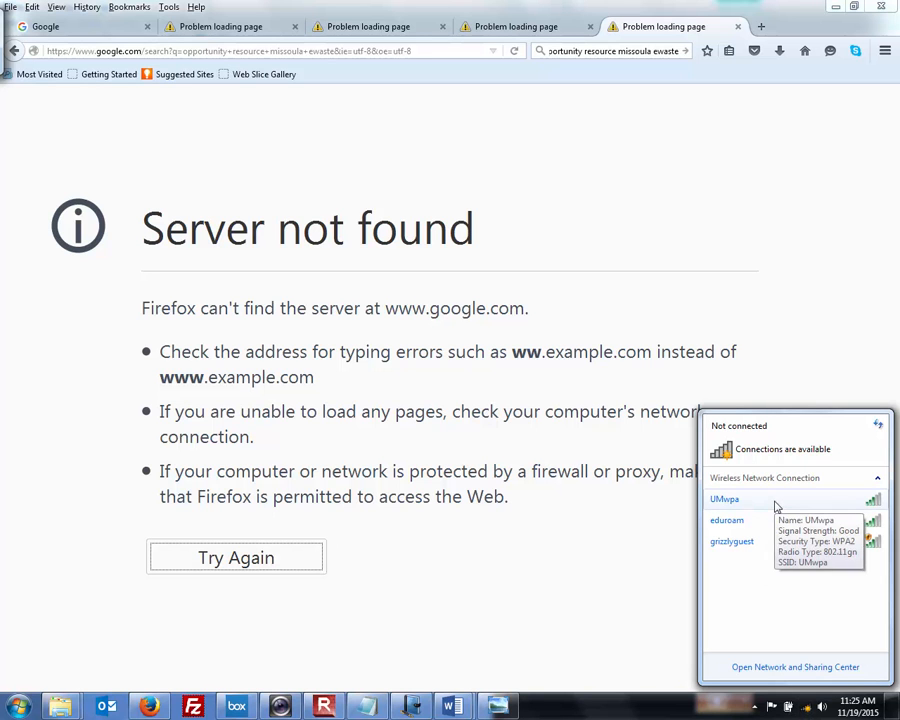
pyautogui.click(724, 500)
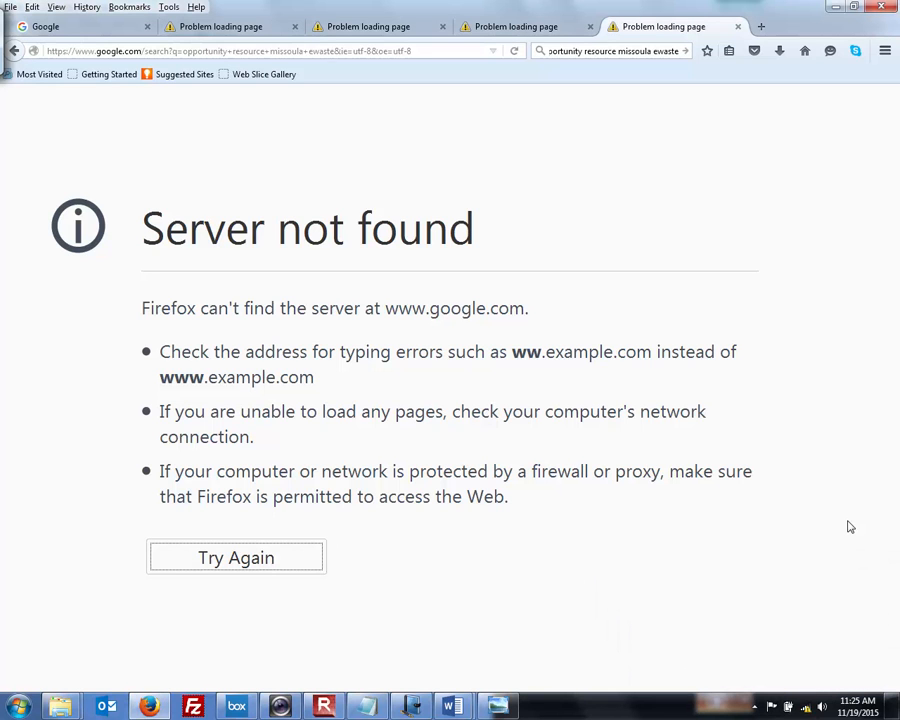
pyautogui.moveTo(696, 116)
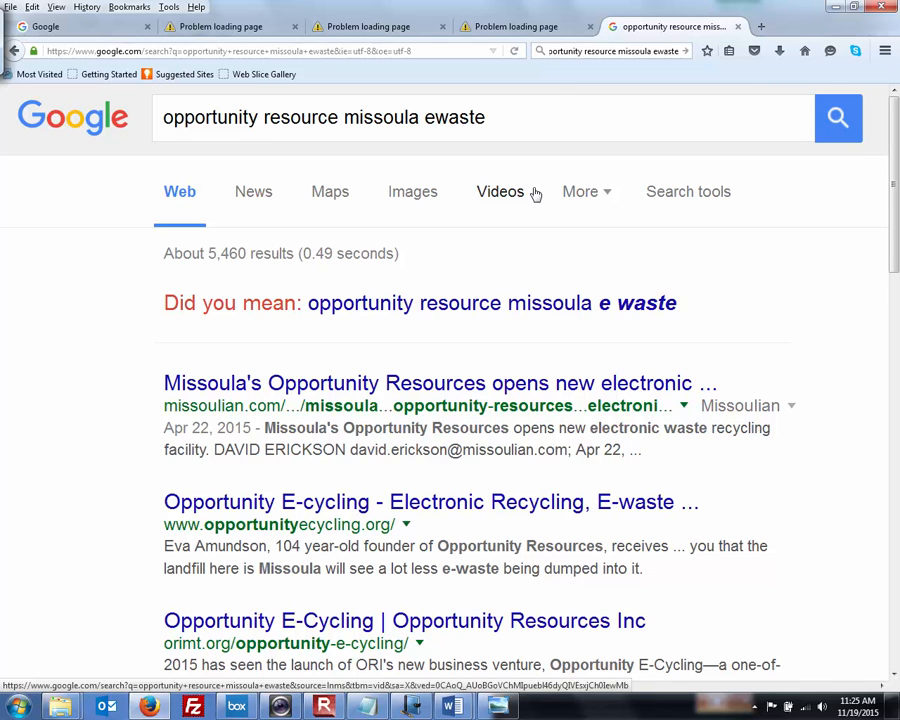
# - Open the Missoulian article on Opportunity Resources from the Google results
pyautogui.click(440, 384)
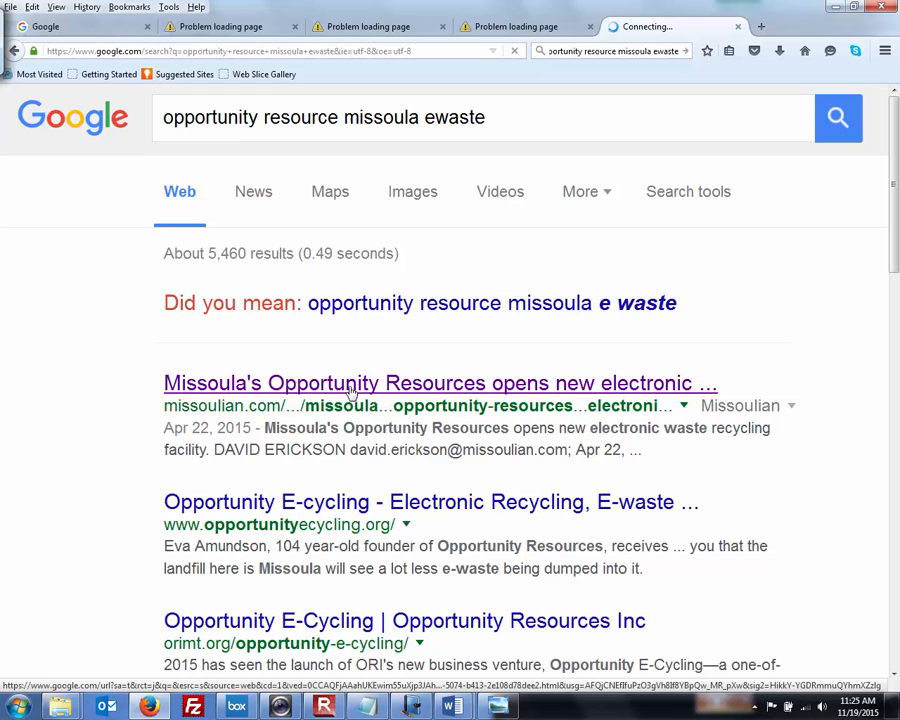
pyautogui.click(440, 384)
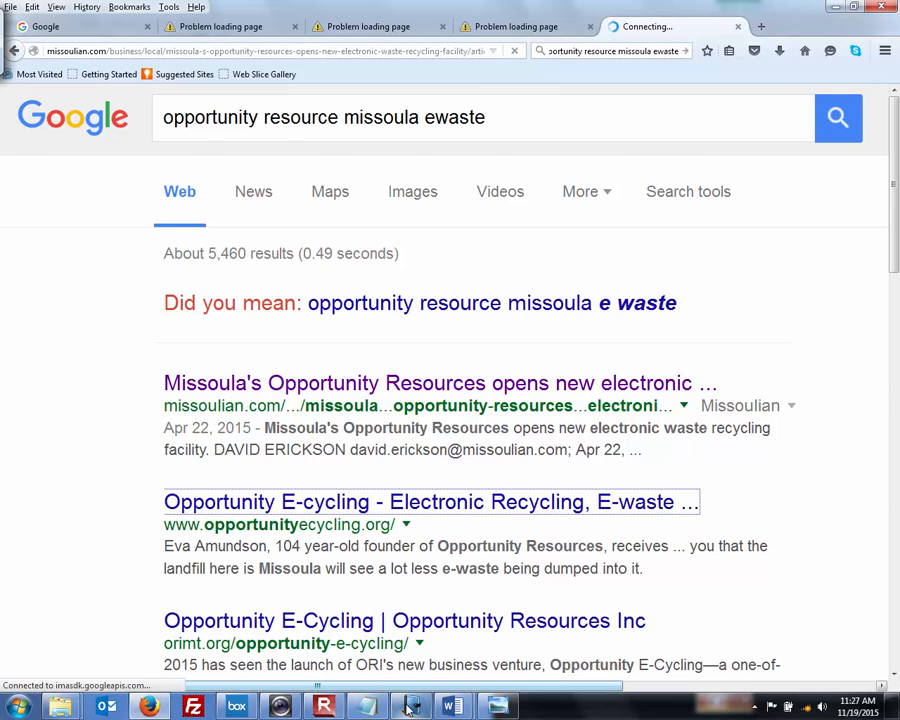
# - Return to the Journal notes, move to the last blank page and start writing OPPORTUNITY
pyautogui.click(410, 708)
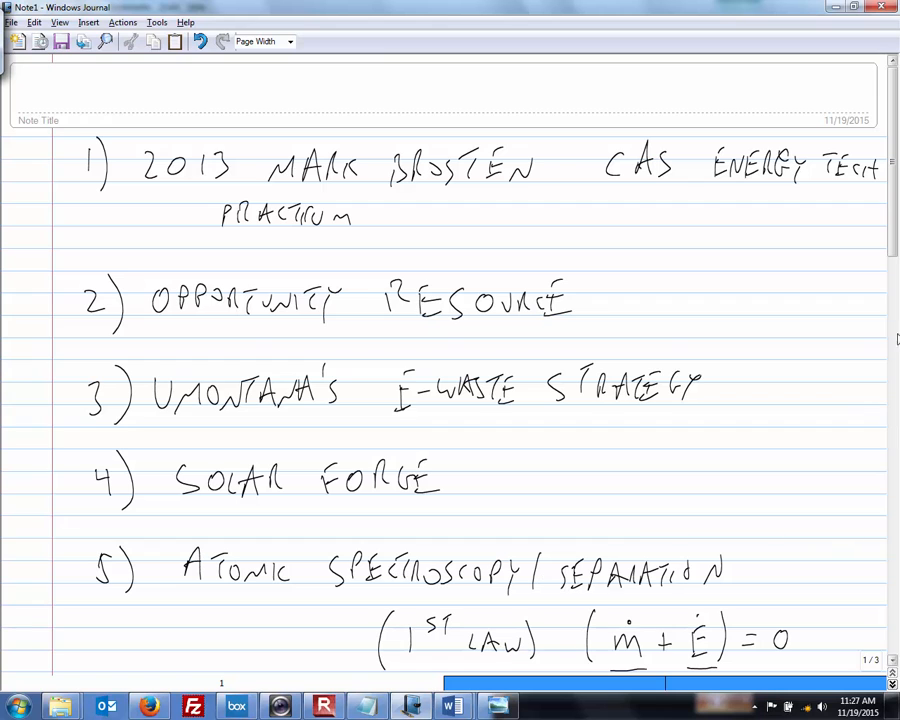
pyautogui.scroll(-3)
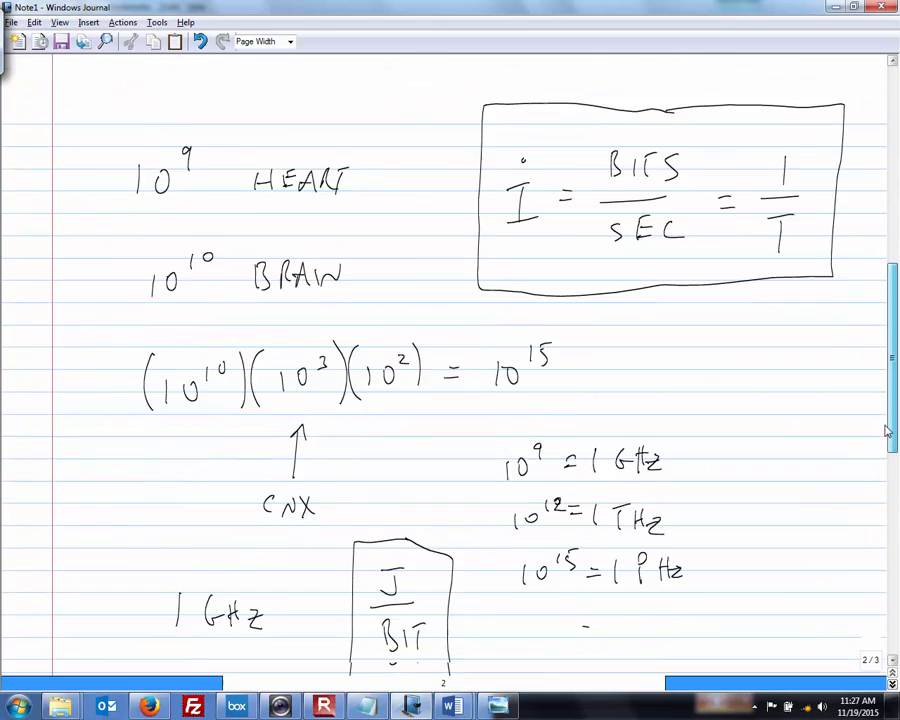
pyautogui.scroll(3)
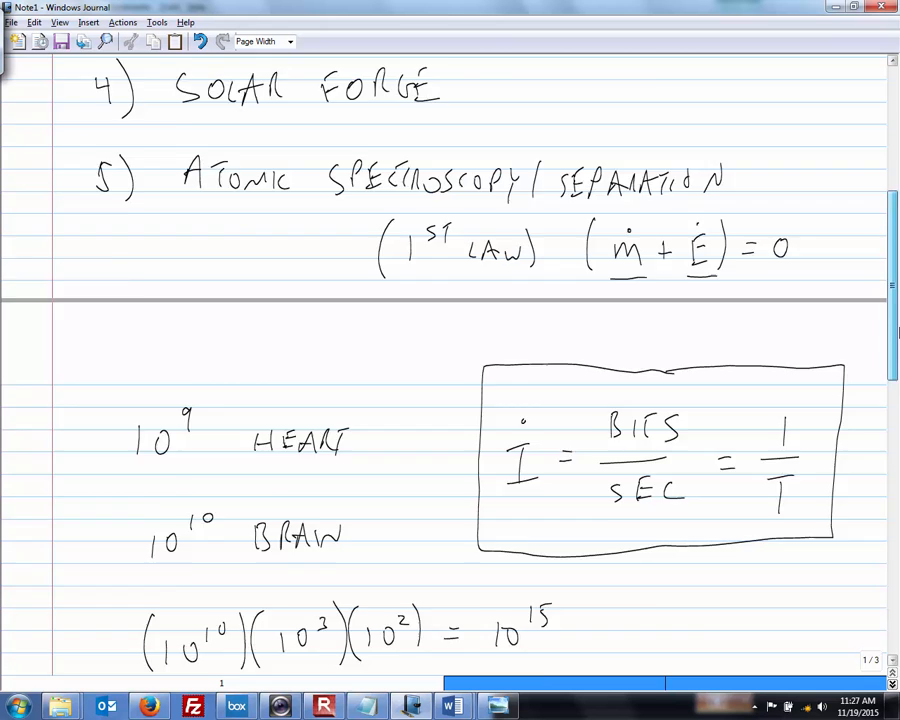
pyautogui.scroll(3)
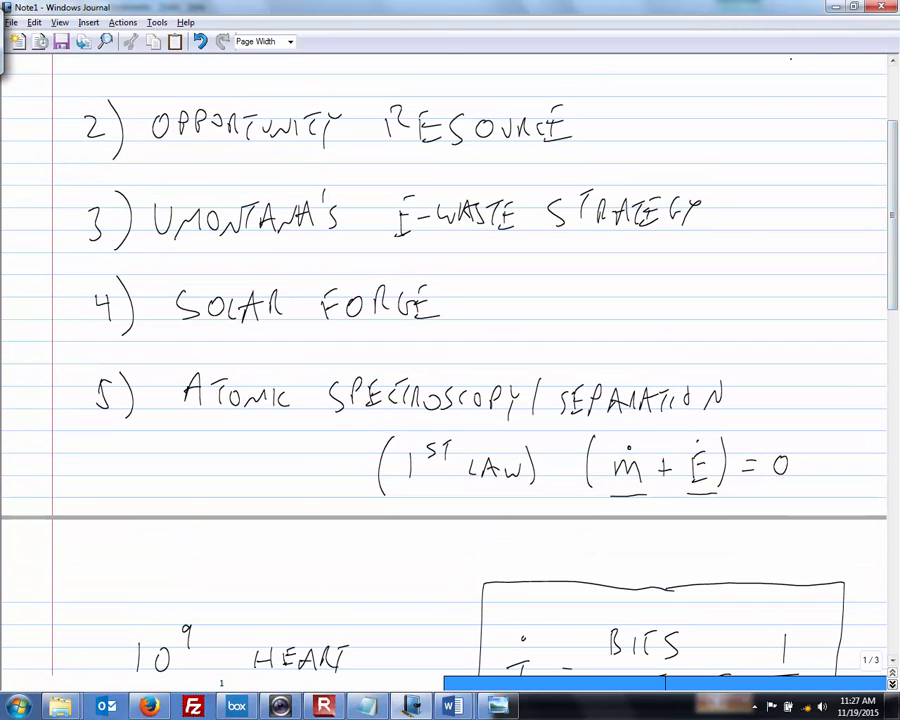
pyautogui.moveTo(704, 88); pyautogui.dragTo(756, 228)
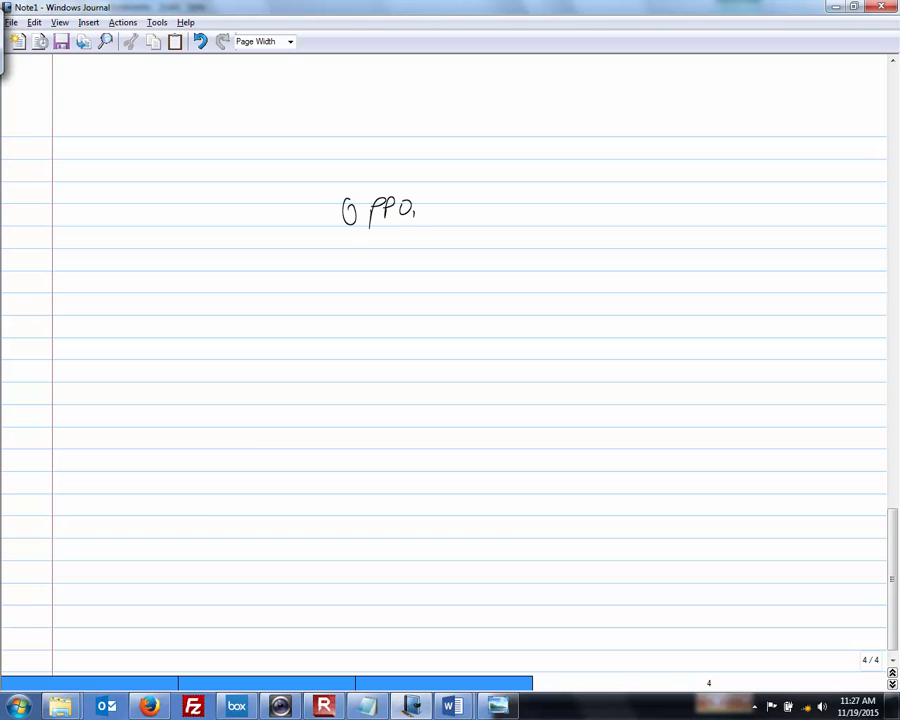
# - Finish handwriting OPPORTUNITY and write UM below on the left
pyautogui.moveTo(416, 210); pyautogui.dragTo(500, 212)
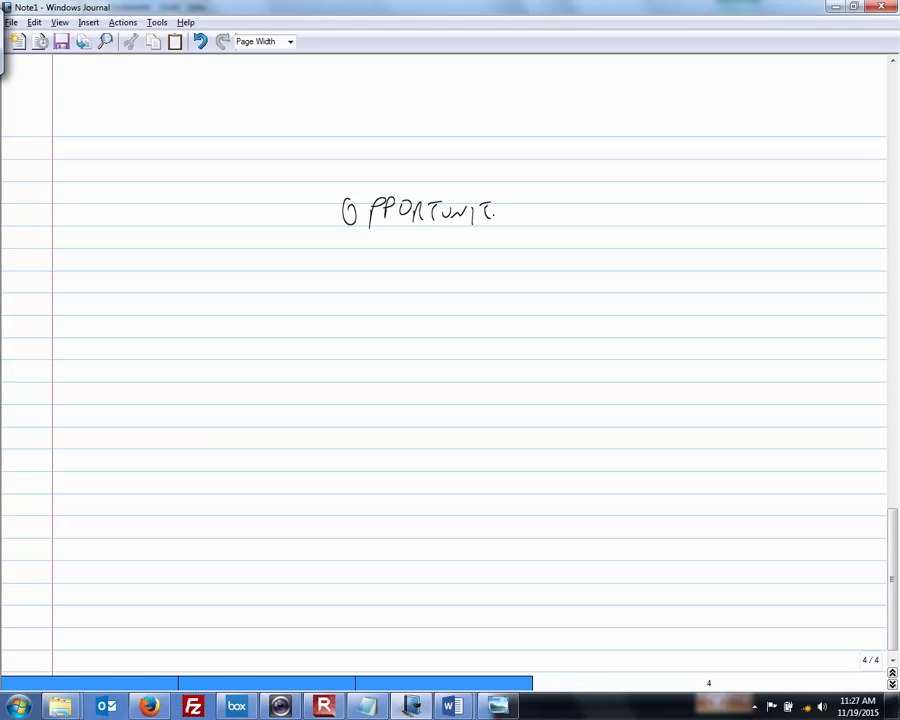
pyautogui.moveTo(490, 200); pyautogui.dragTo(510, 224)
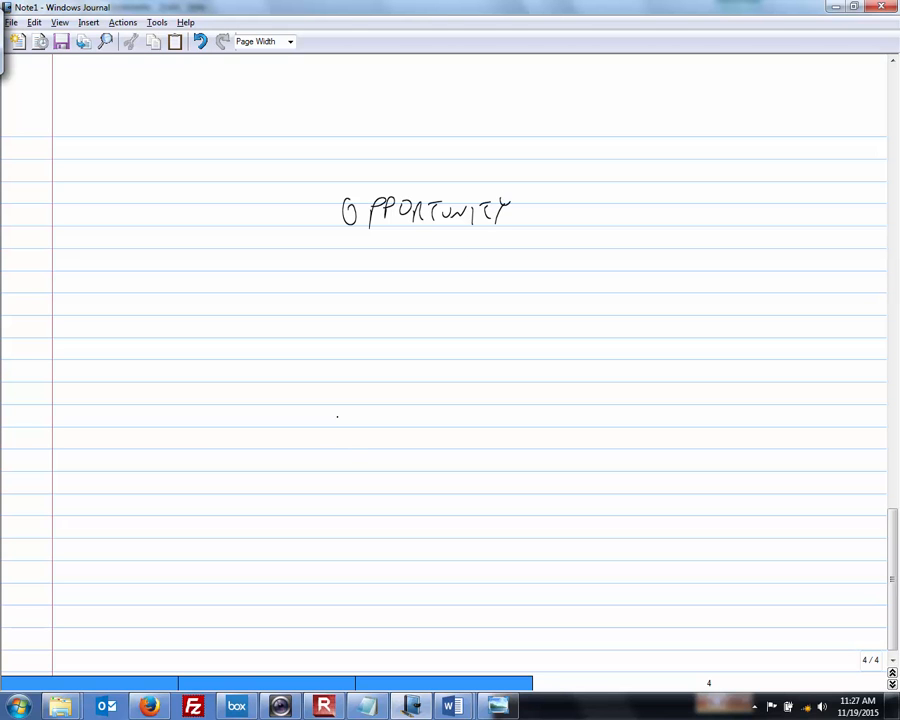
pyautogui.moveTo(304, 430); pyautogui.dragTo(384, 430)
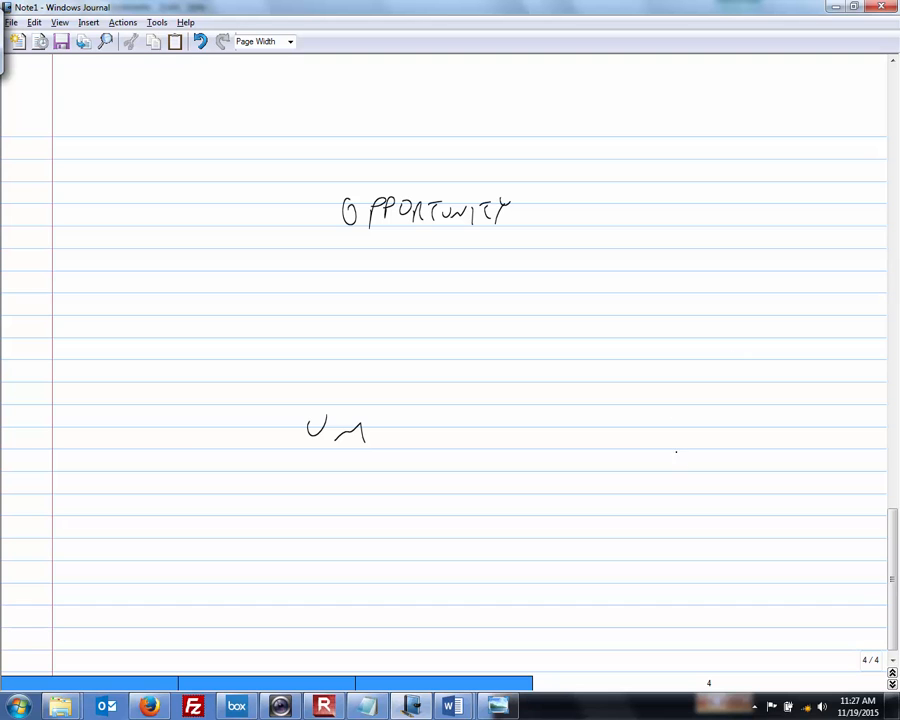
# - Write CALIFORNIA on the lower right and draw arrows branching from OPPORTUNITY
pyautogui.moveTo(660, 456); pyautogui.dragTo(716, 450)
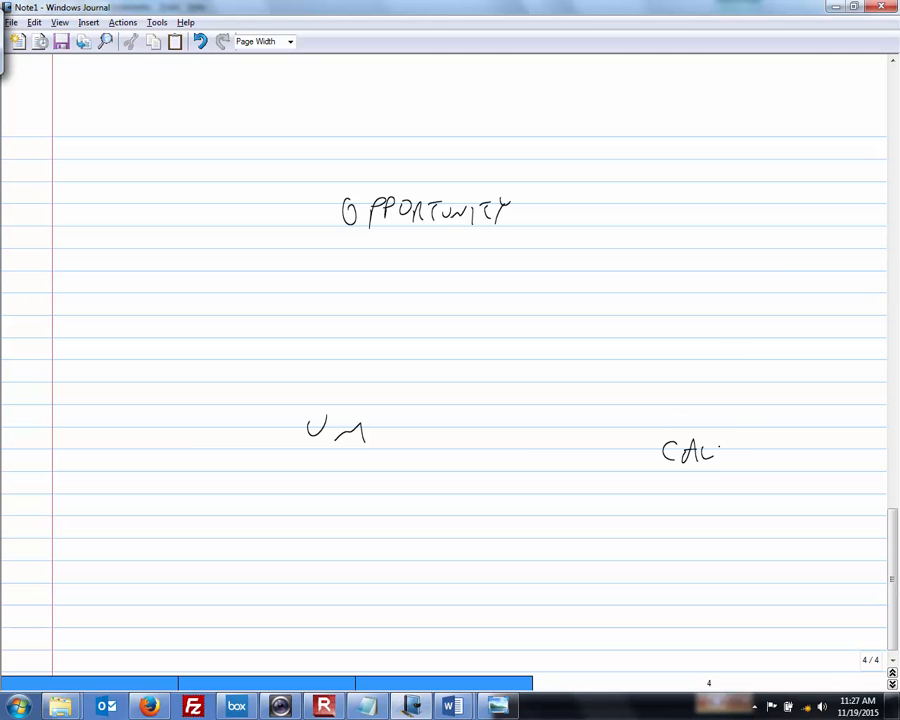
pyautogui.moveTo(716, 452); pyautogui.dragTo(784, 452)
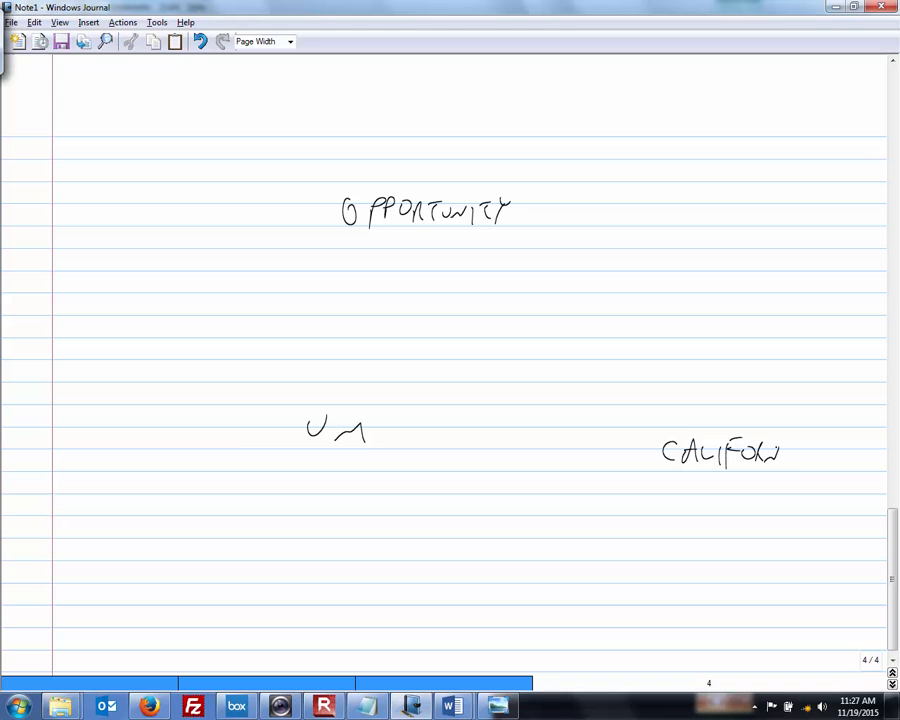
pyautogui.moveTo(790, 456); pyautogui.dragTo(816, 460)
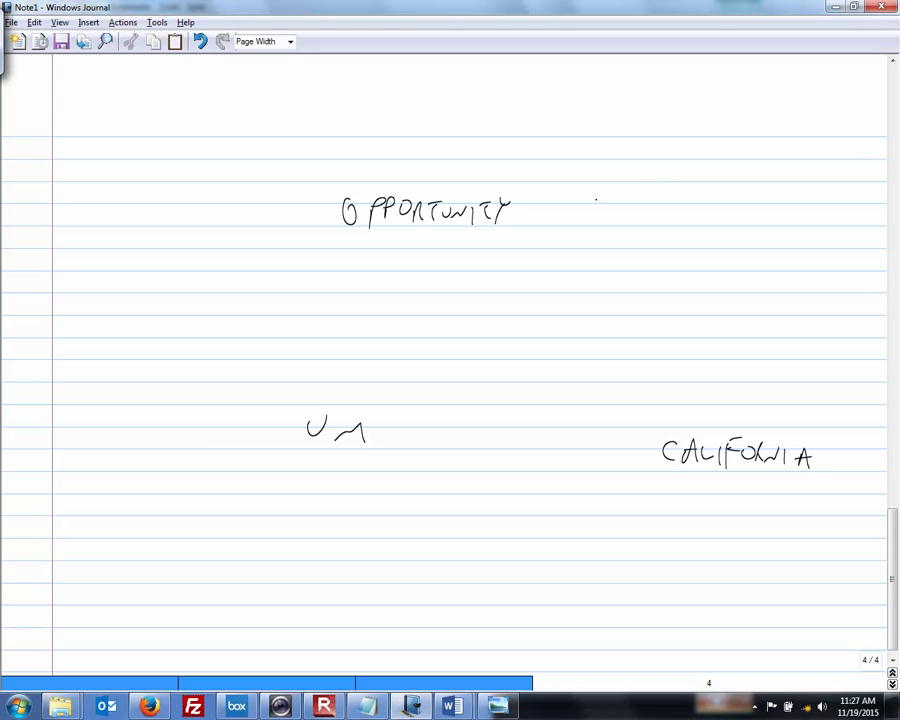
pyautogui.moveTo(544, 198); pyautogui.dragTo(598, 176)
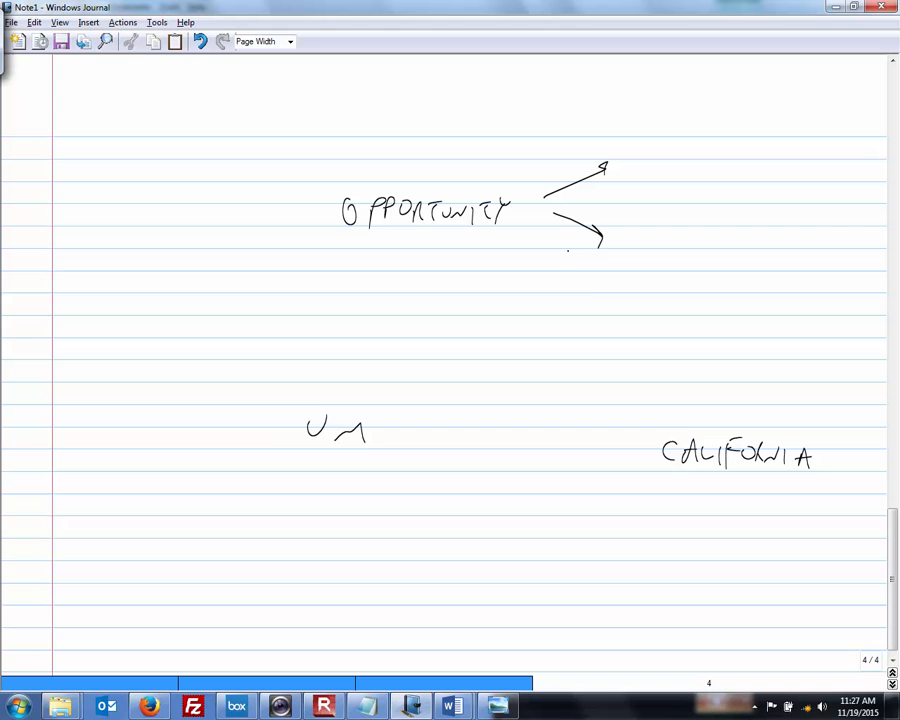
# - Draw a two-way arrow between UM and CALIFORNIA and label UM as INTERNAL
pyautogui.moveTo(556, 250); pyautogui.dragTo(596, 290)
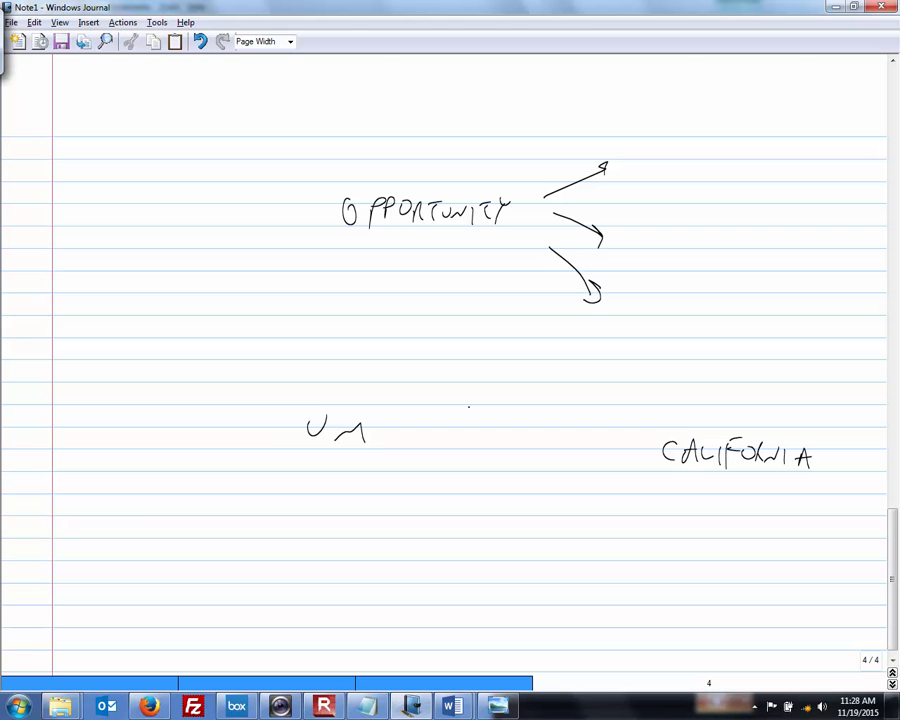
pyautogui.moveTo(404, 436); pyautogui.dragTo(620, 444)
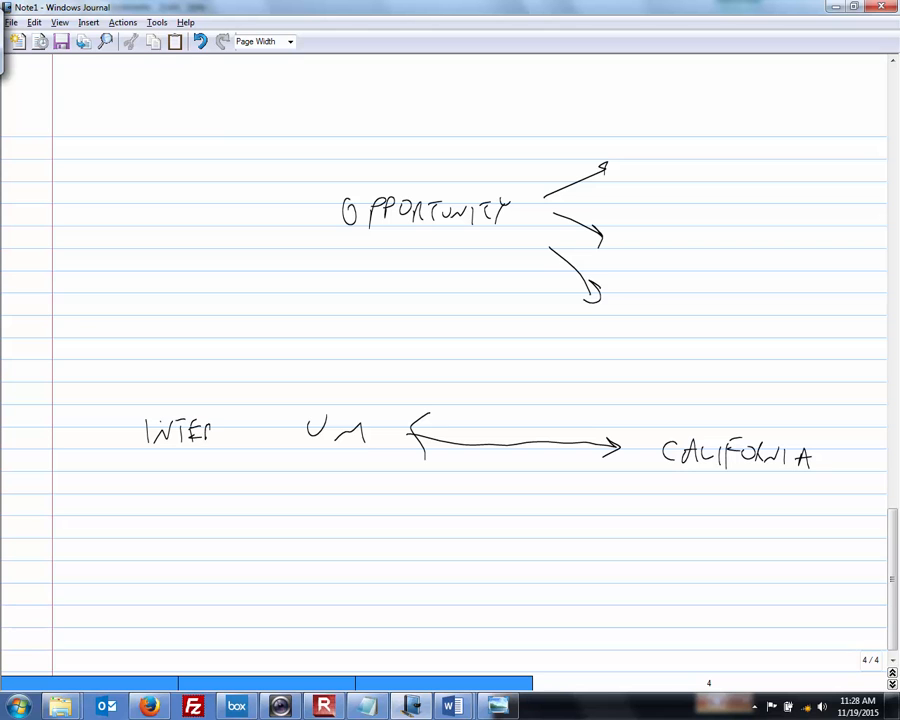
pyautogui.moveTo(216, 430); pyautogui.dragTo(264, 440)
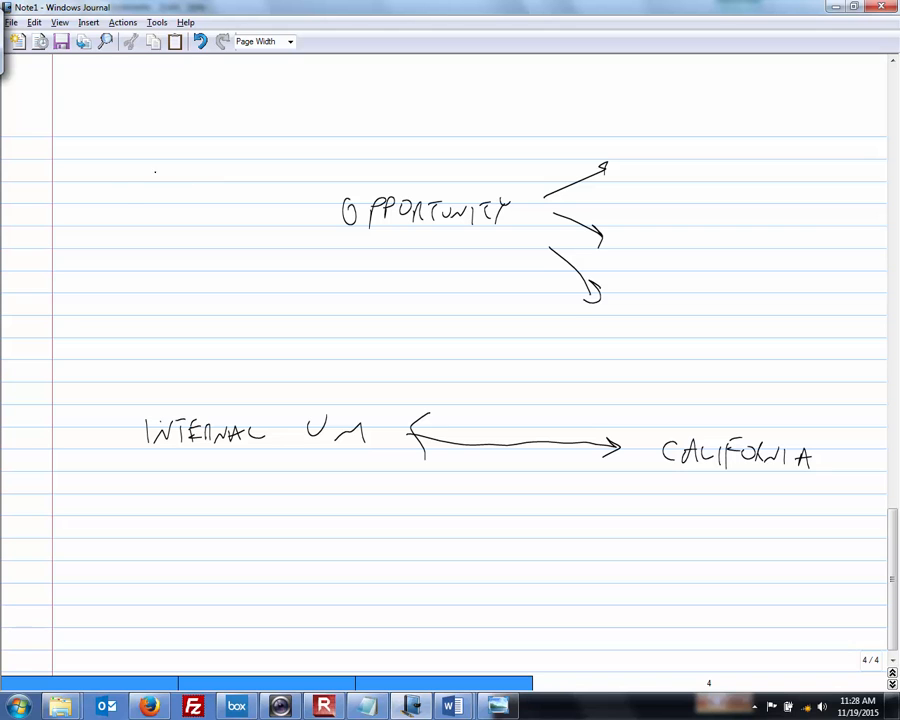
# - Write REGIONAL left of OPPORTUNITY with straight and curved arrows into it
pyautogui.moveTo(124, 196); pyautogui.dragTo(160, 184)
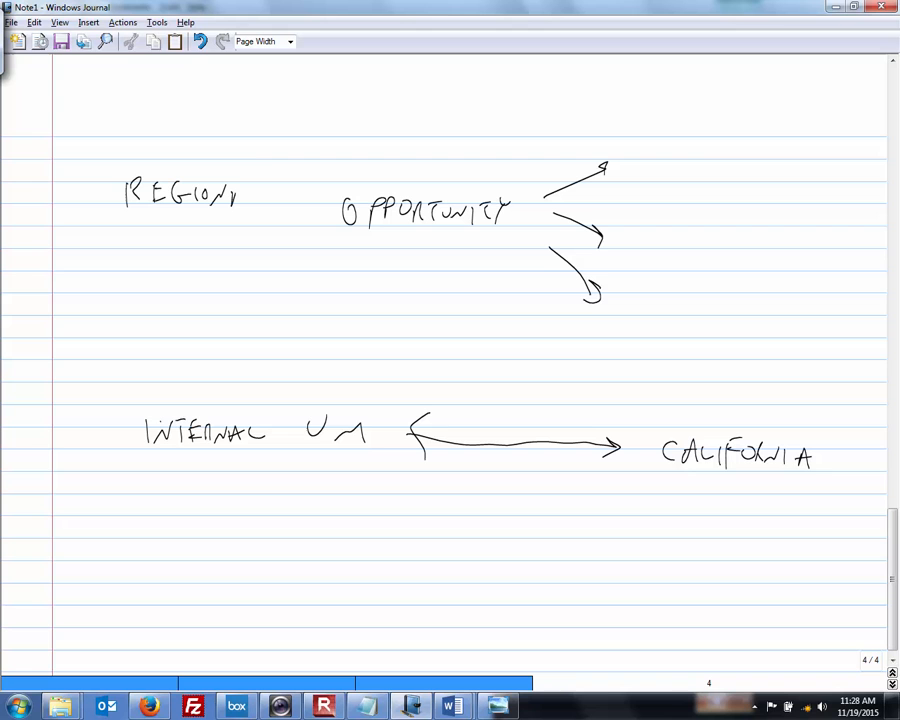
pyautogui.moveTo(240, 200); pyautogui.dragTo(270, 200)
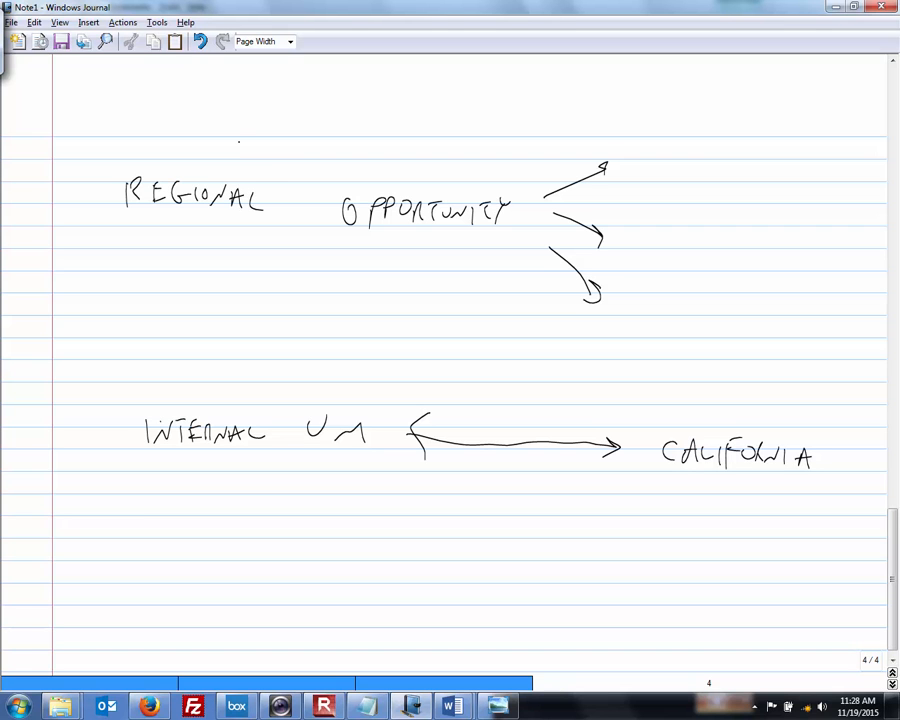
pyautogui.moveTo(268, 202); pyautogui.dragTo(298, 204)
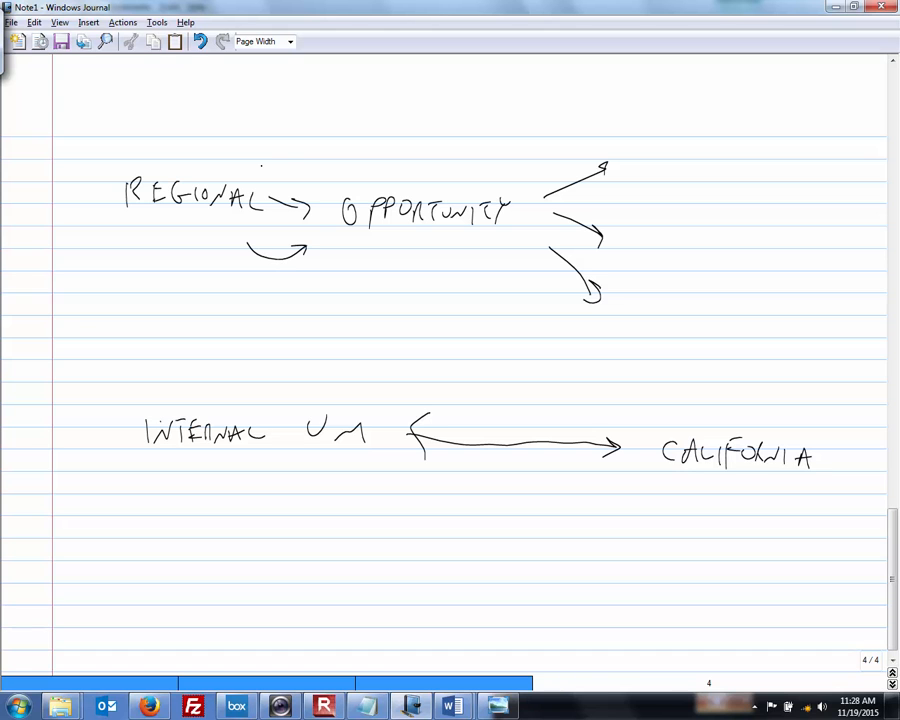
pyautogui.moveTo(256, 156); pyautogui.dragTo(300, 196)
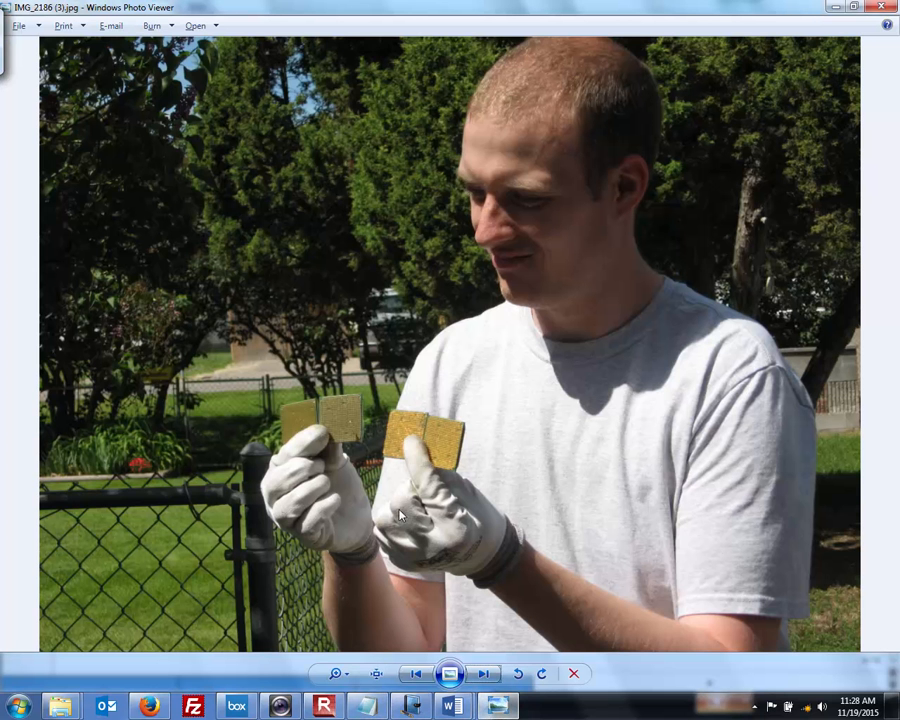
pyautogui.moveTo(404, 602)
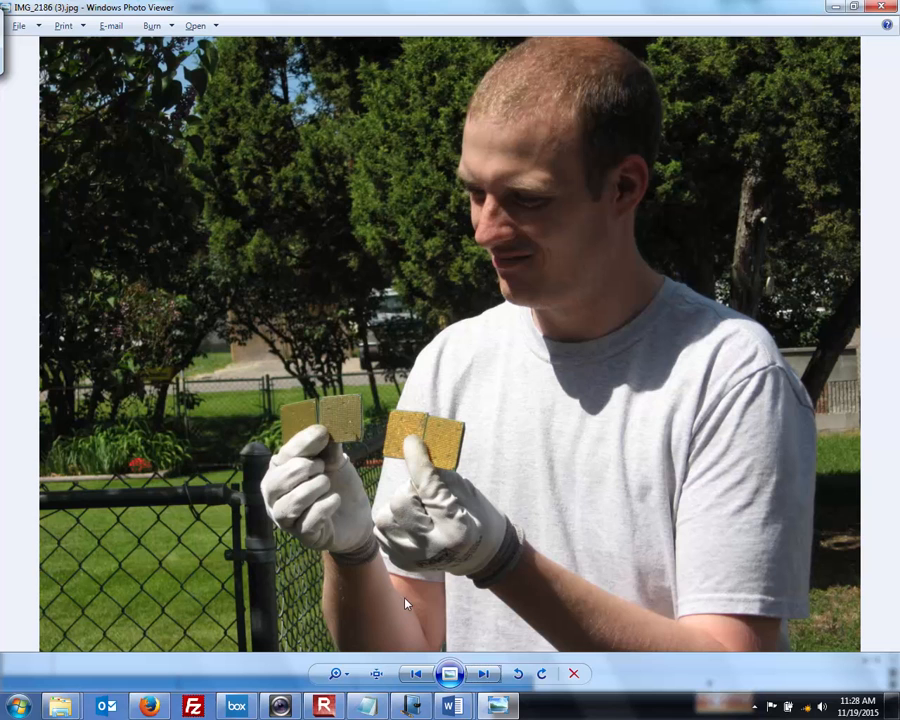
# - Advance to the next photo, then bring up the open Word document previews
pyautogui.click(416, 672)
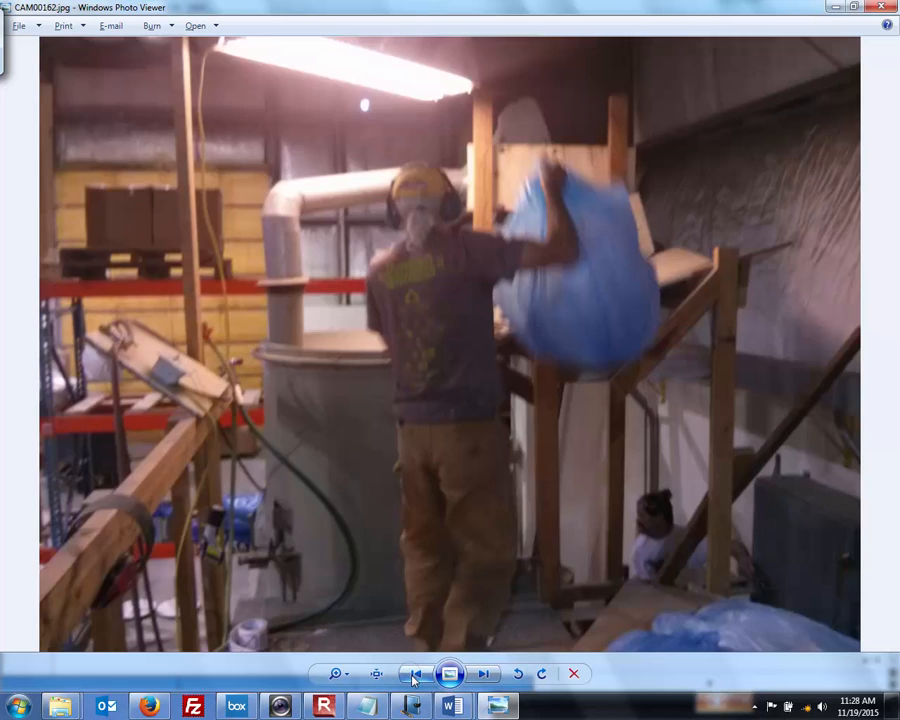
pyautogui.click(484, 672)
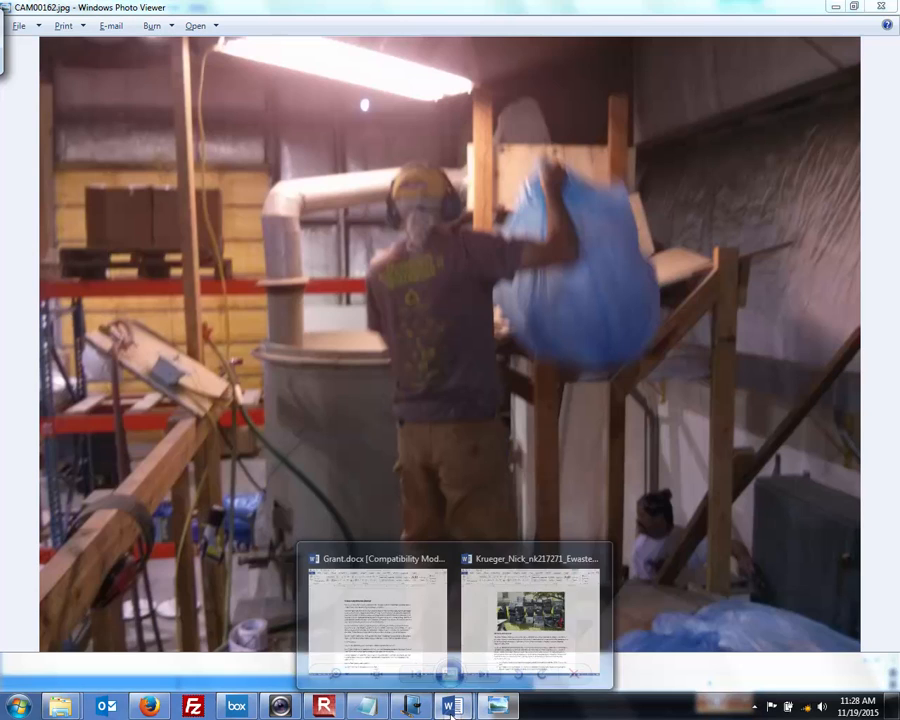
# - Switch to the e-waste report showing the stacked-computers photo and Introduction
pyautogui.click(530, 616)
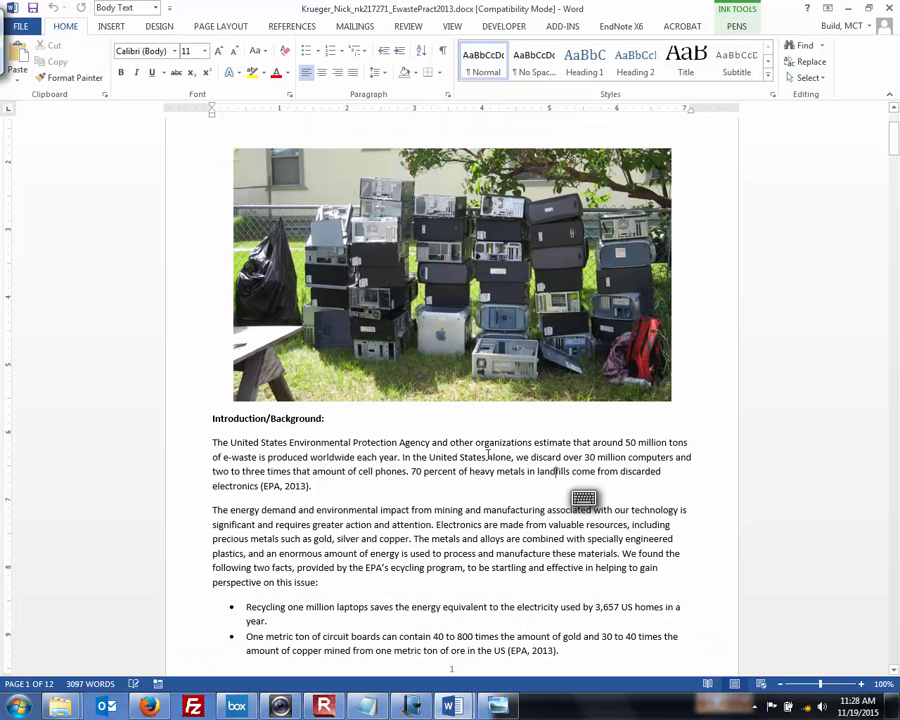
pyautogui.moveTo(452, 270)
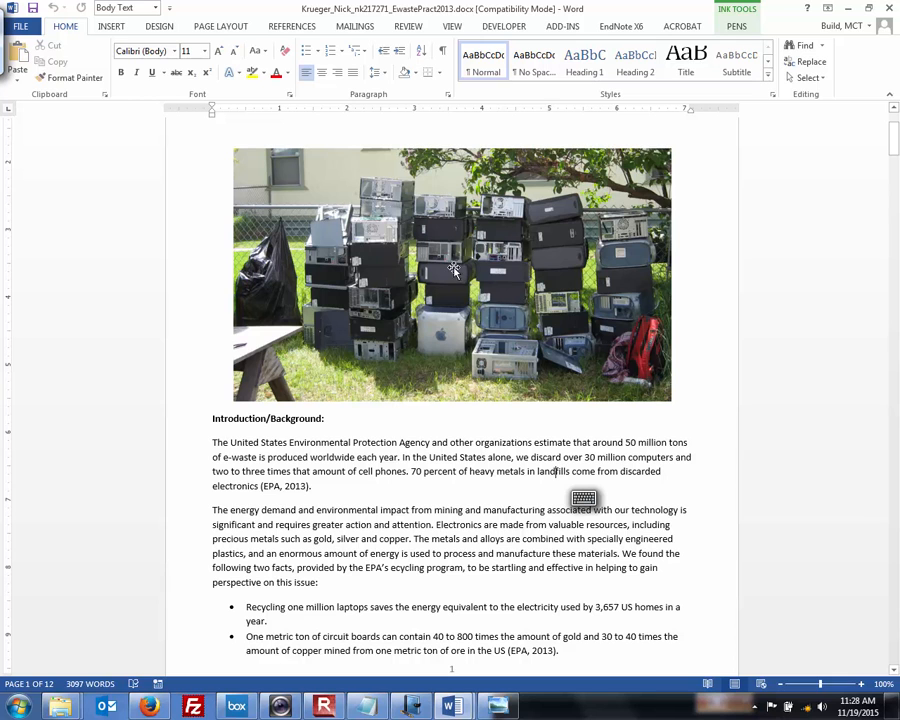
pyautogui.moveTo(452, 220)
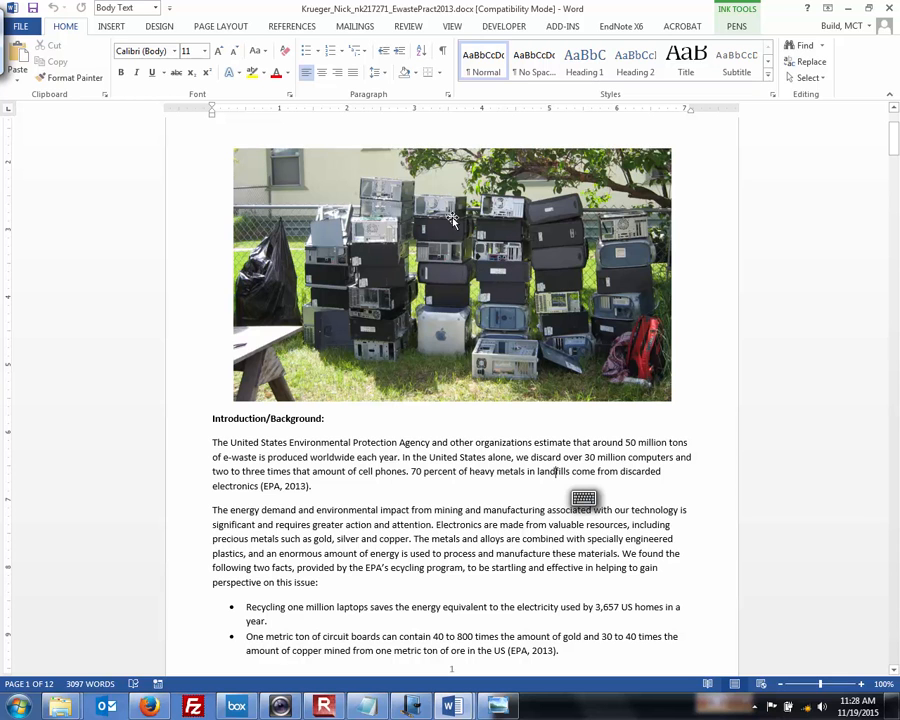
pyautogui.moveTo(498, 304)
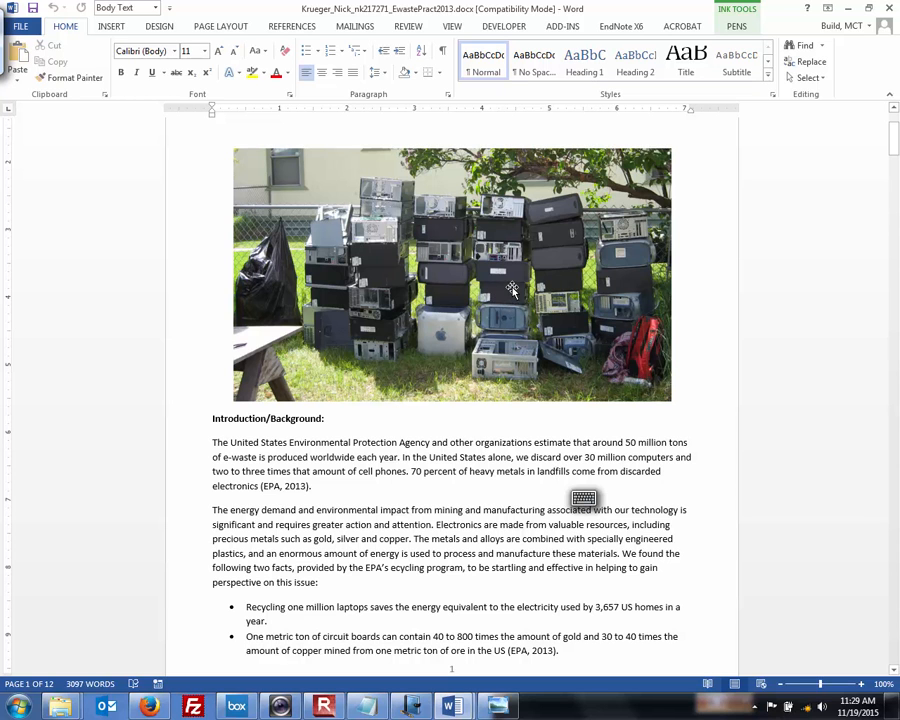
pyautogui.moveTo(516, 368)
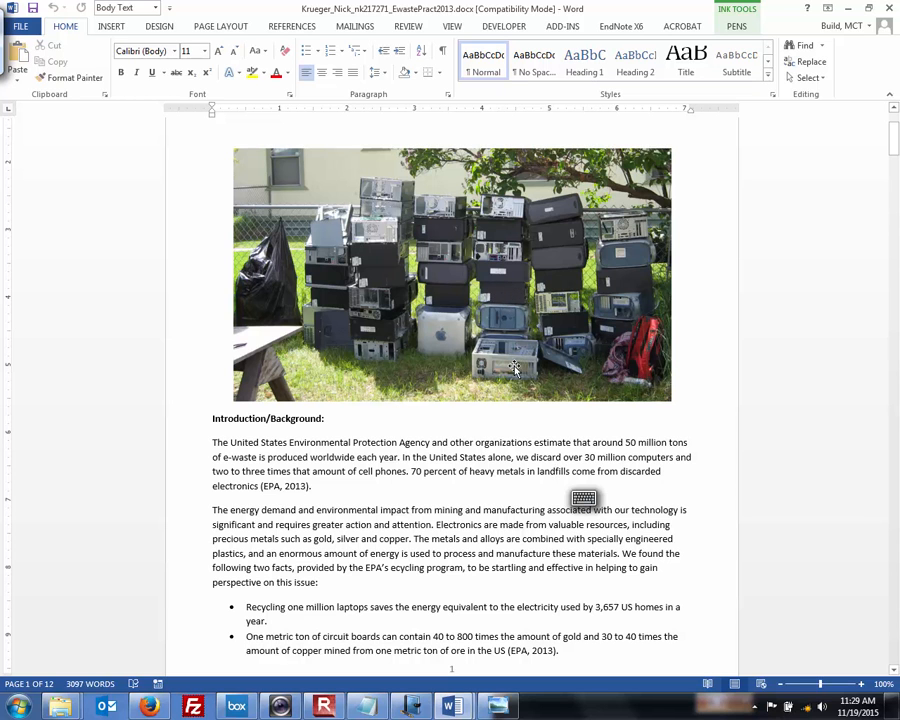
pyautogui.moveTo(476, 304)
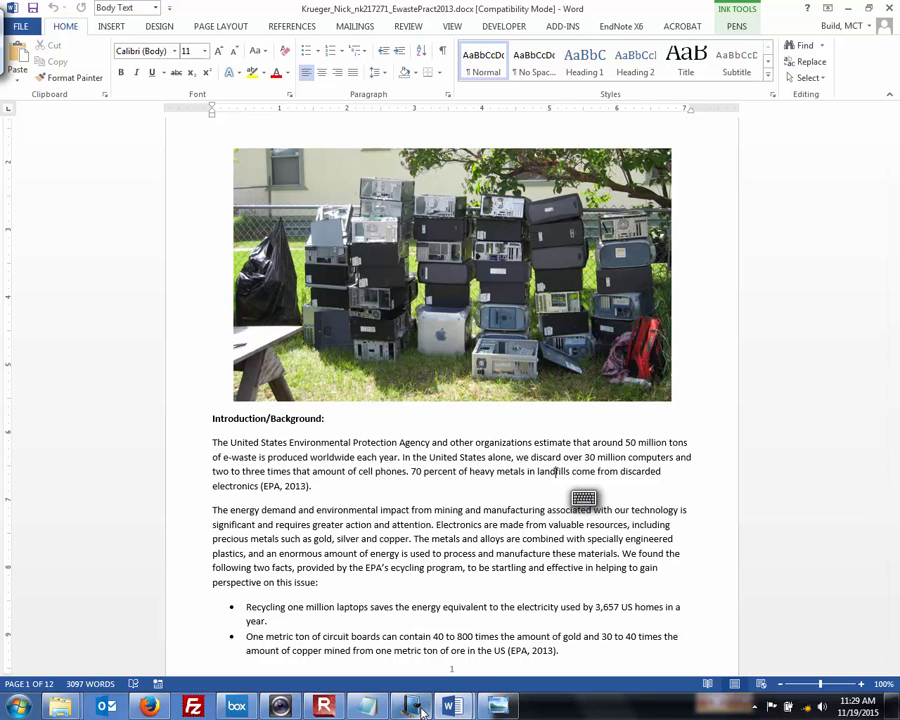
# - Back in the Journal sketch, draw arrows out of CALIFORNIA and a dollar sign over the two-way arrow
pyautogui.click(410, 706)
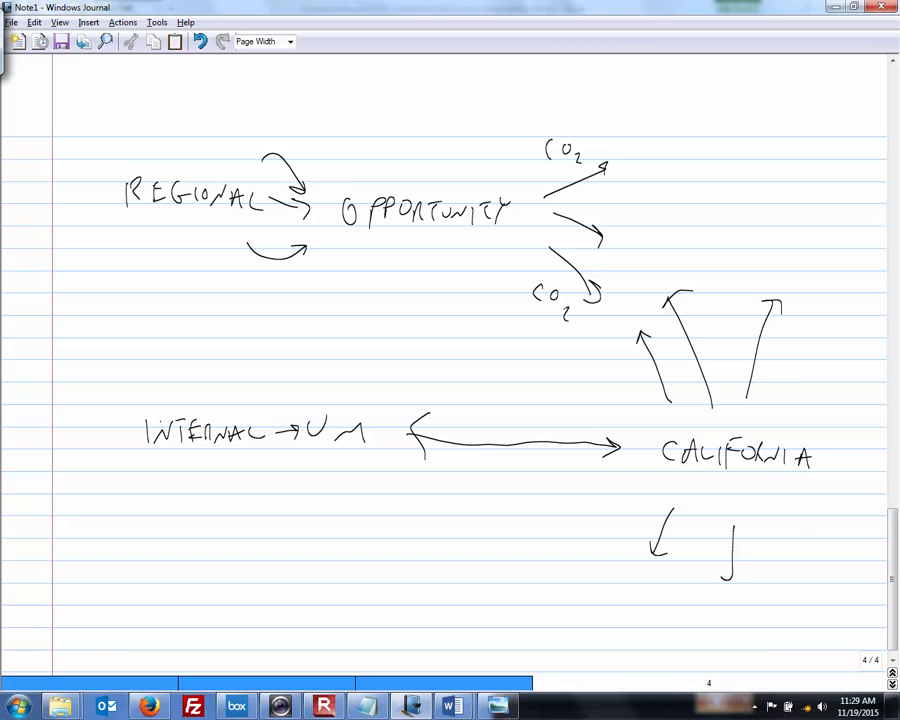
pyautogui.moveTo(730, 520); pyautogui.dragTo(796, 560)
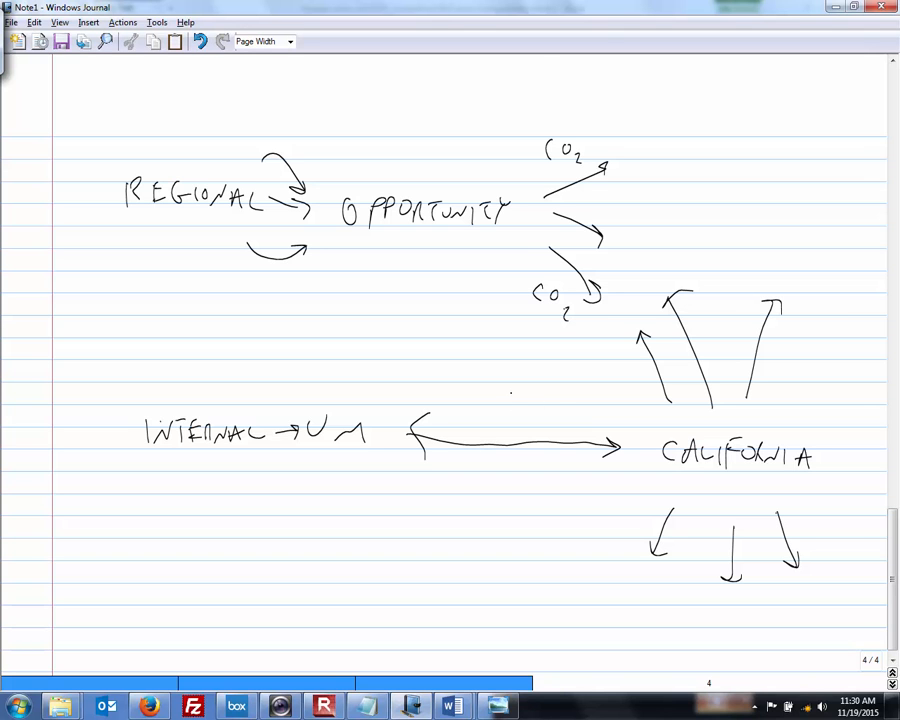
pyautogui.moveTo(508, 384); pyautogui.dragTo(516, 410)
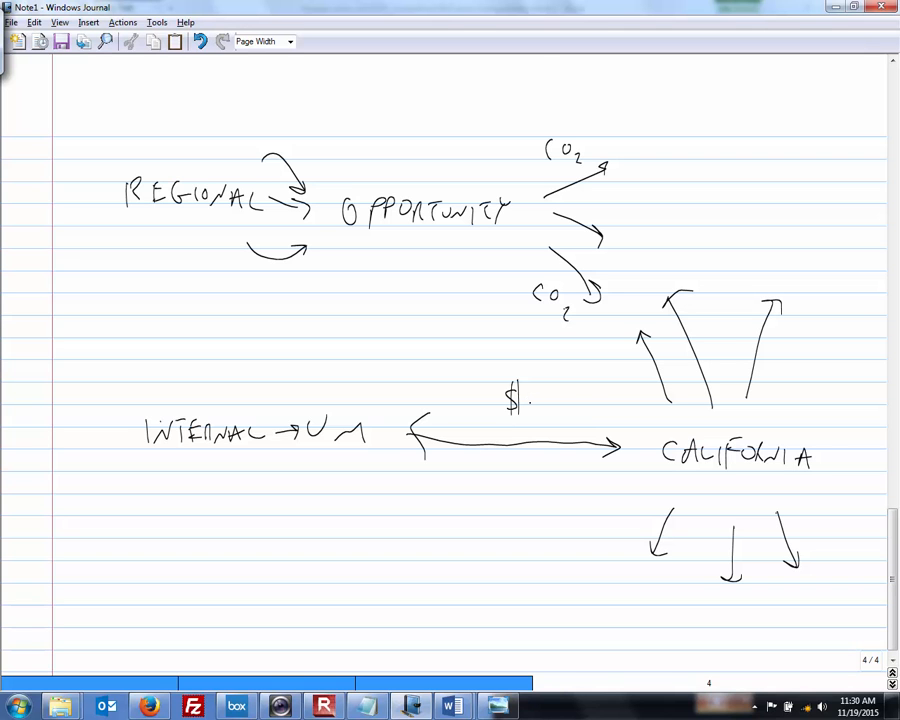
# - Add an Au/Ag arrow toward CALIFORNIA and a second dollar sign under the two-way arrow
pyautogui.moveTo(524, 404); pyautogui.dragTo(600, 400)
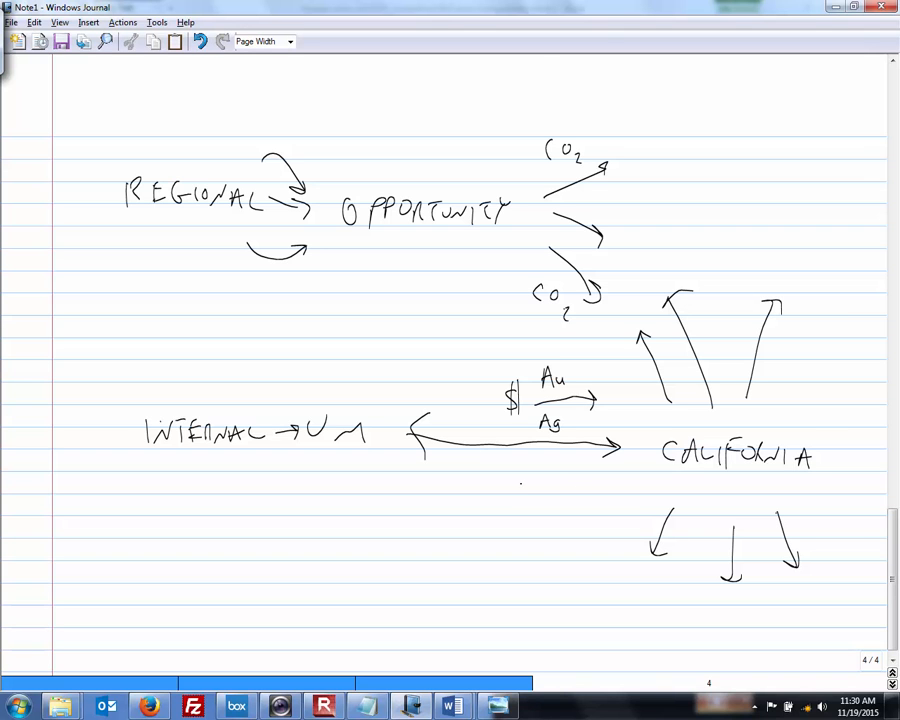
pyautogui.moveTo(520, 470); pyautogui.dragTo(512, 500)
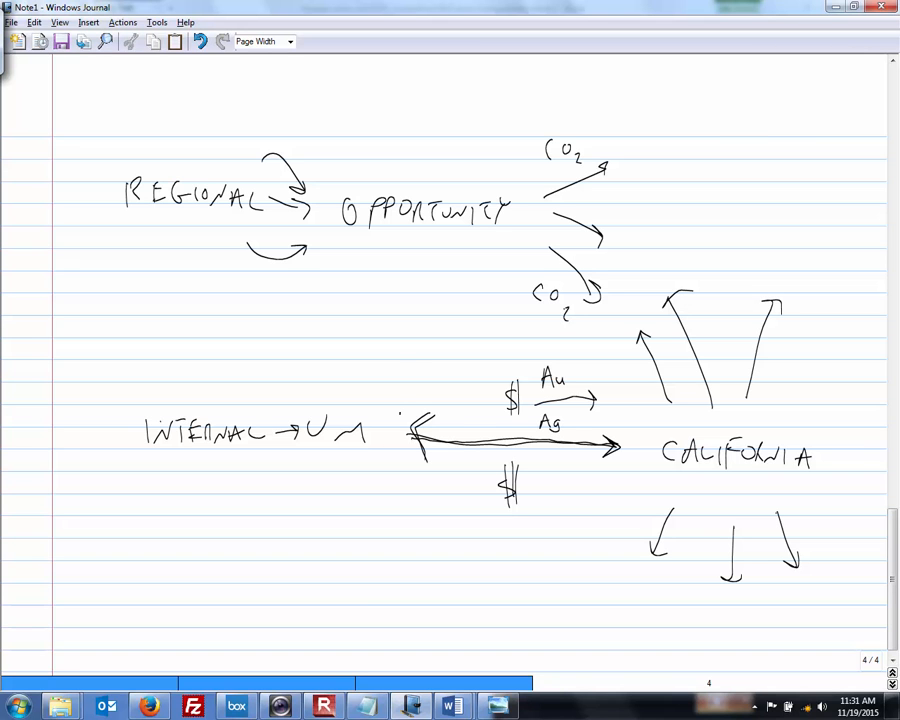
# - Pen BOARDS above UM's arrow end with a dollar sign pointing to it, then return to the workshop photo
pyautogui.moveTo(400, 430); pyautogui.dragTo(400, 356)
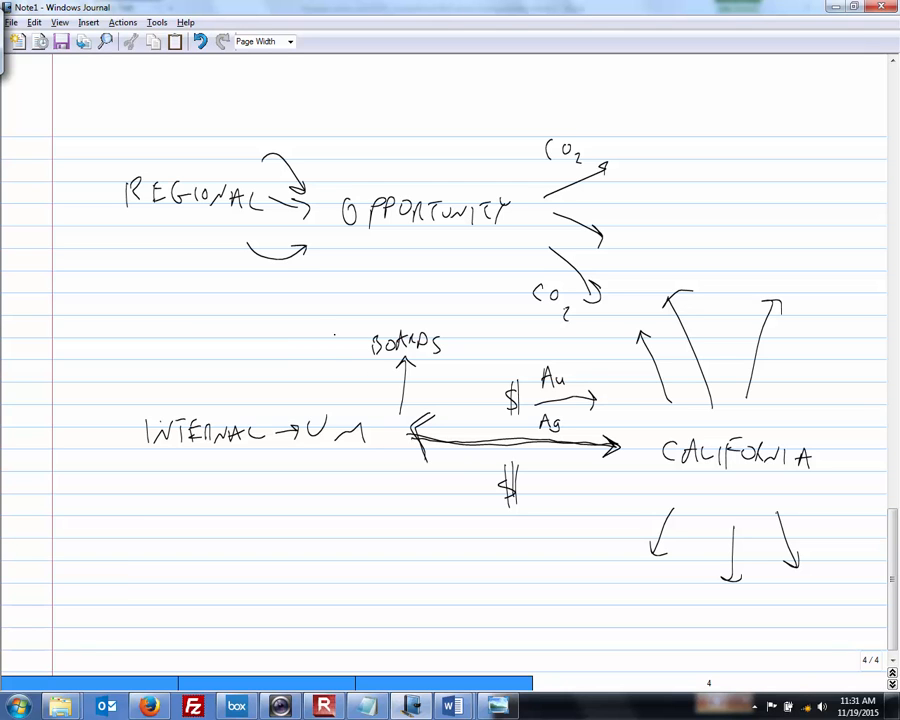
pyautogui.moveTo(330, 336); pyautogui.dragTo(330, 360)
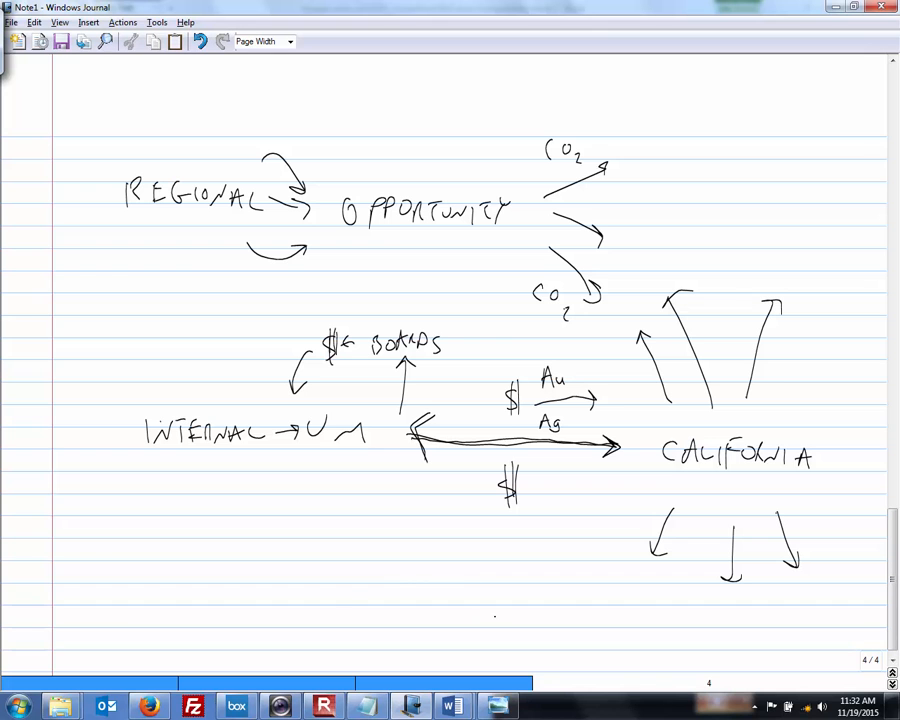
pyautogui.click(498, 706)
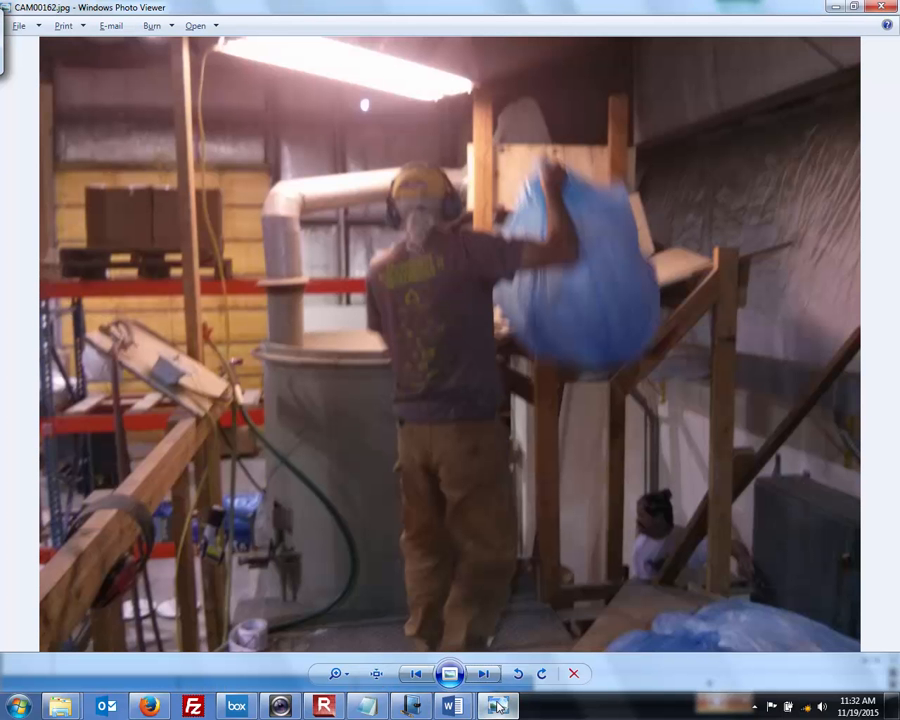
pyautogui.moveTo(456, 706)
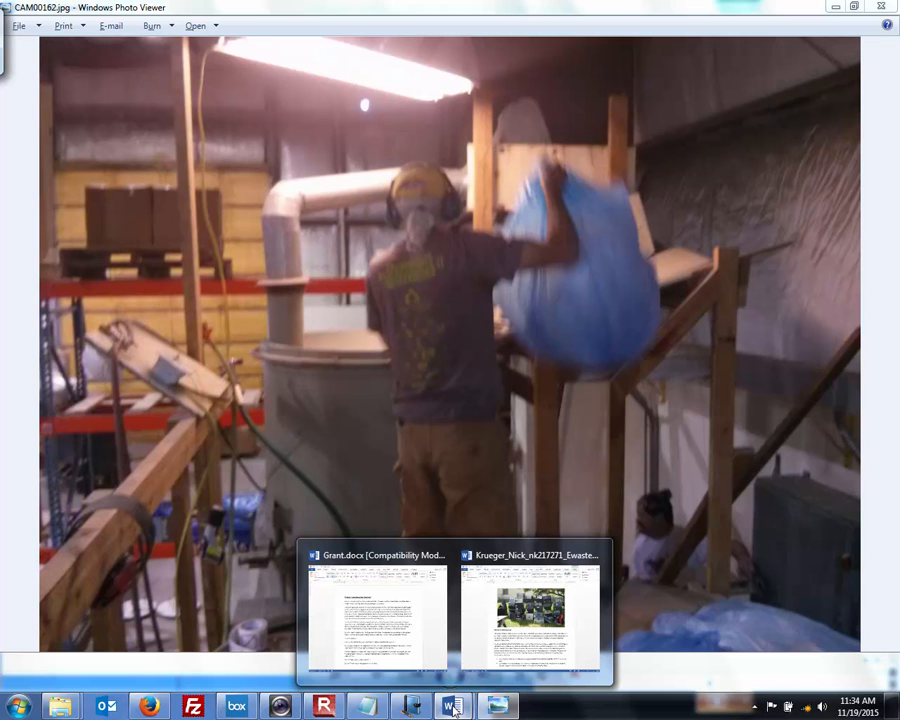
pyautogui.moveTo(412, 708)
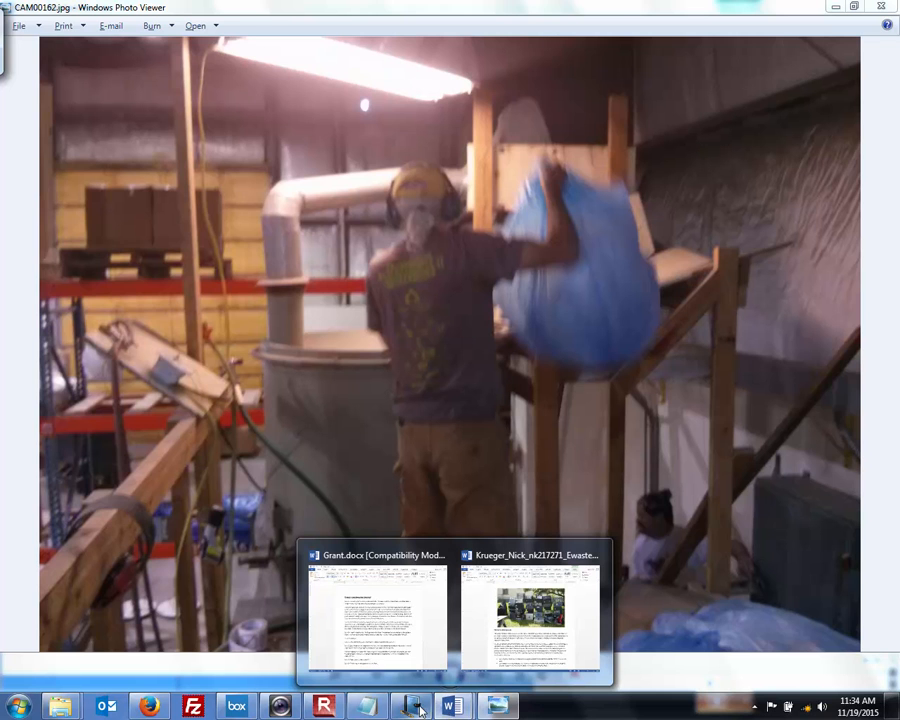
# - Switch to the e-waste report in Word and scroll down to the Background section and Table 1
pyautogui.click(412, 706)
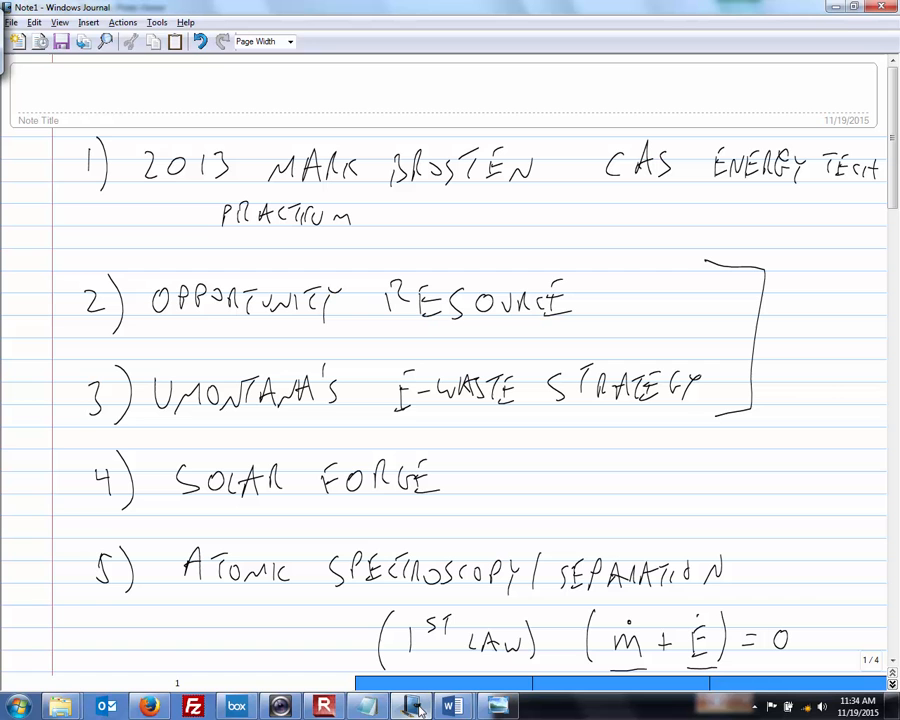
pyautogui.moveTo(450, 706)
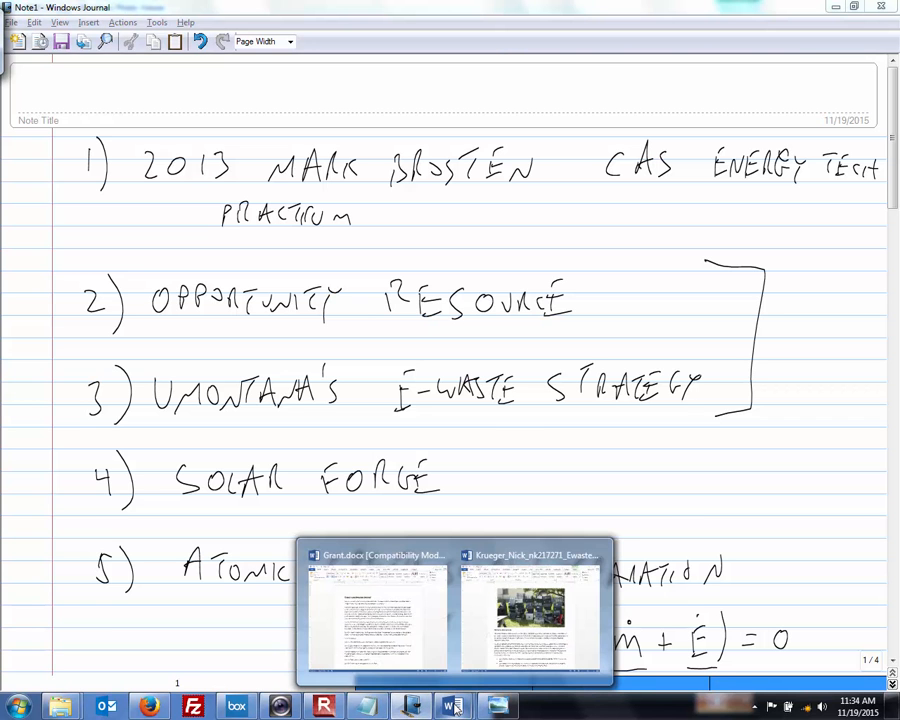
pyautogui.click(532, 610)
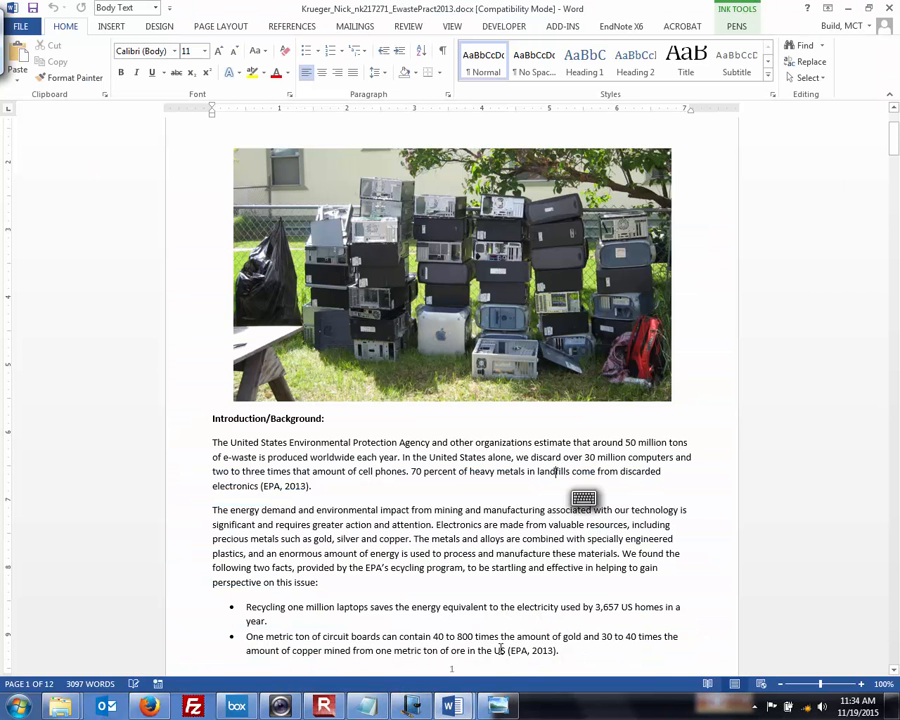
pyautogui.scroll(-3)
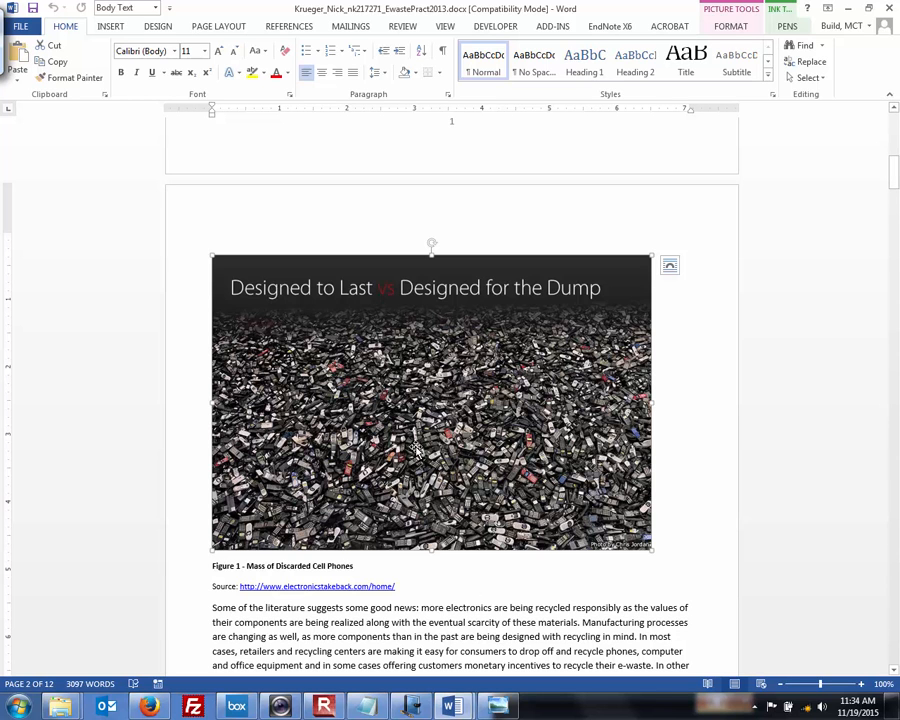
pyautogui.moveTo(382, 334)
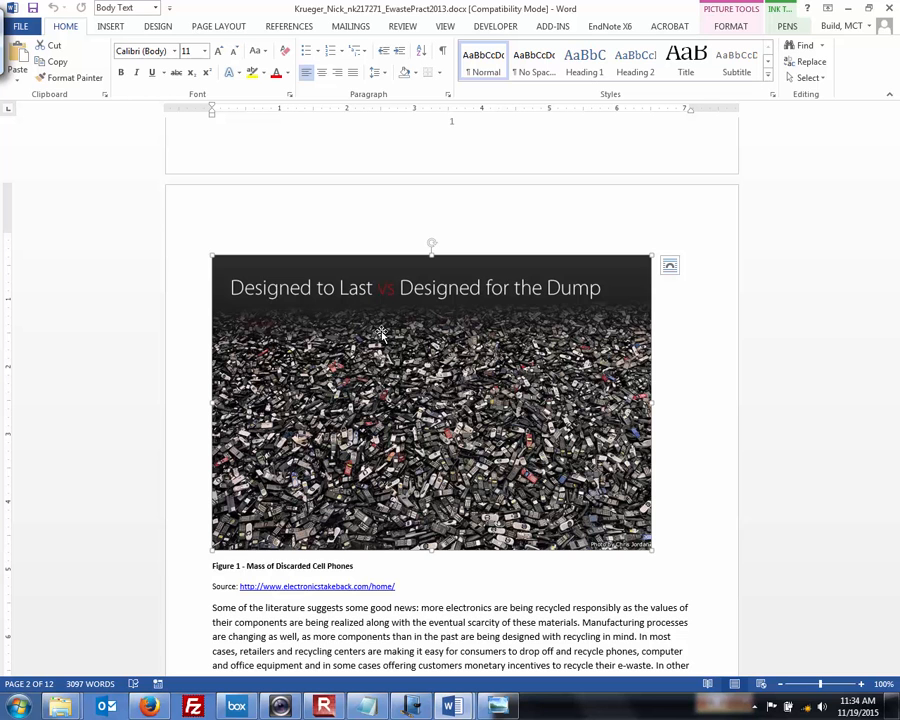
pyautogui.scroll(-3)
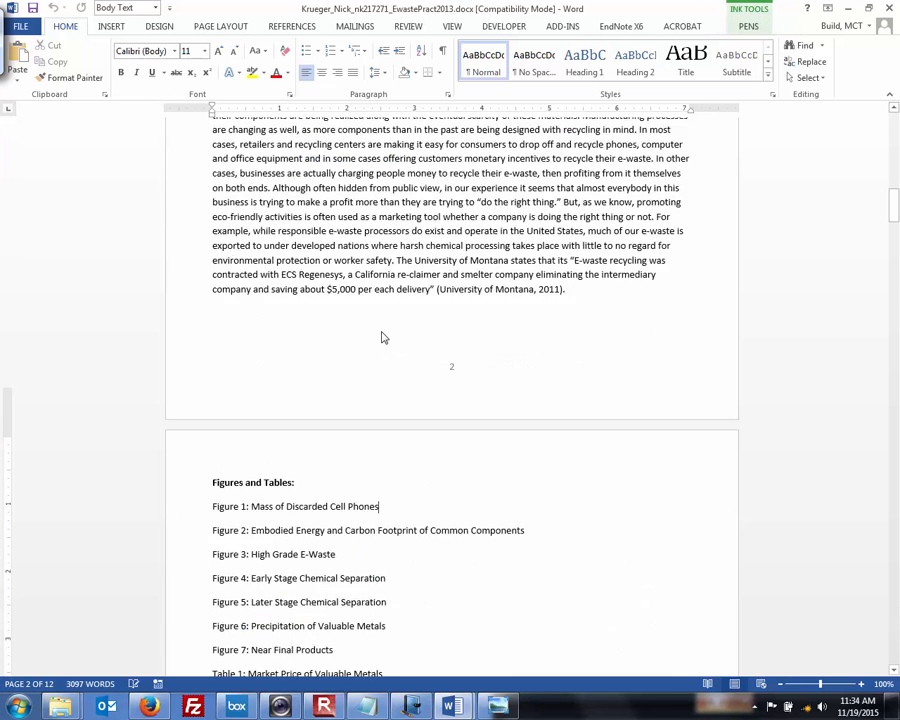
pyautogui.scroll(-3)
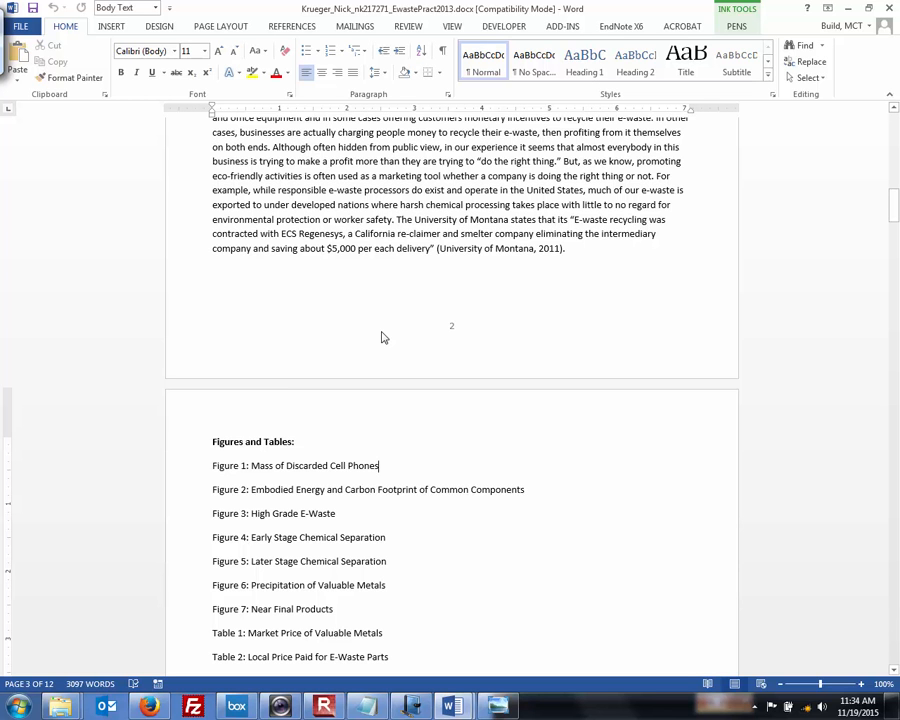
pyautogui.scroll(-3)
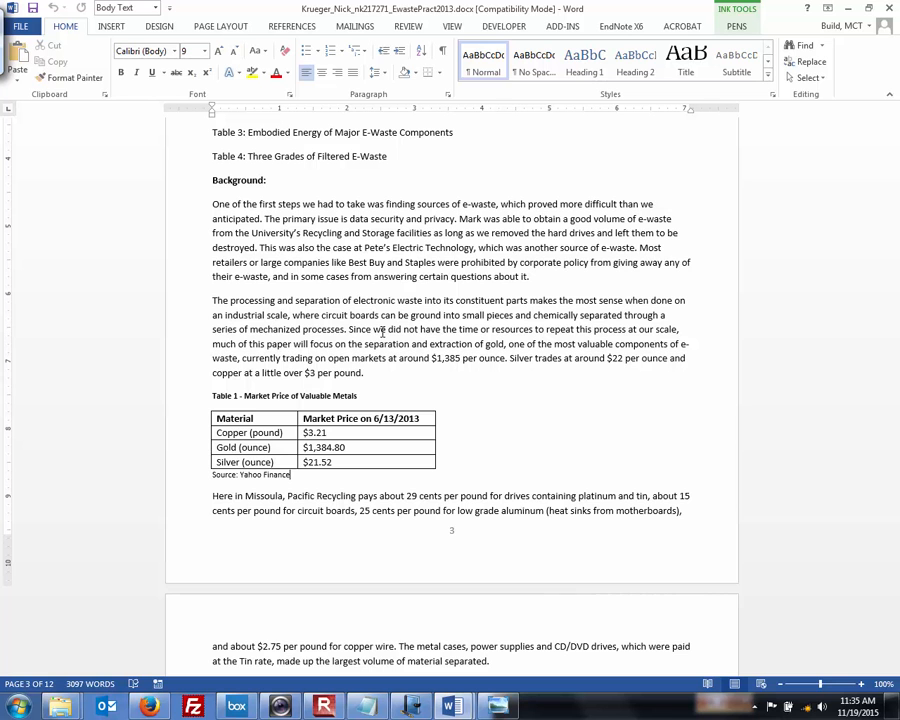
pyautogui.scroll(-3)
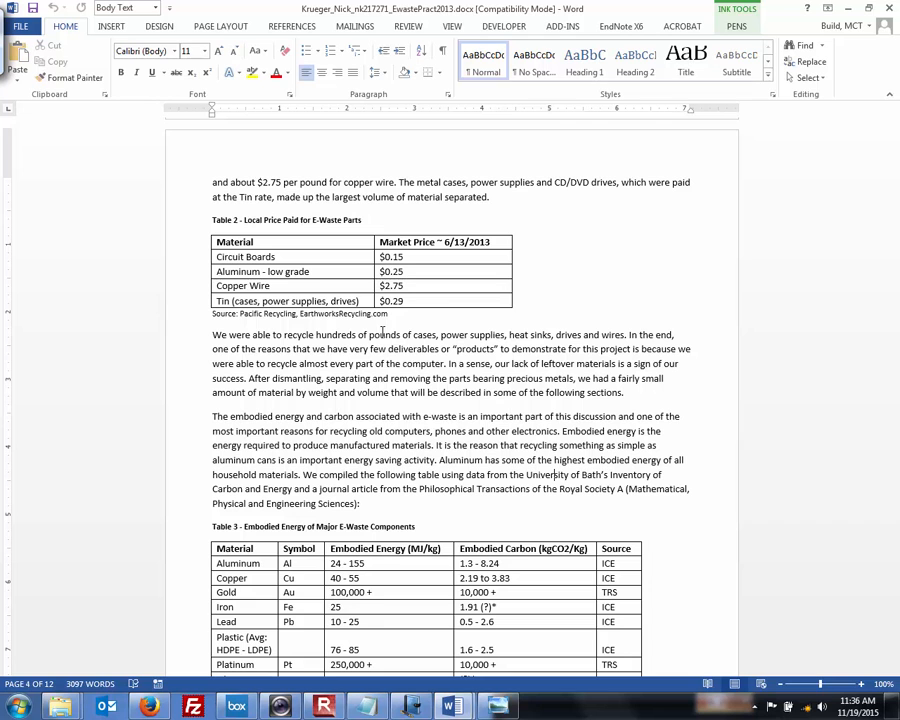
# - Scroll to page 4 showing the local parts price table and the embodied energy table
pyautogui.scroll(3)
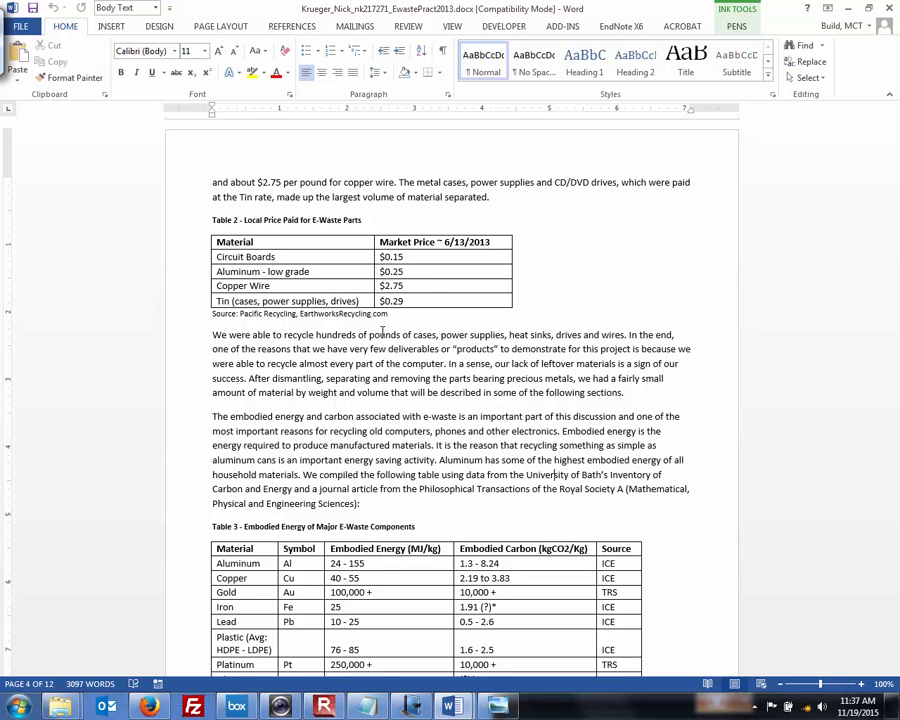
# - Scroll down to the chemical separation steps below Figure 4 and select the HCl term in the reaction equation
pyautogui.scroll(-3)
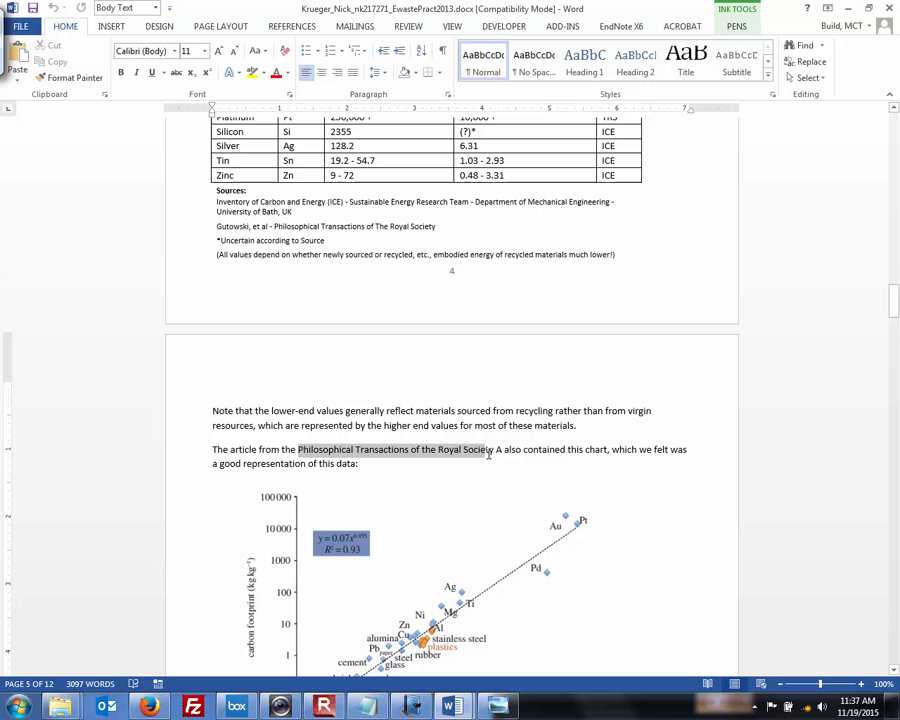
pyautogui.moveTo(490, 456)
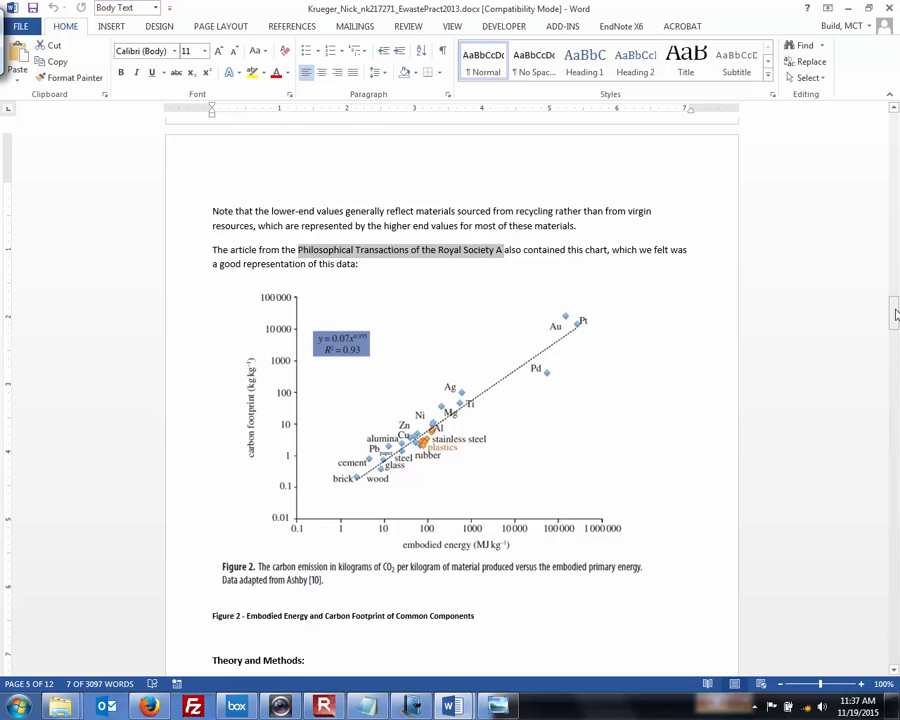
pyautogui.moveTo(588, 254)
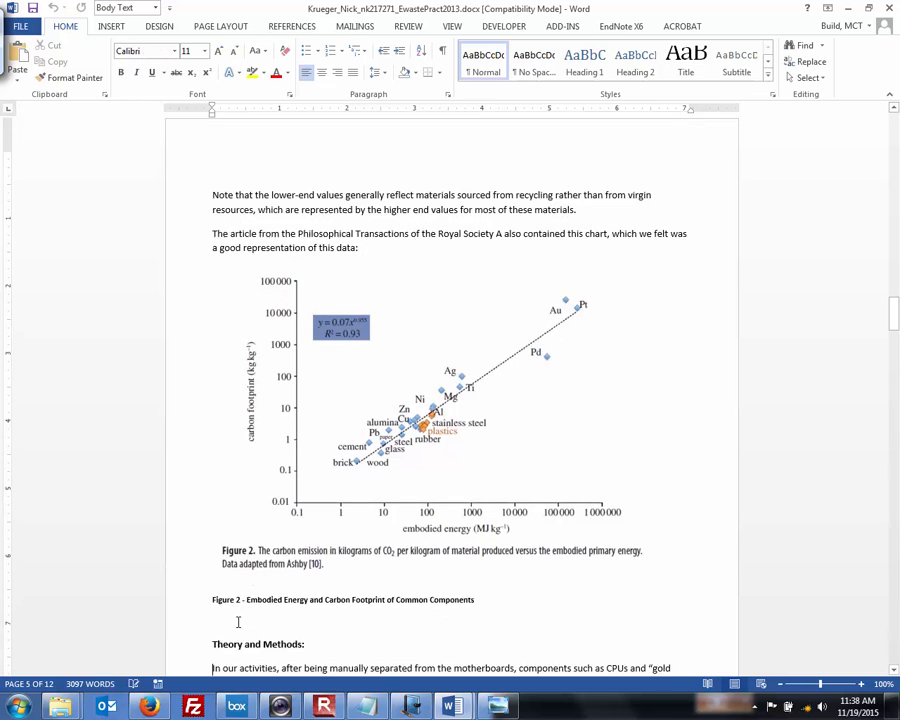
pyautogui.scroll(-3)
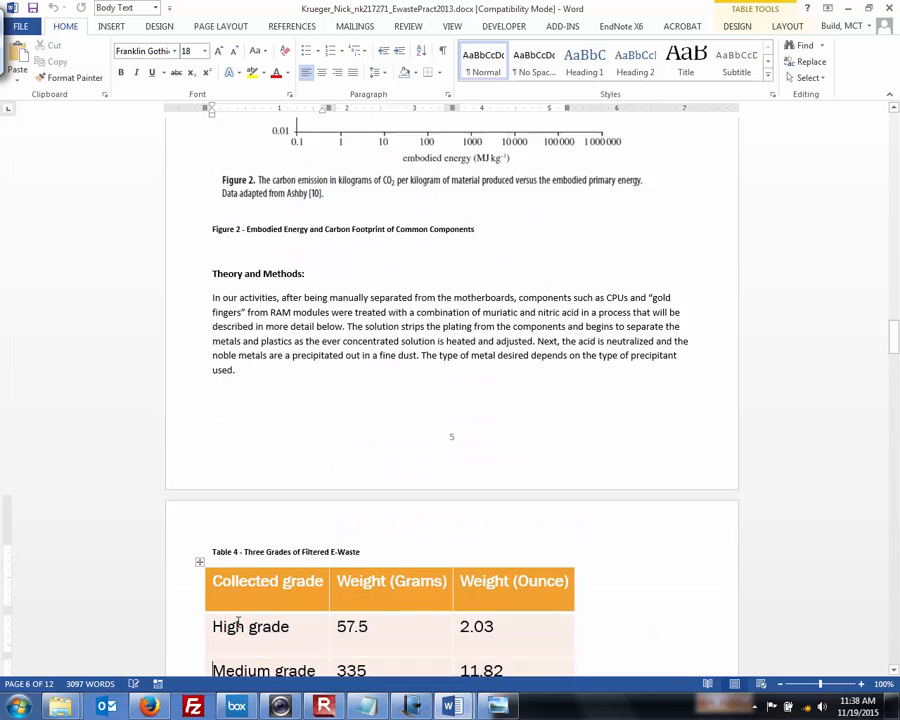
pyautogui.scroll(-3)
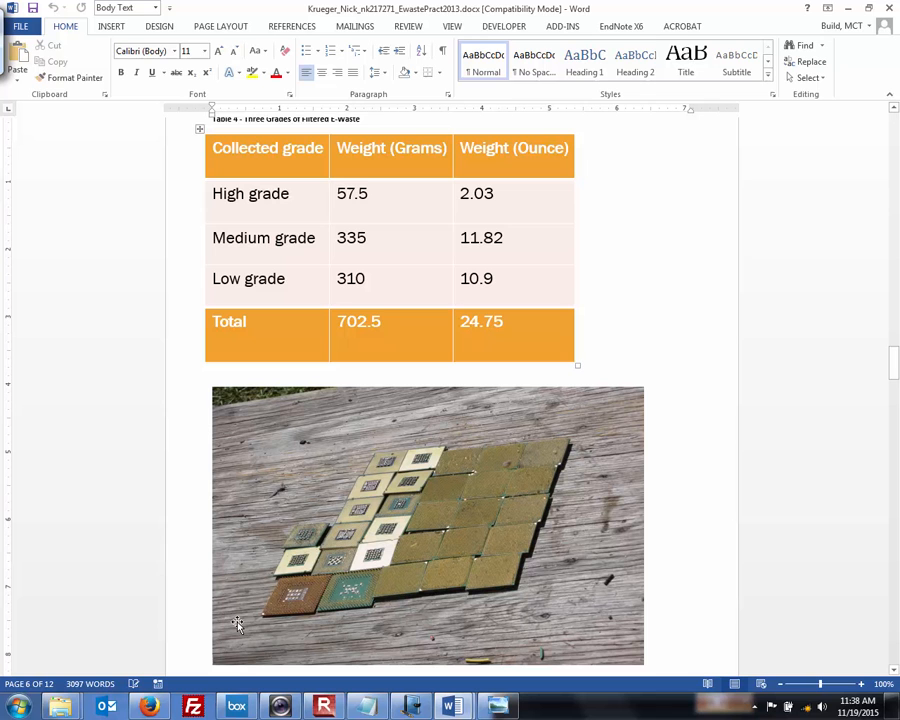
pyautogui.scroll(-3)
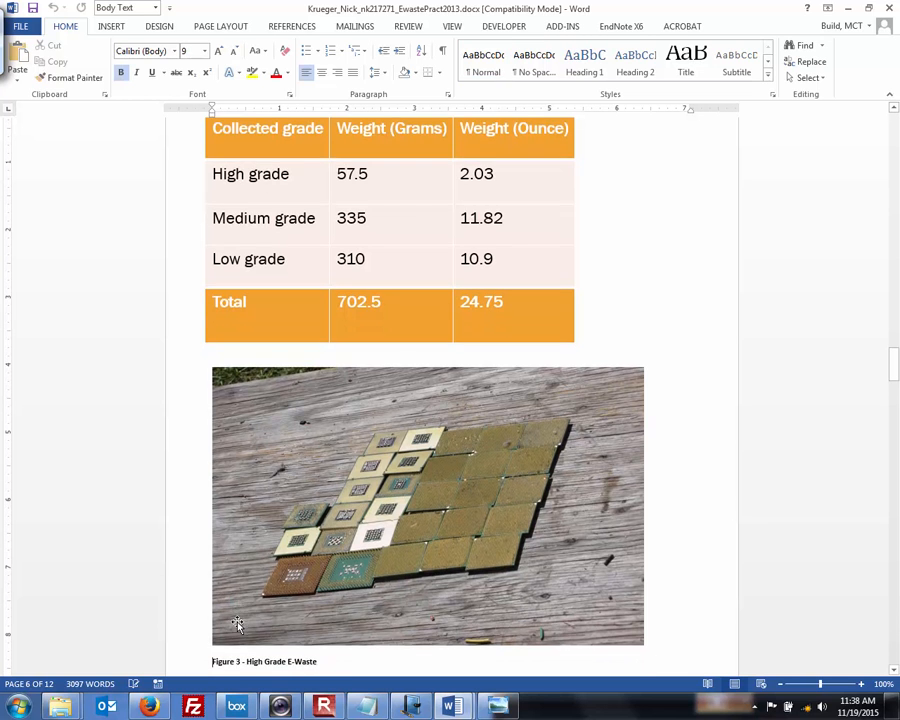
pyautogui.scroll(-3)
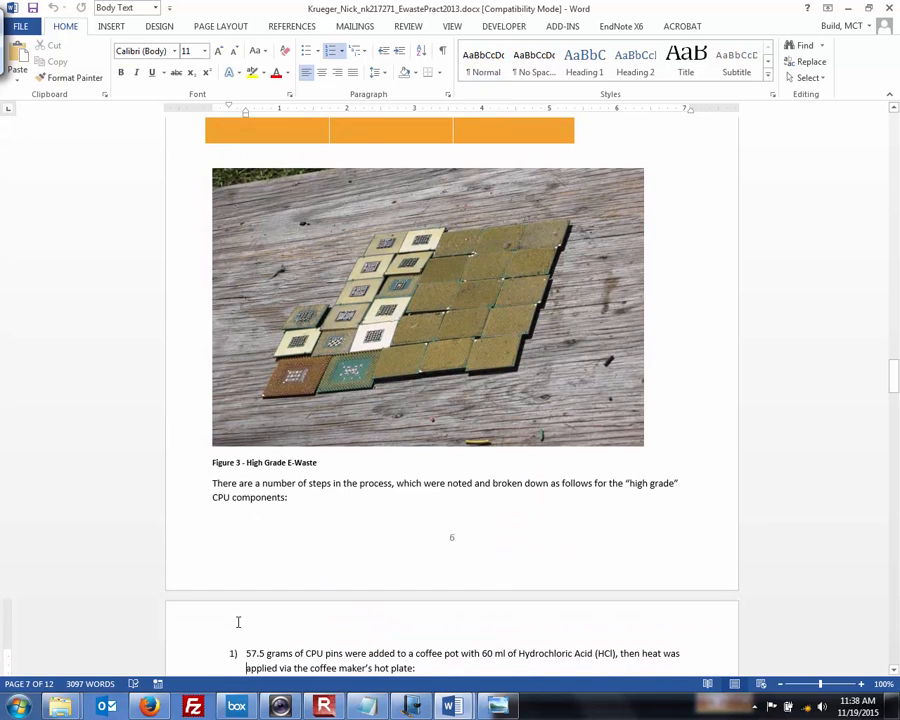
pyautogui.scroll(-3)
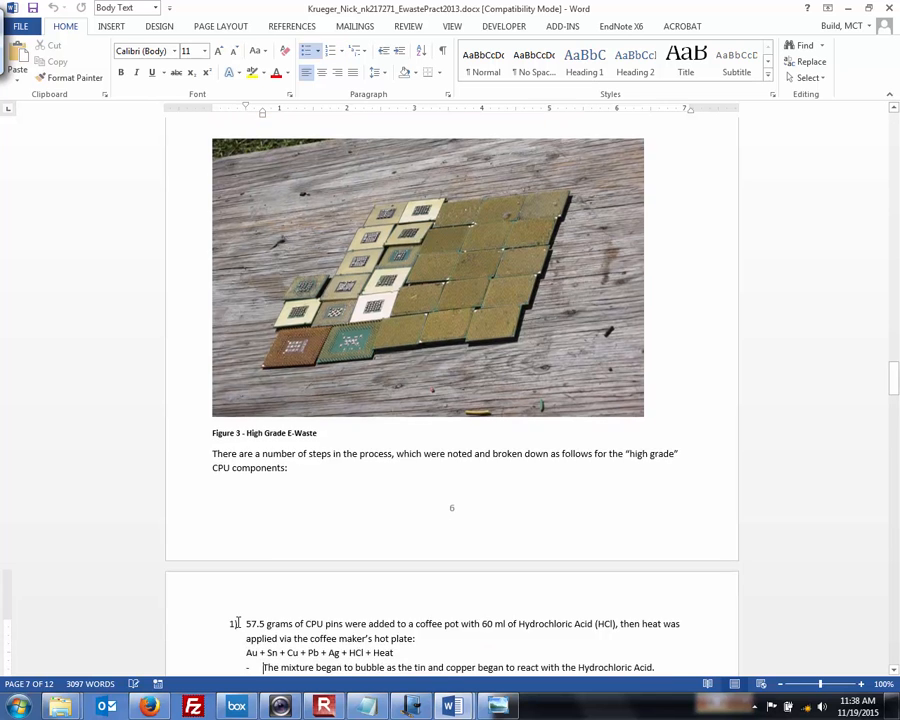
pyautogui.scroll(-3)
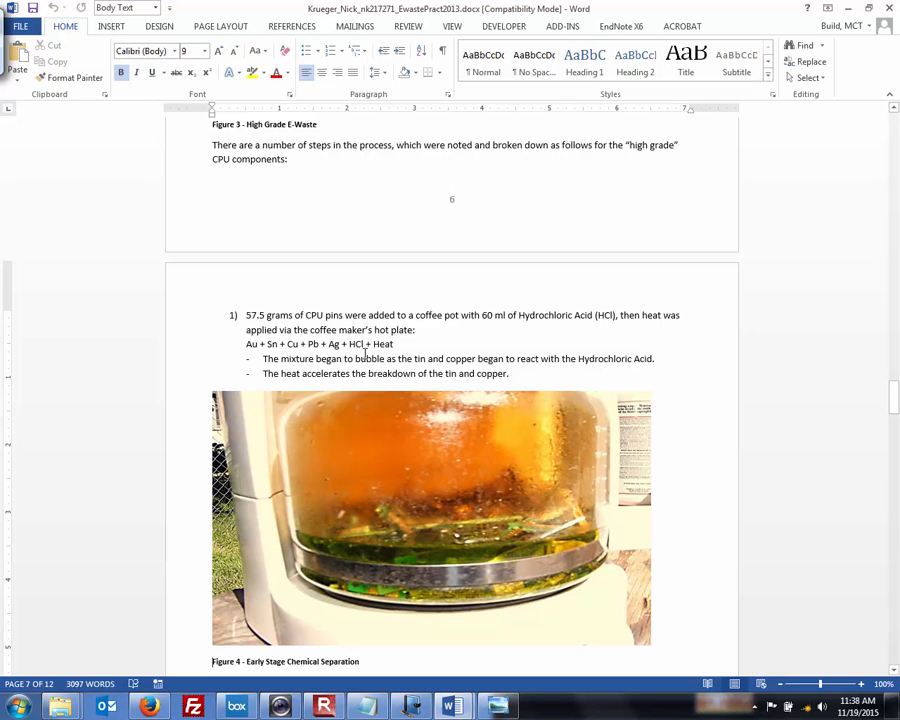
pyautogui.doubleClick(356, 344)
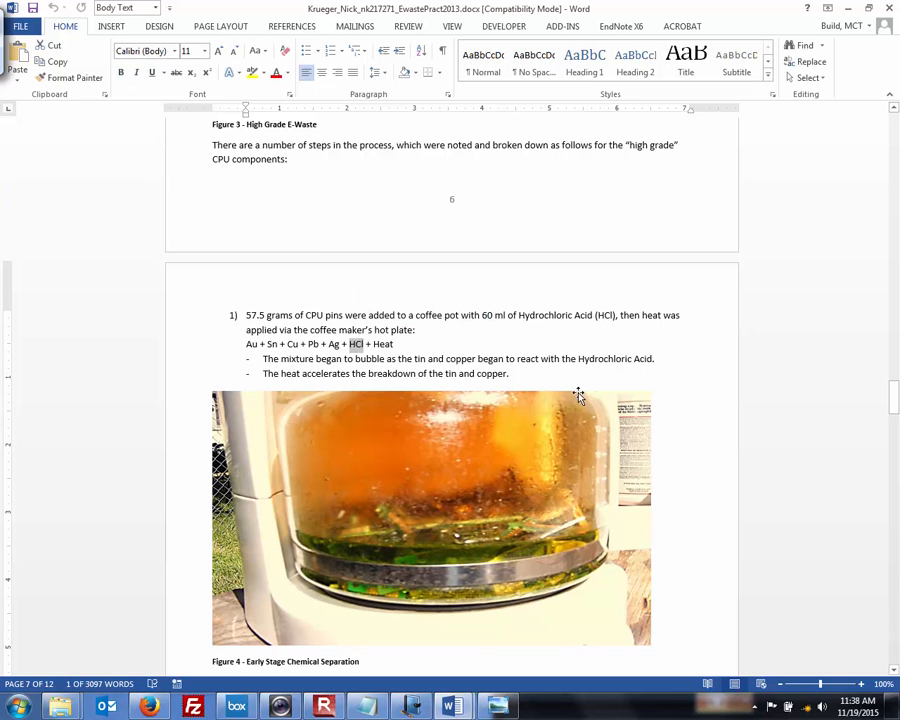
pyautogui.moveTo(696, 524)
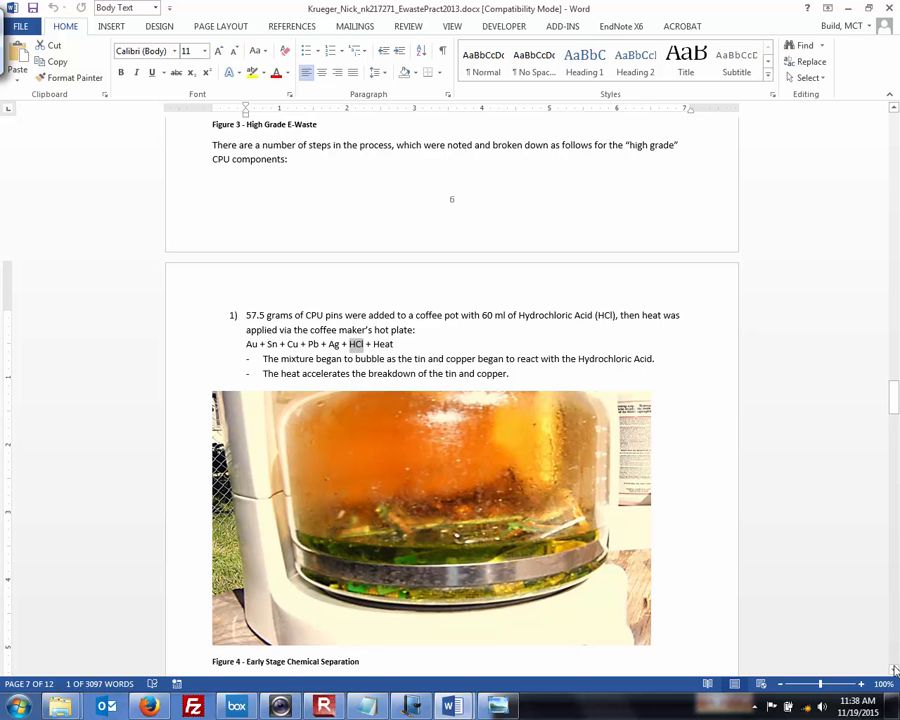
# - Continue to page 7 showing the early-stage separation photo and numbered nitric/hydrochloric acid steps
pyautogui.scroll(-3)
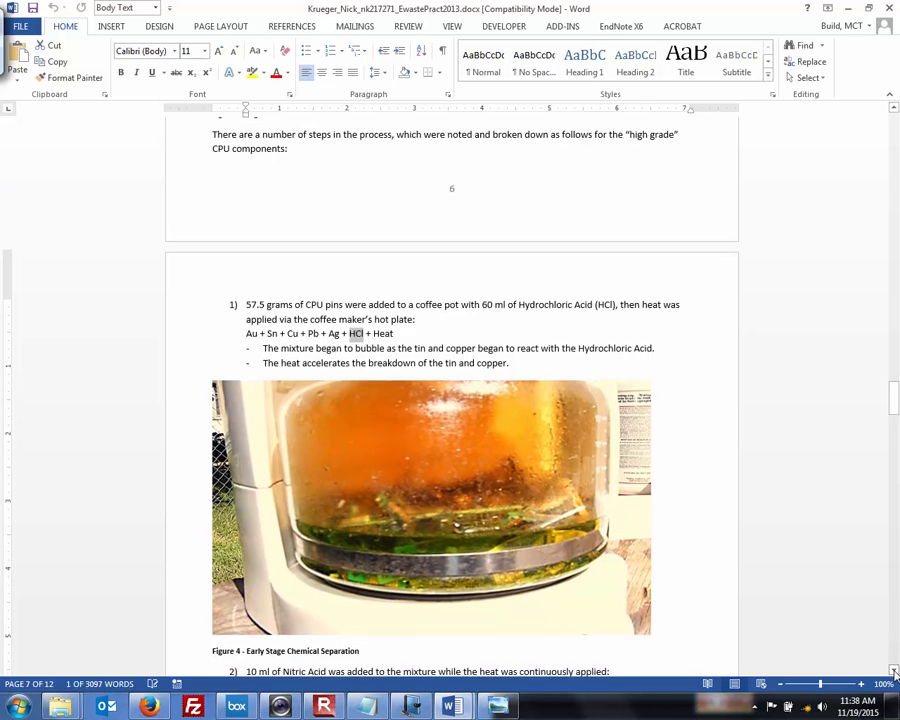
pyautogui.scroll(-3)
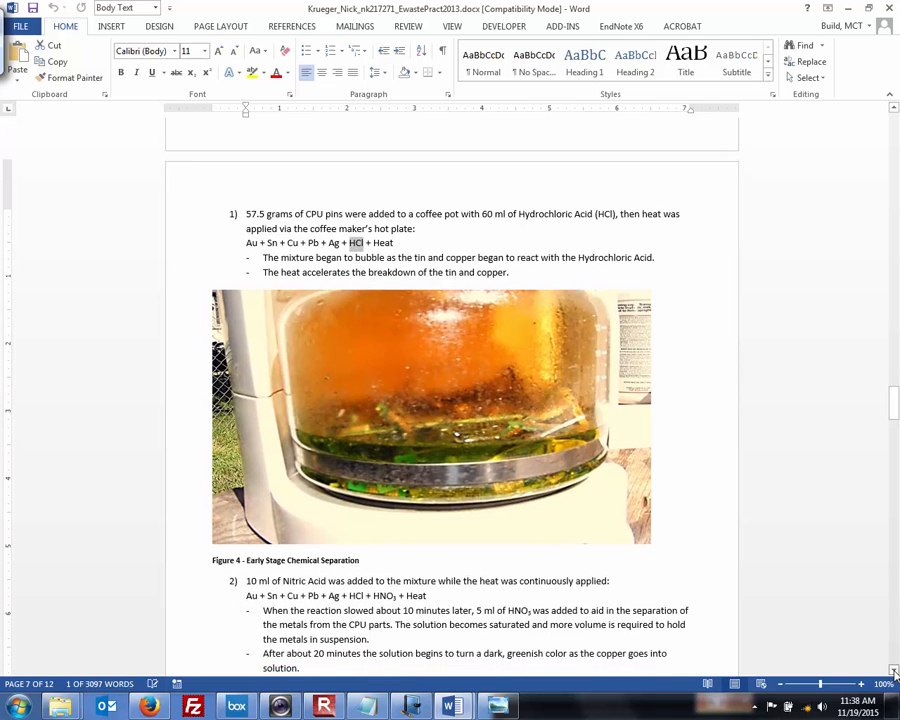
pyautogui.scroll(-3)
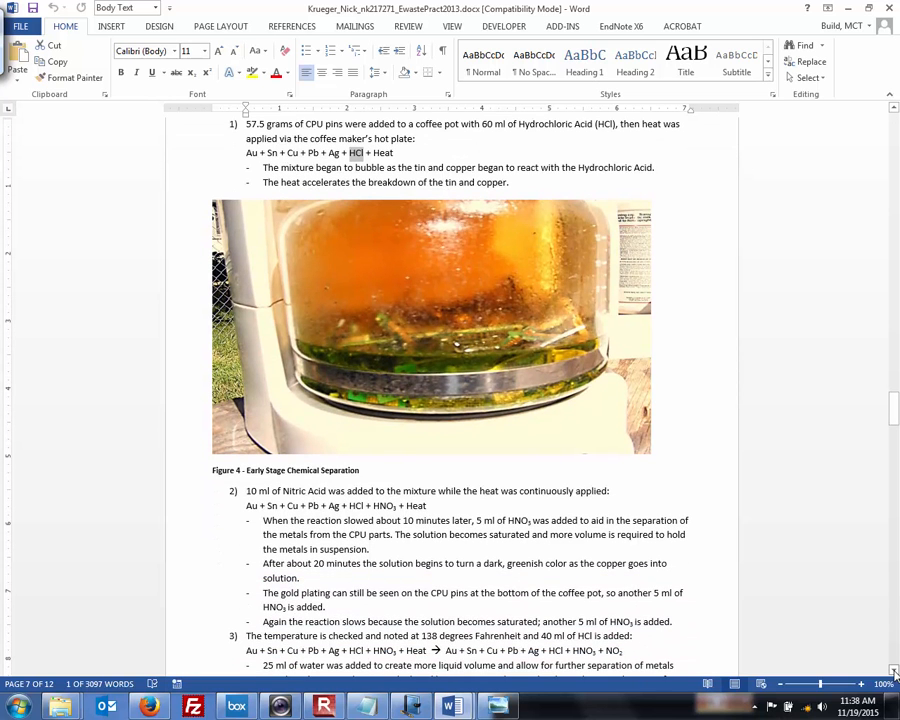
pyautogui.scroll(-3)
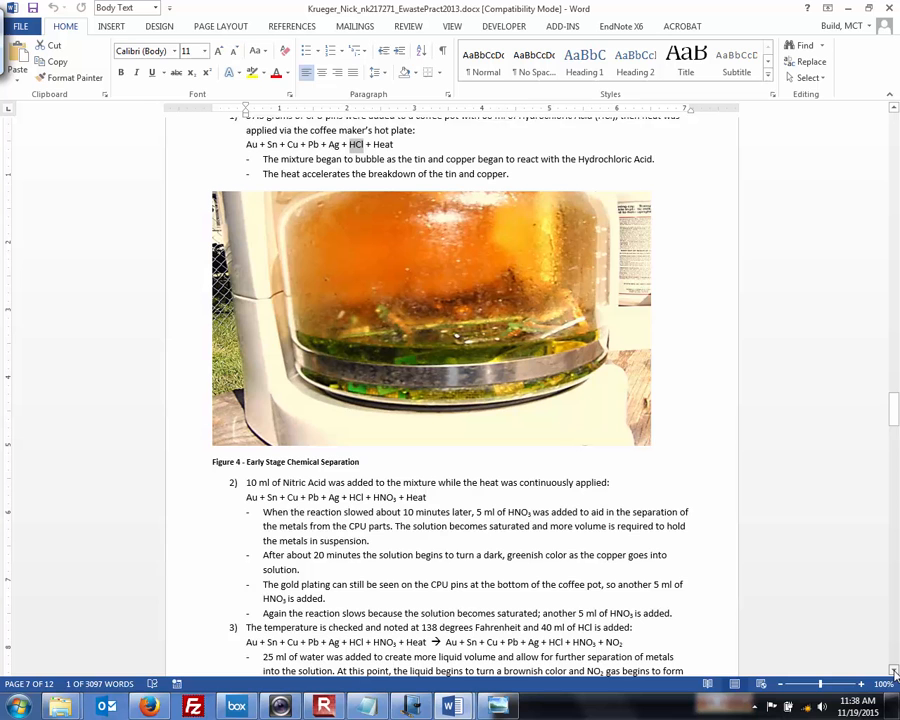
pyautogui.scroll(3)
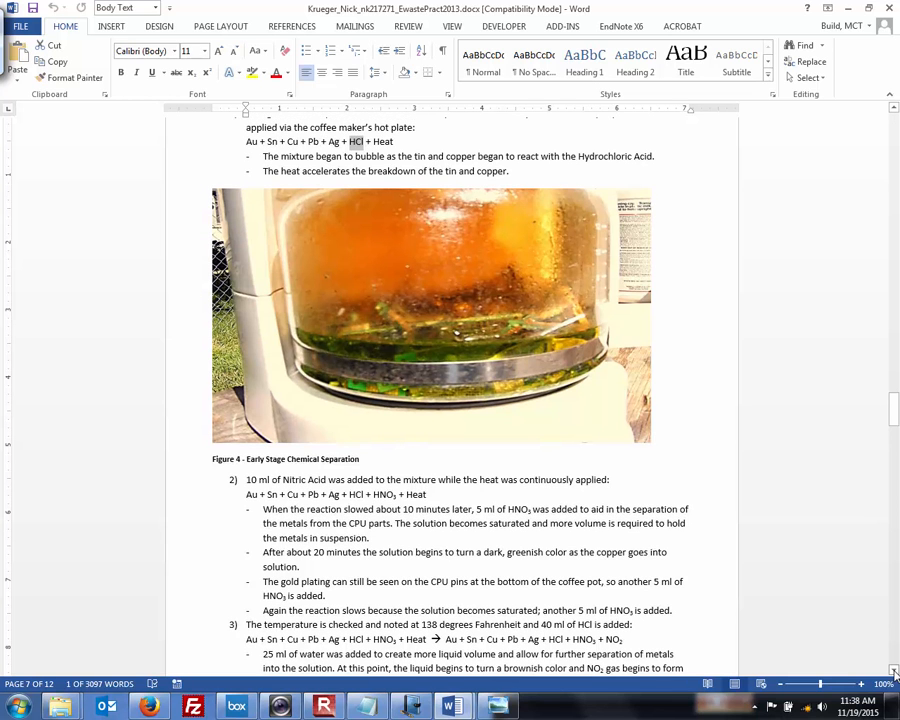
pyautogui.scroll(-3)
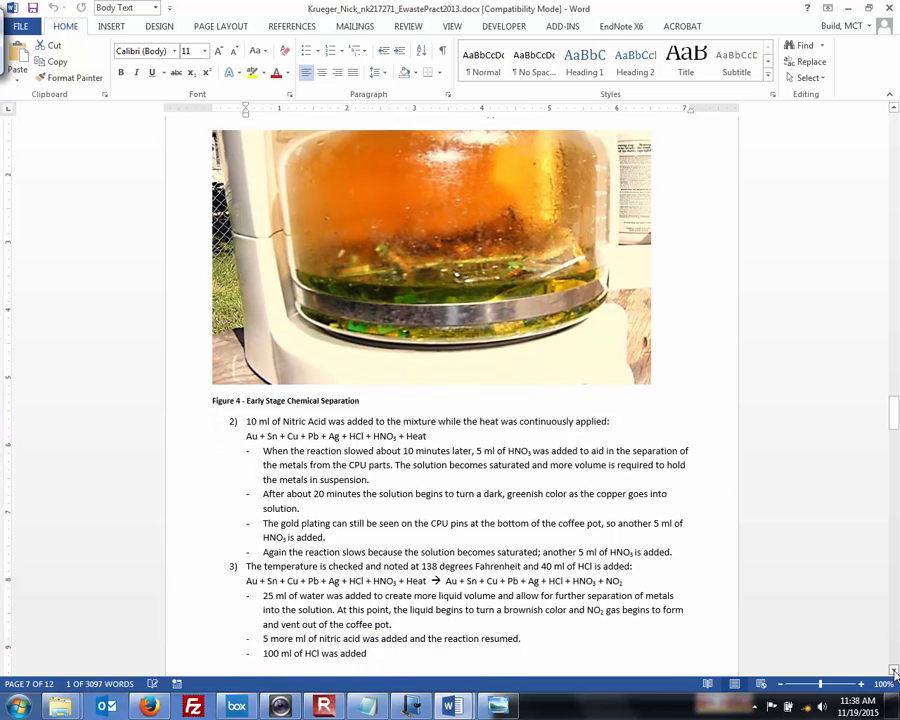
pyautogui.scroll(-3)
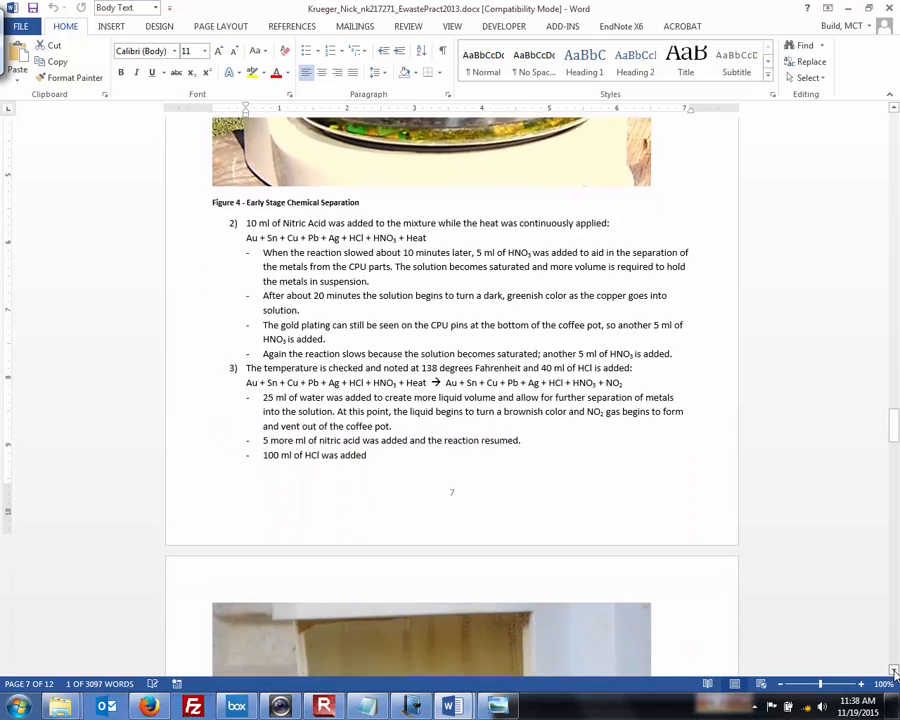
# - Page through Figures 5–7, Results, Discussion and Recommendations to the end of Works Cited
pyautogui.scroll(-3)
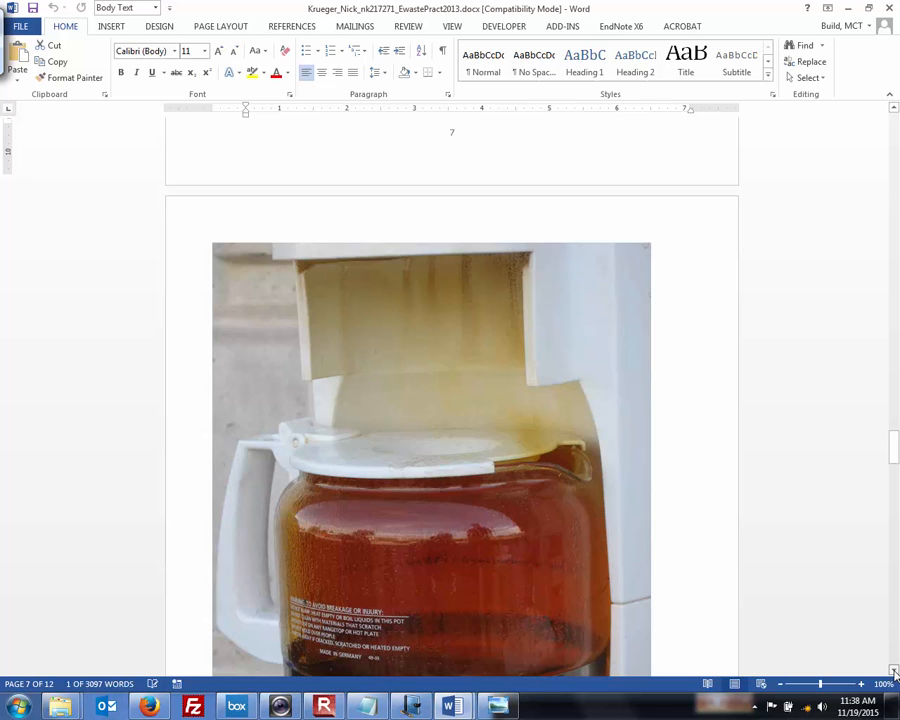
pyautogui.scroll(-3)
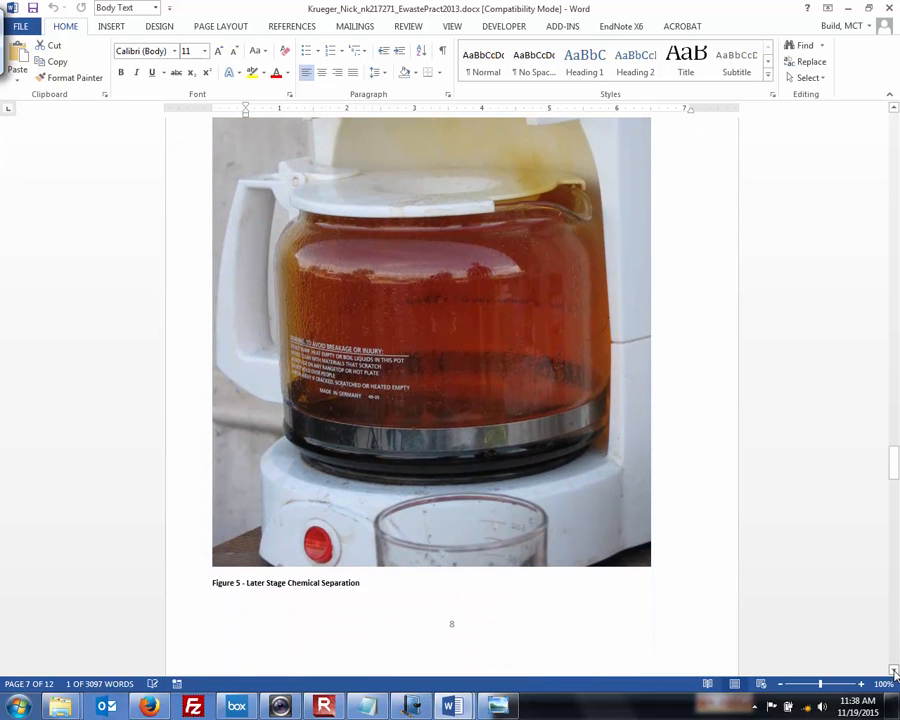
pyautogui.scroll(-3)
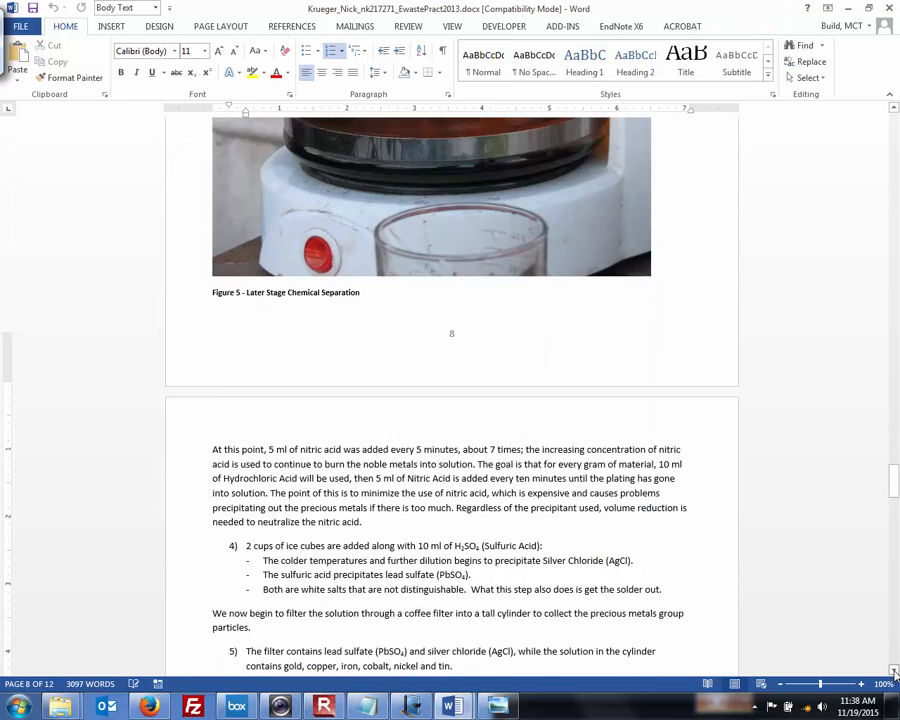
pyautogui.scroll(-3)
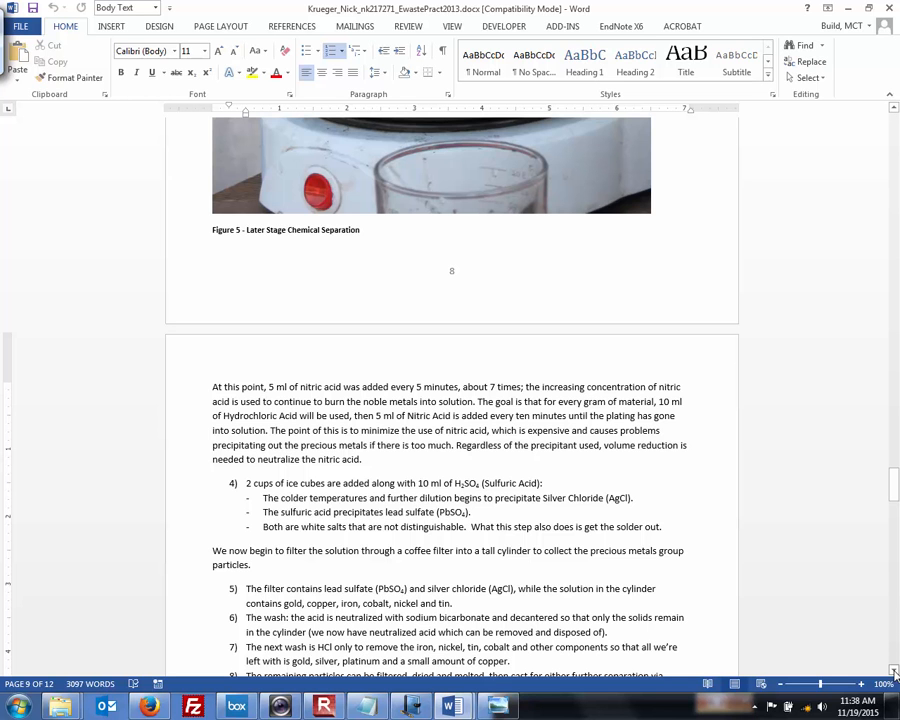
pyautogui.scroll(-3)
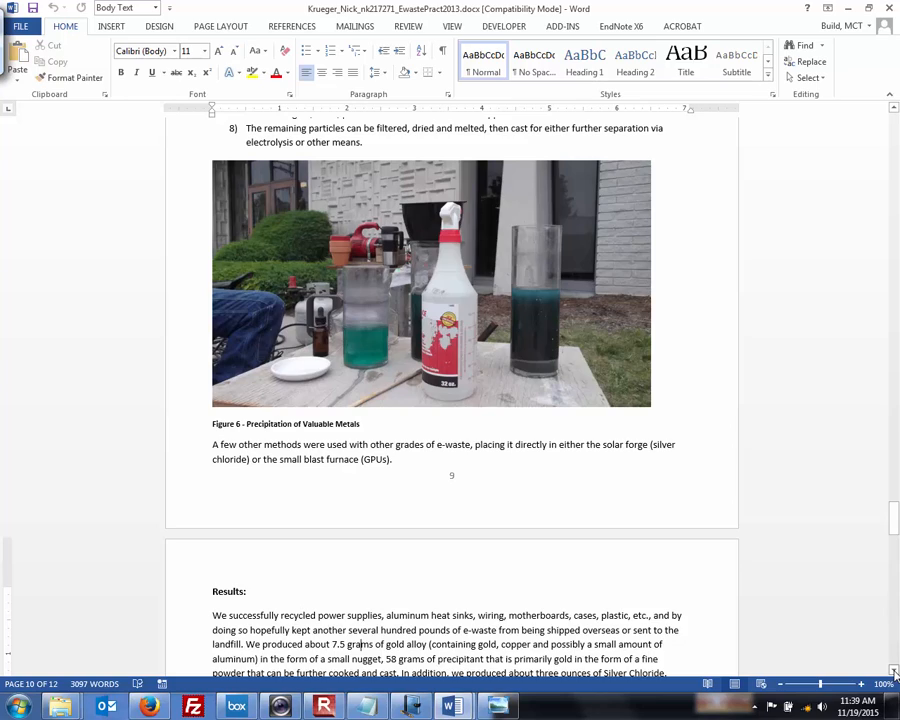
pyautogui.scroll(-3)
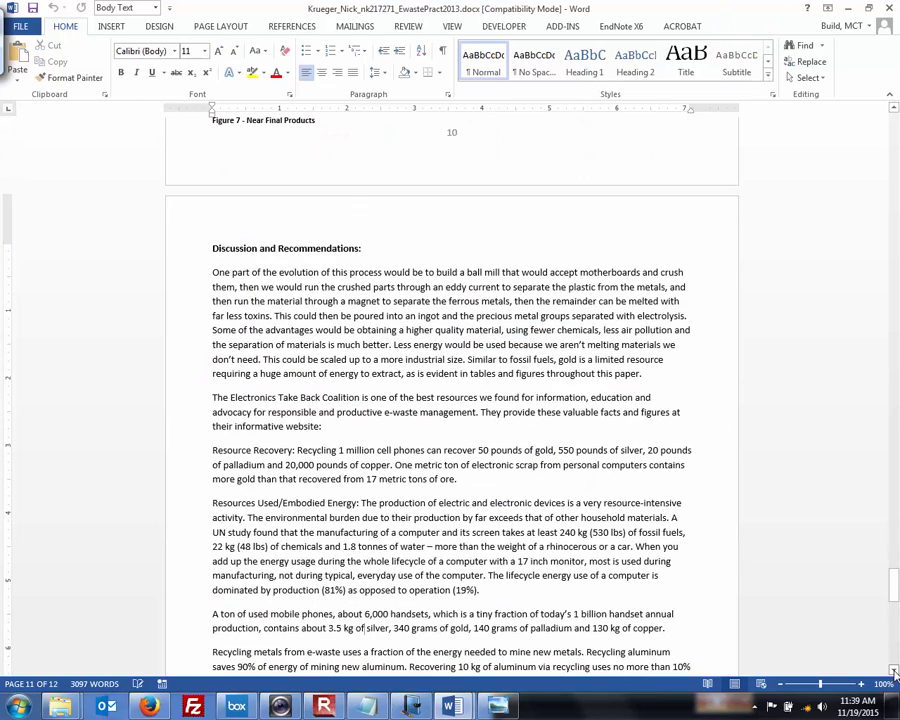
pyautogui.scroll(-3)
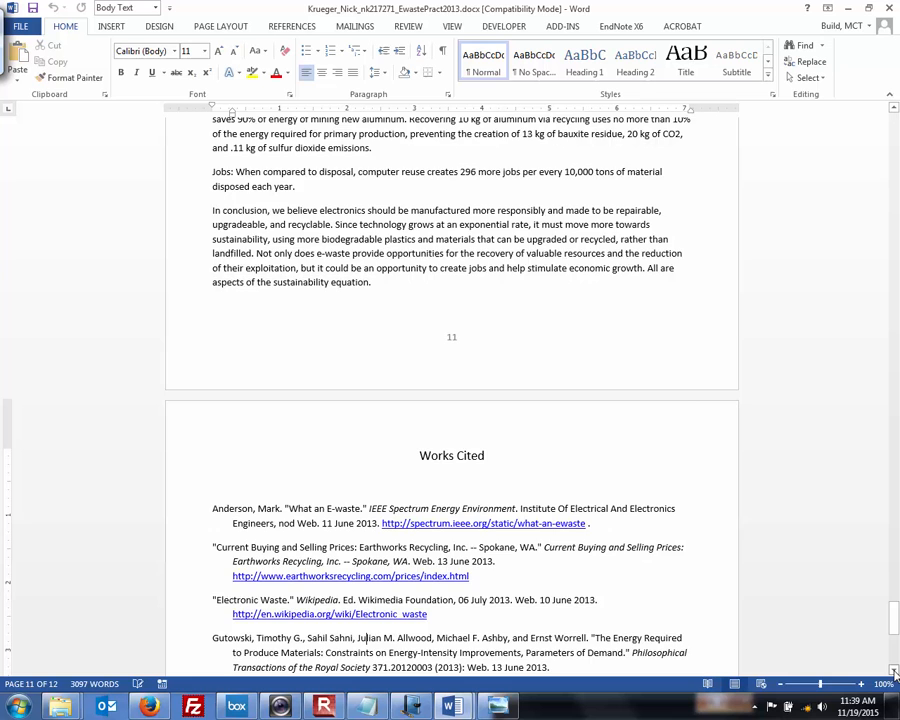
pyautogui.scroll(-3)
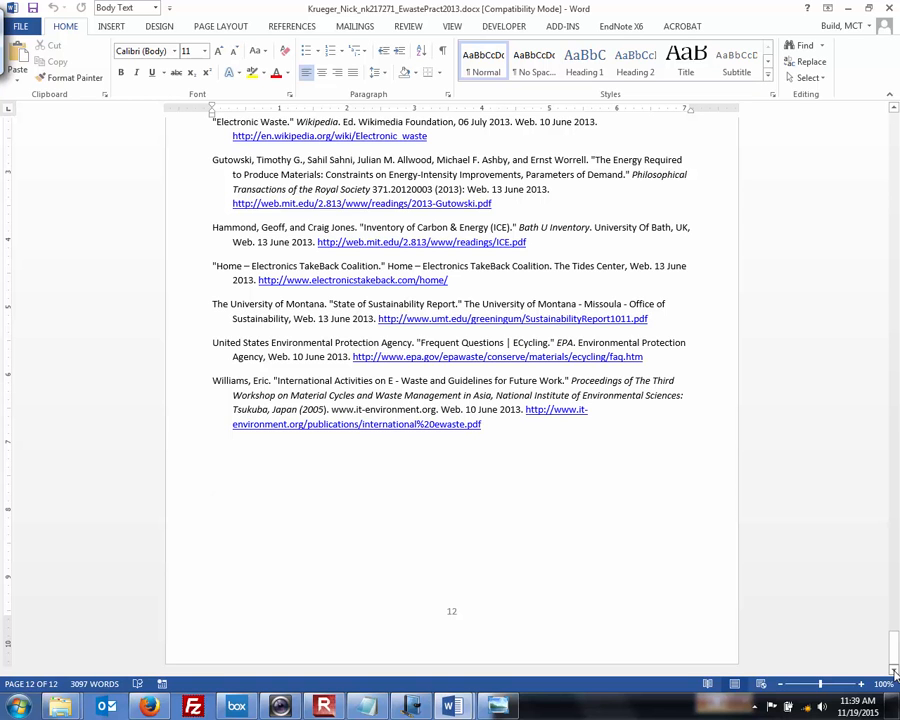
# - Click on the final Works Cited page and bring up the webcam window from the taskbar
pyautogui.click(212, 484)
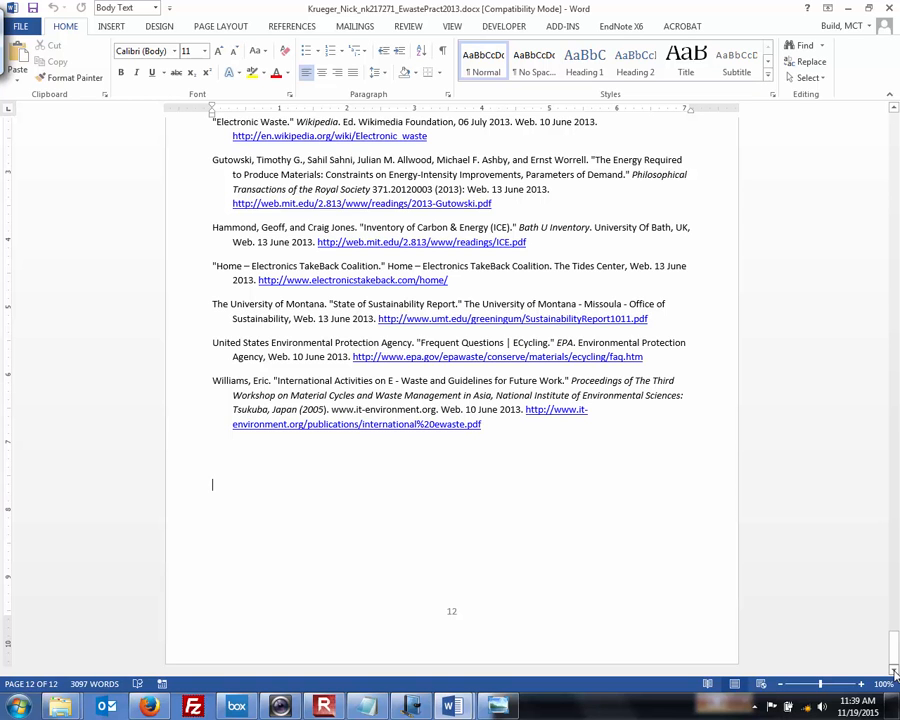
pyautogui.moveTo(496, 668)
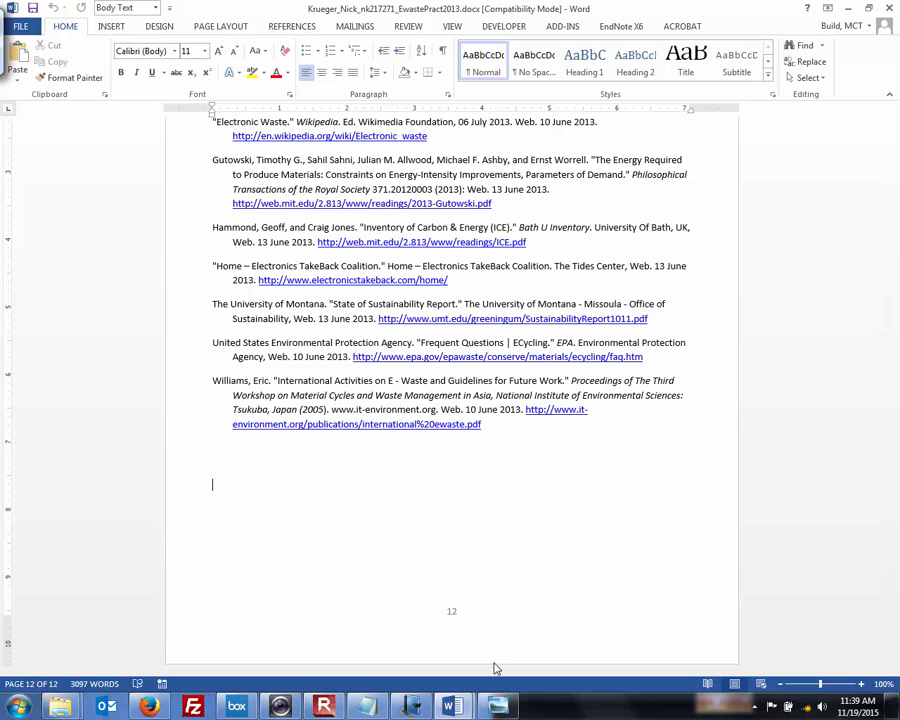
pyautogui.click(280, 706)
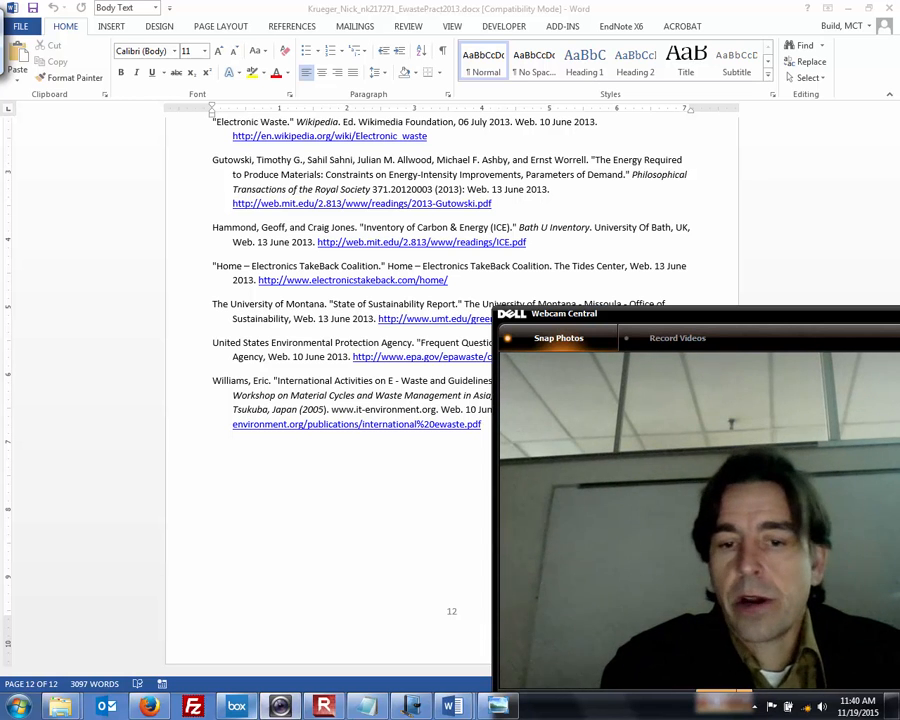
# - Close Dell Webcam Central, leaving Windows Explorer on the second-proof folder over the Journal notes
pyautogui.click(412, 708)
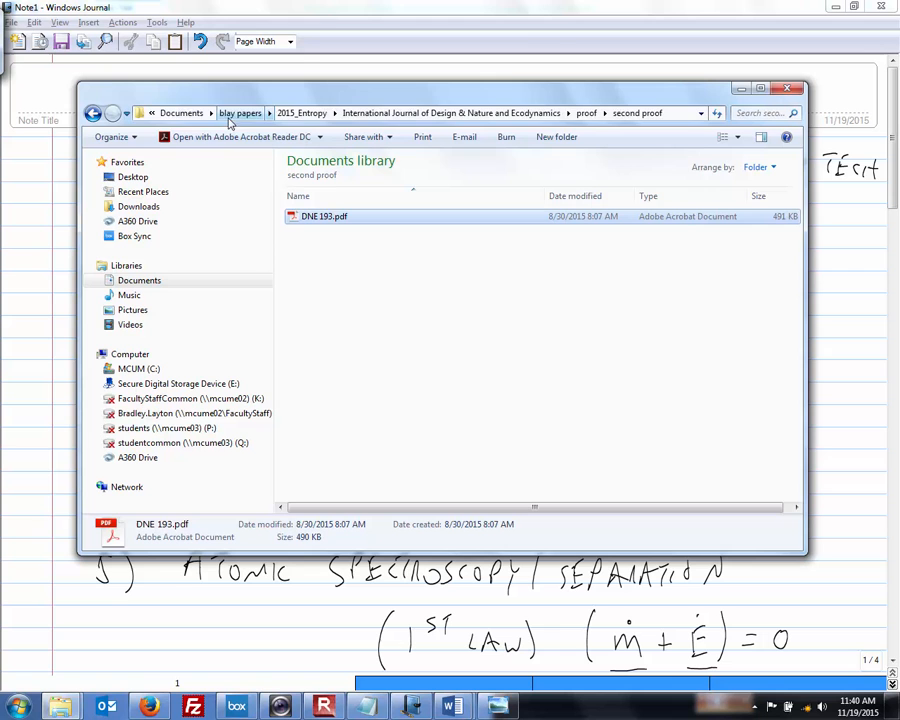
# - Navigate from Documents into blay patents and the gravitational thermal atomic spectroscopy folder
pyautogui.click(180, 112)
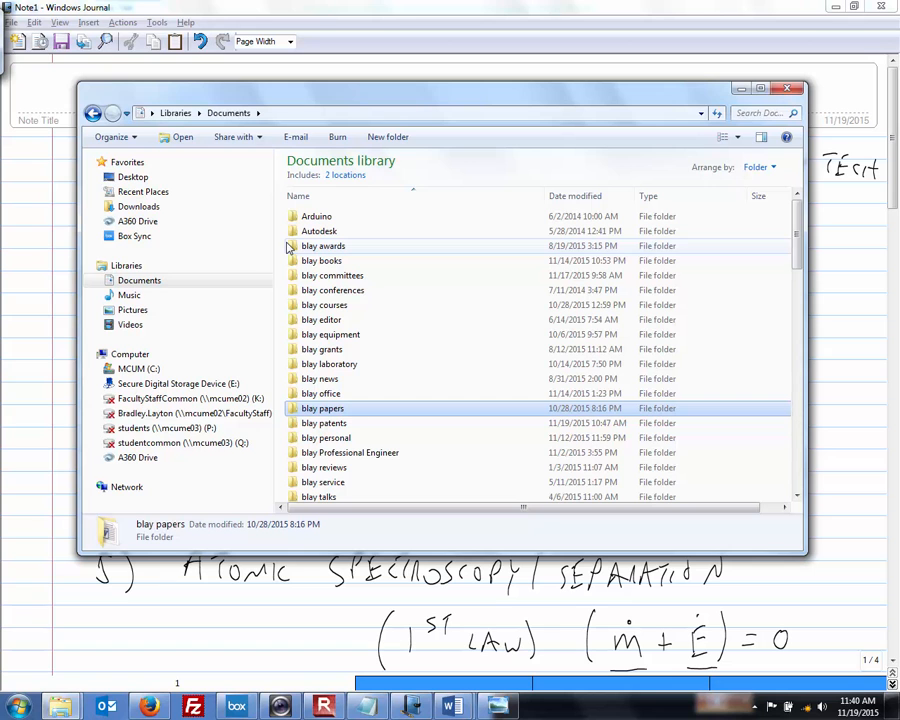
pyautogui.doubleClick(324, 422)
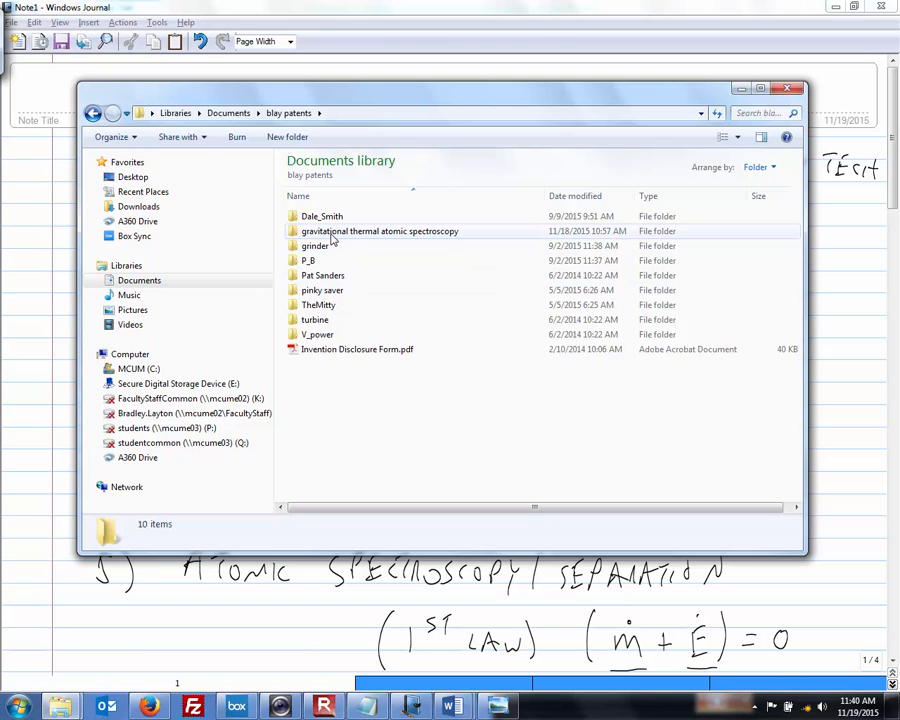
pyautogui.moveTo(390, 238)
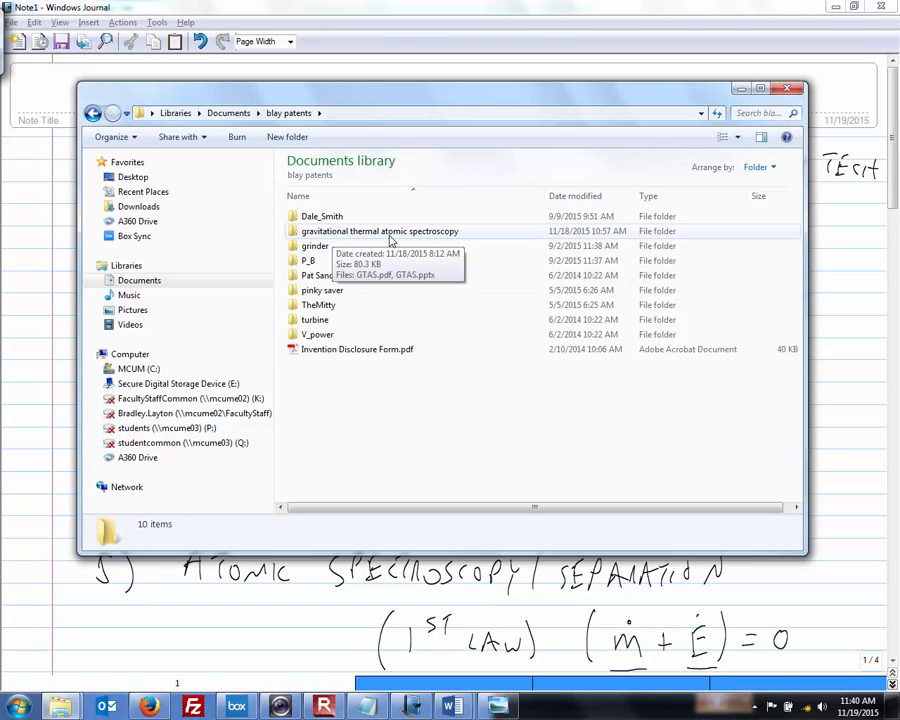
pyautogui.doubleClick(380, 232)
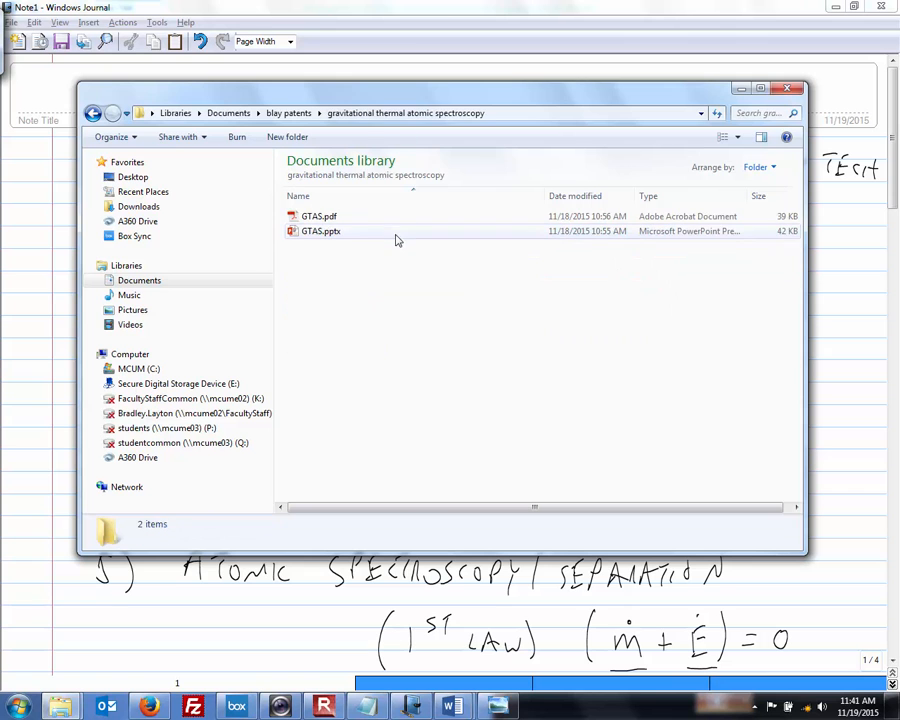
# - Open GTAS.pdf in Acrobat Reader DC to show the atomic distillation concept diagram
pyautogui.doubleClick(318, 216)
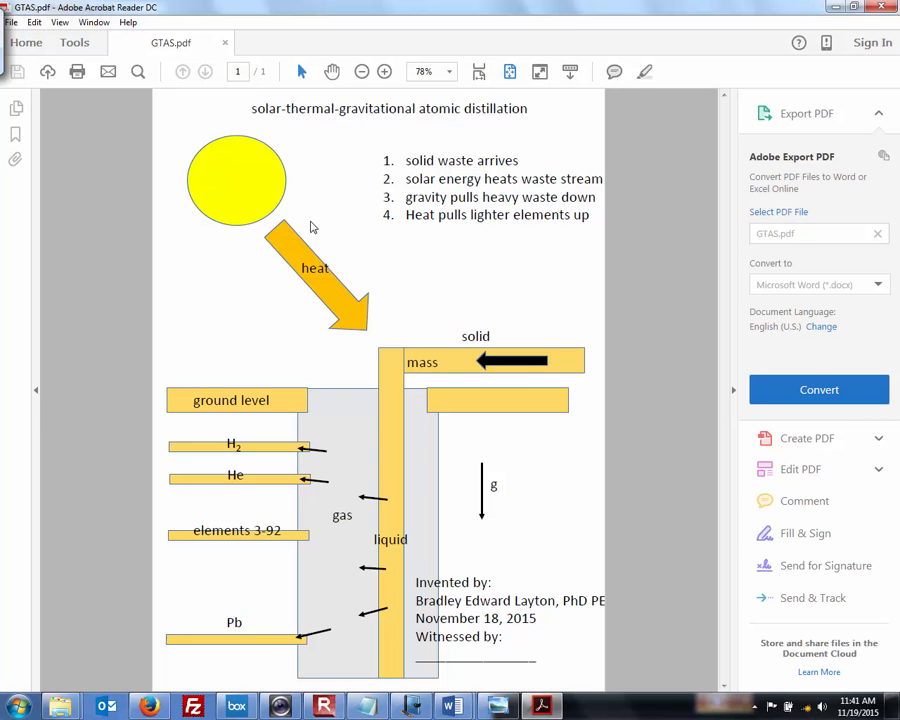
pyautogui.moveTo(418, 310)
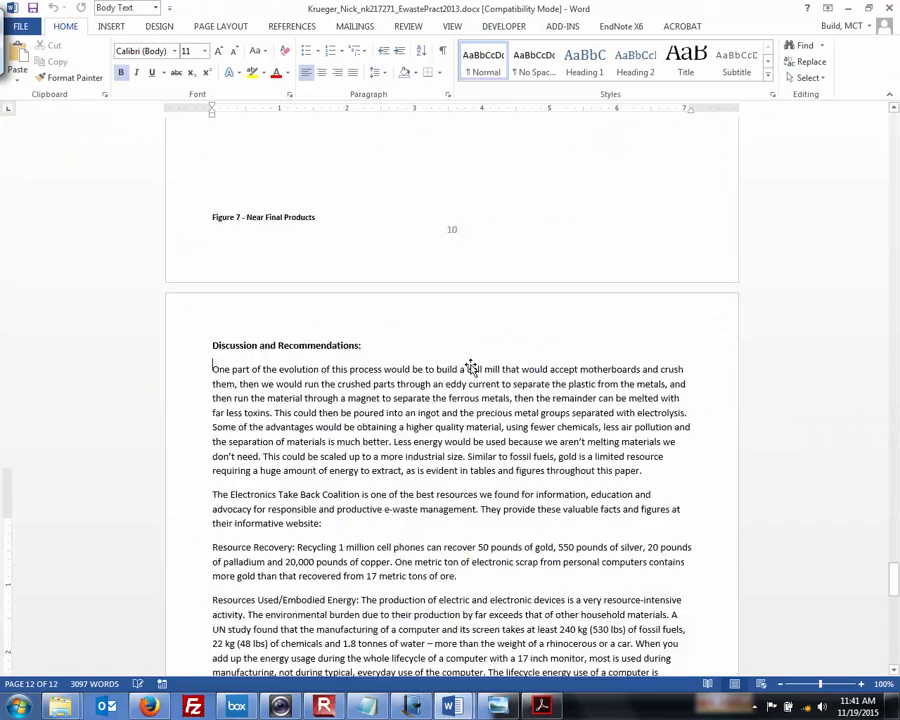
# - Scroll the Word report up to Figure 1, Mass of Discarded Cell Phones, on page 2
pyautogui.scroll(3)
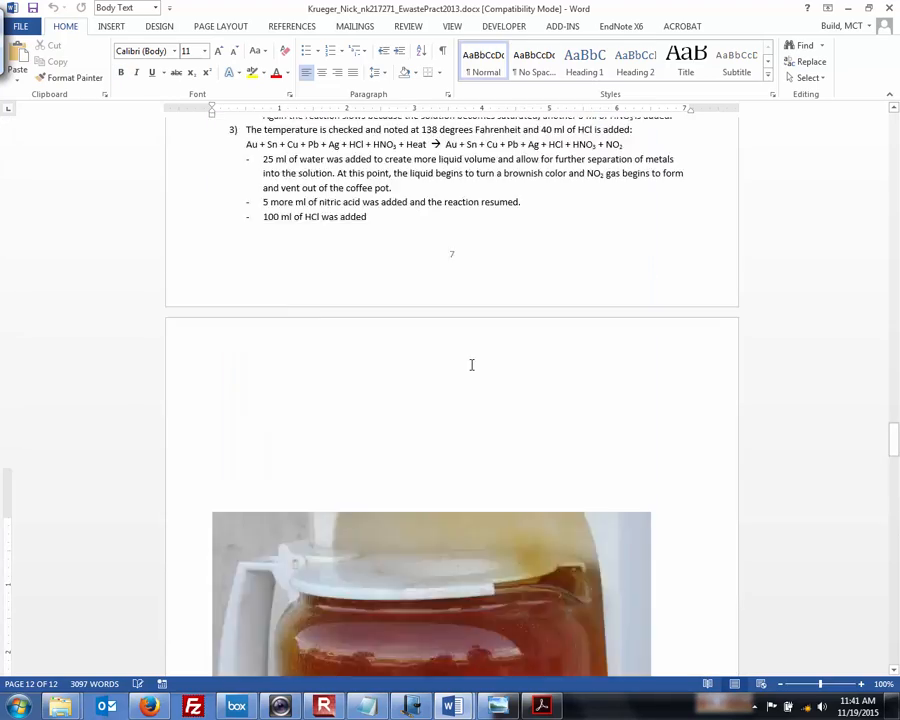
pyautogui.scroll(3)
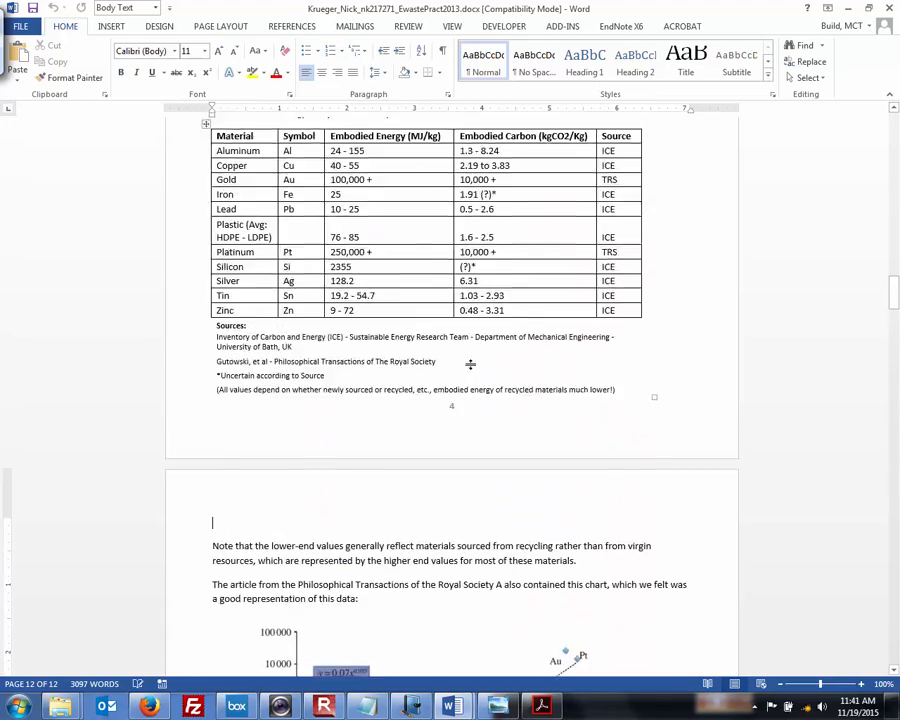
pyautogui.scroll(3)
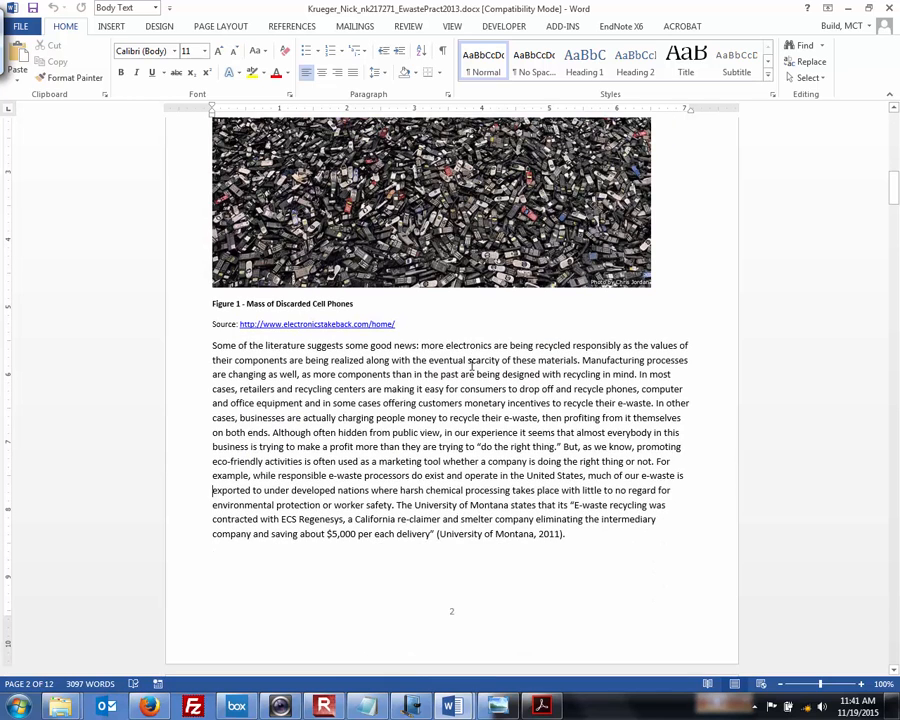
# - Switch via the taskbar to the GTAS diagram, ending on the solar reflector rig photo in Photo Viewer
pyautogui.click(542, 706)
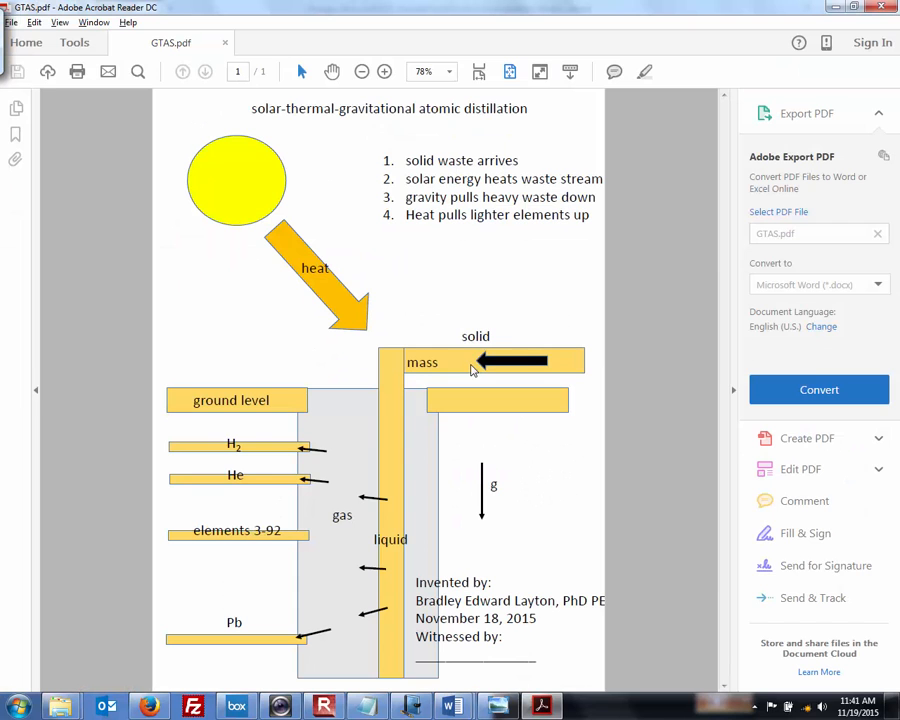
pyautogui.moveTo(530, 364)
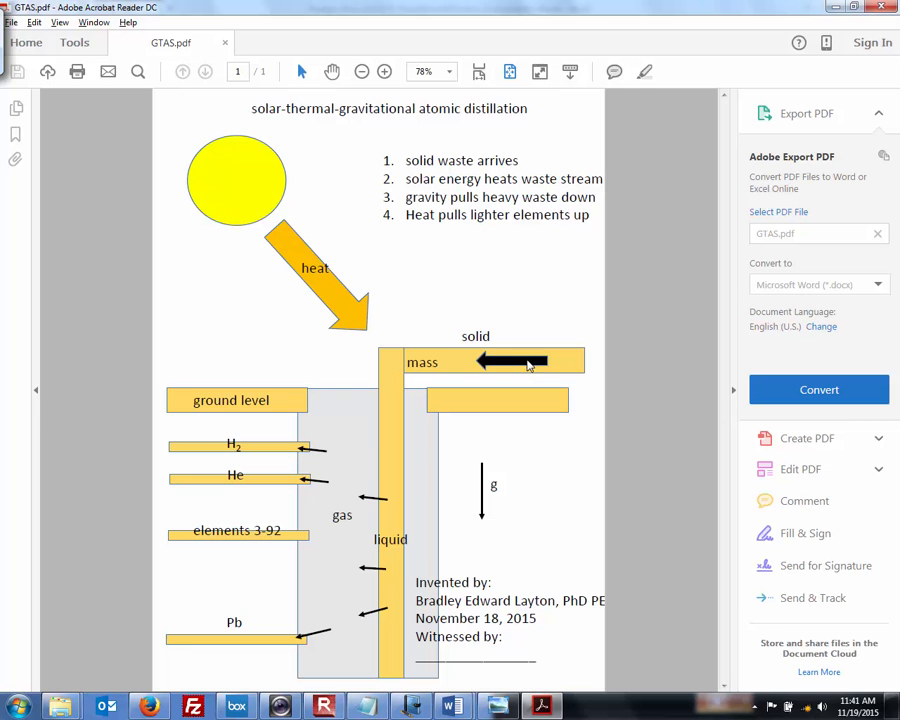
pyautogui.moveTo(508, 368)
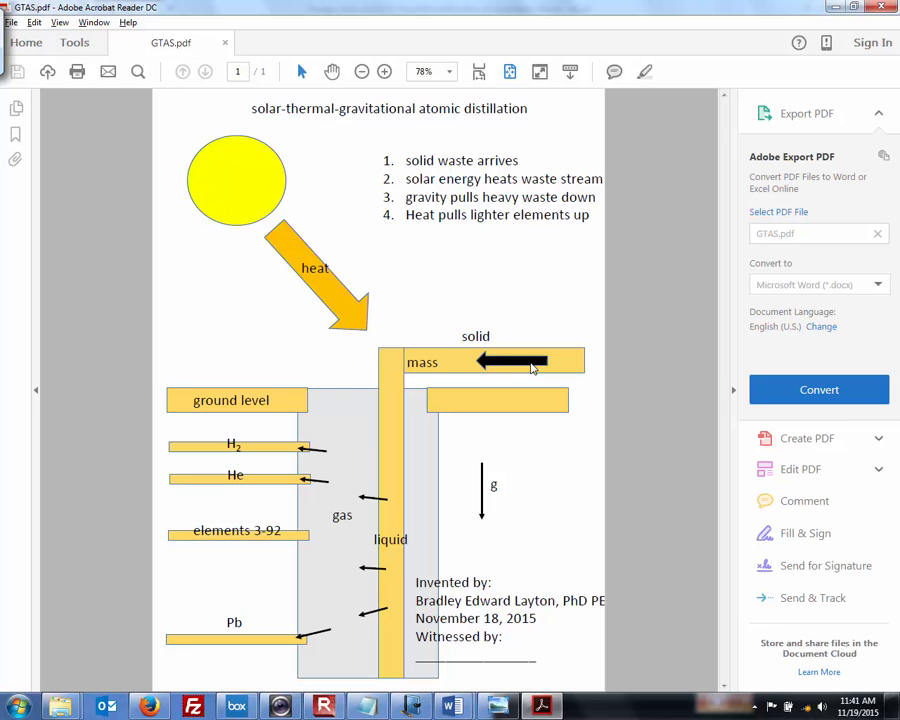
pyautogui.moveTo(386, 336)
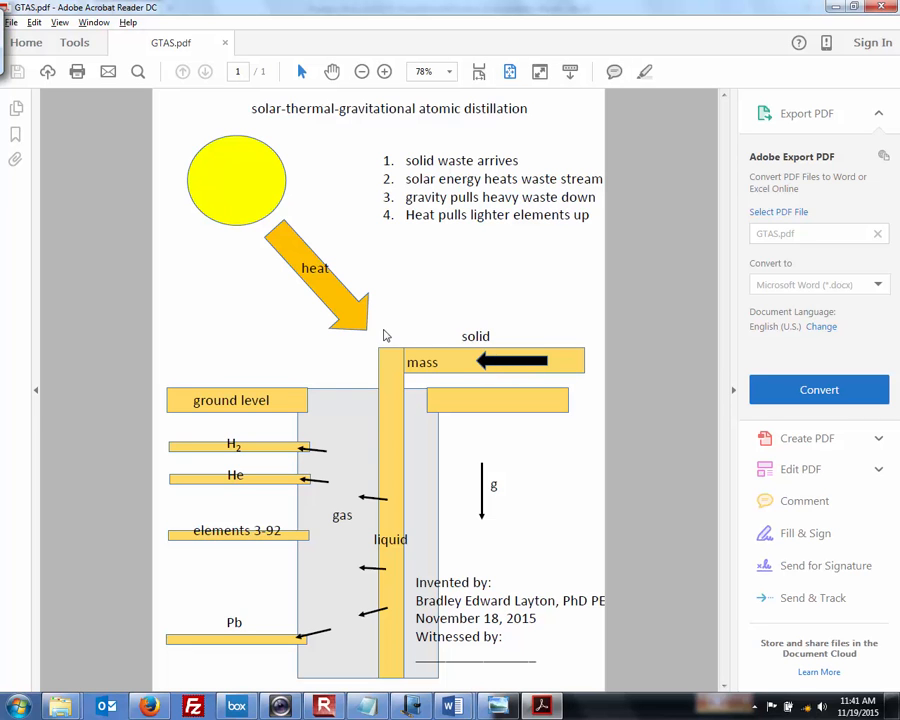
pyautogui.moveTo(356, 330)
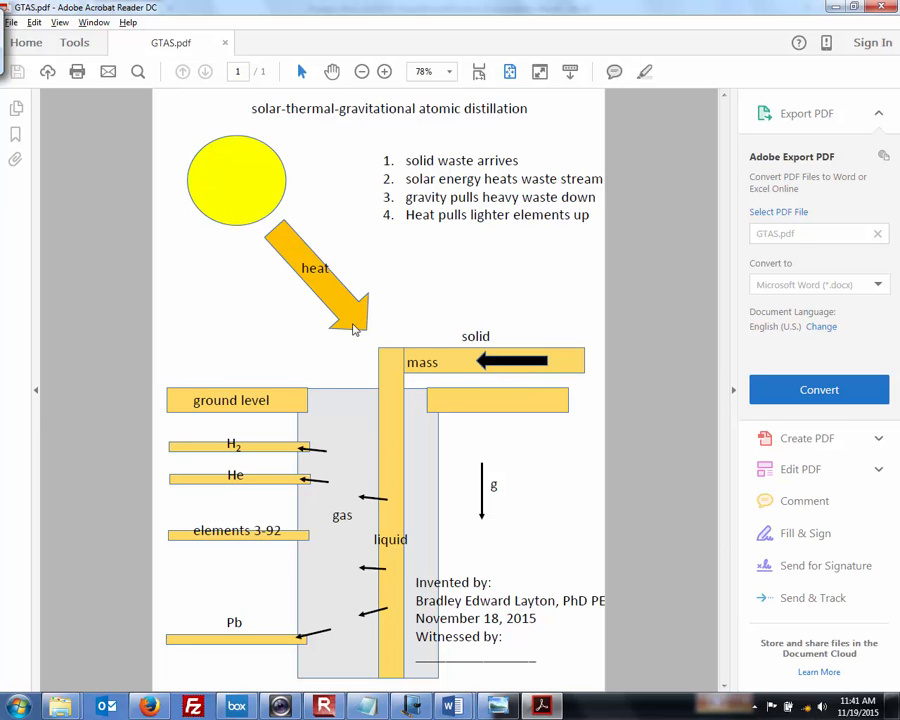
pyautogui.moveTo(388, 348)
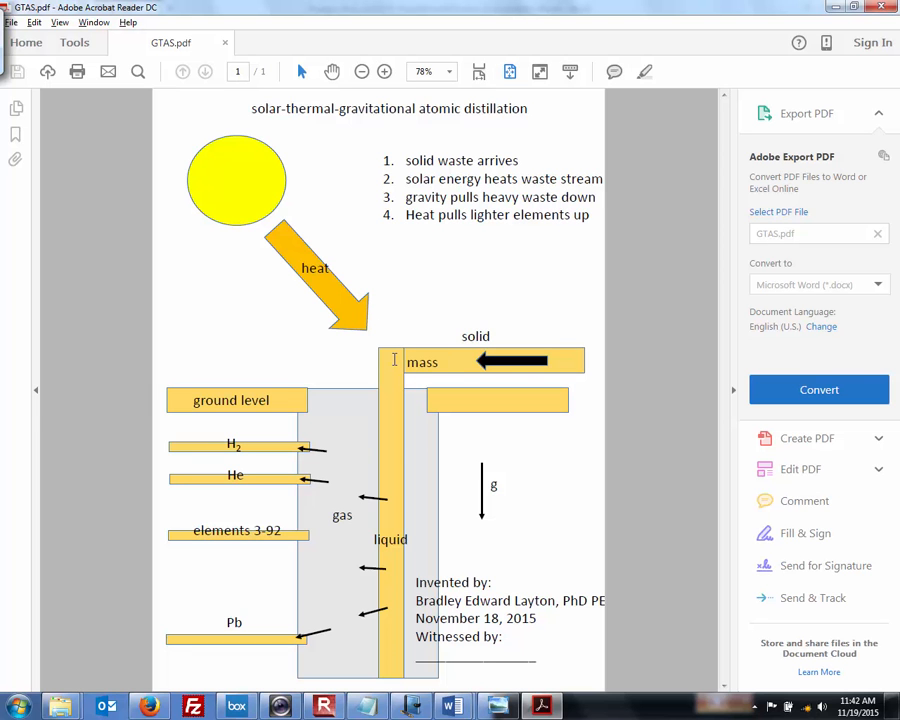
pyautogui.click(496, 706)
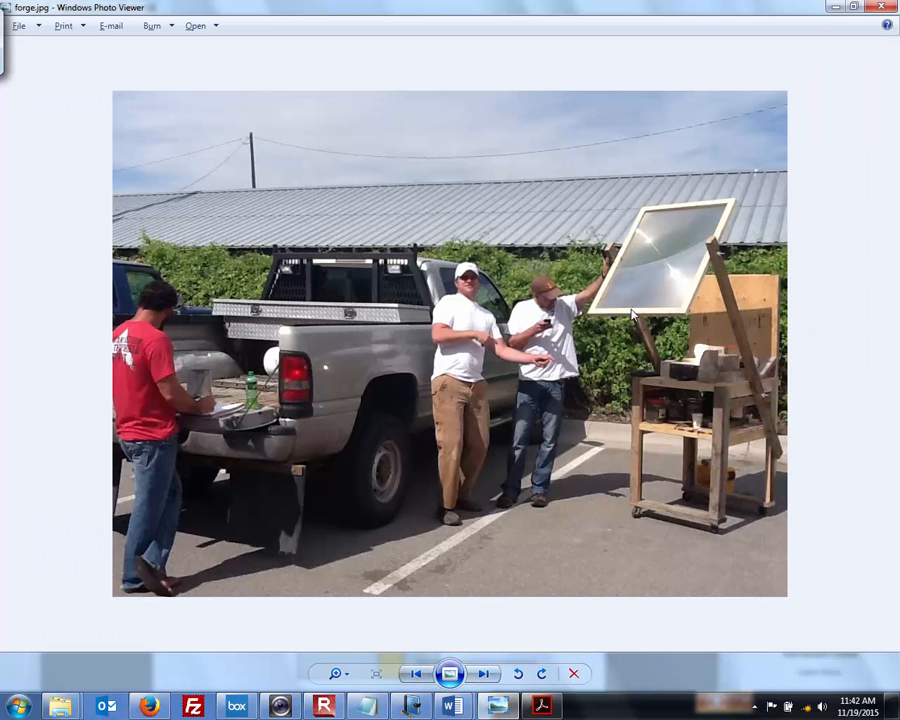
pyautogui.moveTo(660, 288)
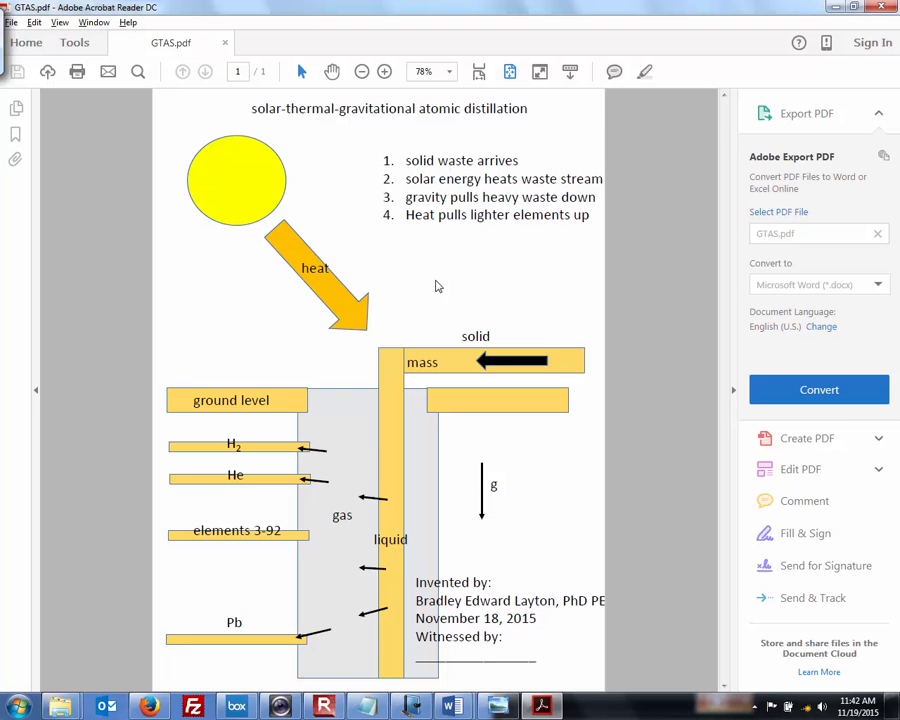
pyautogui.moveTo(376, 294)
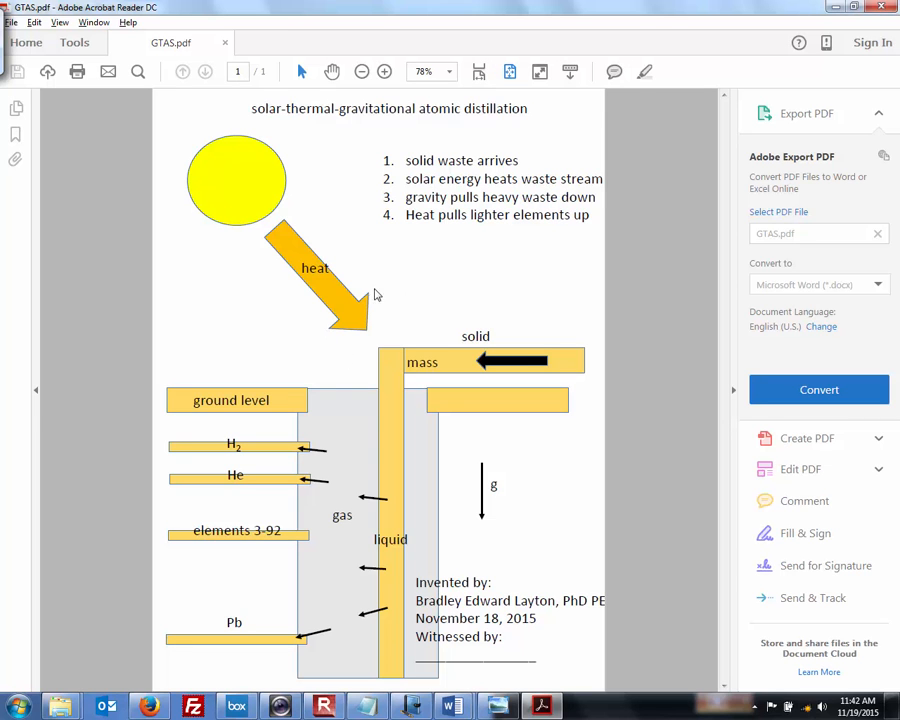
pyautogui.moveTo(420, 352)
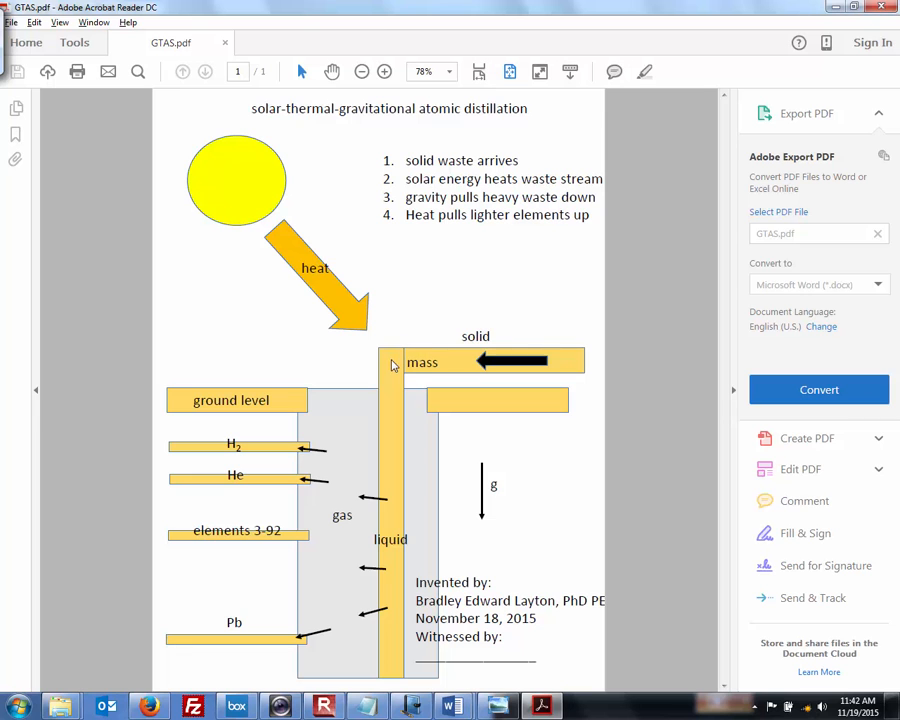
pyautogui.moveTo(388, 428)
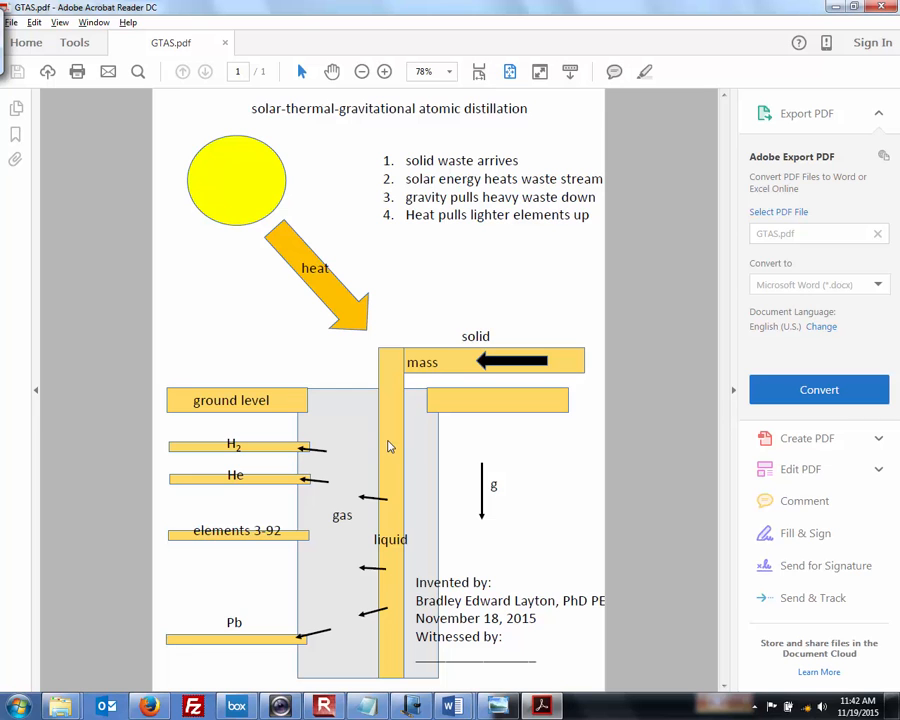
pyautogui.moveTo(394, 492)
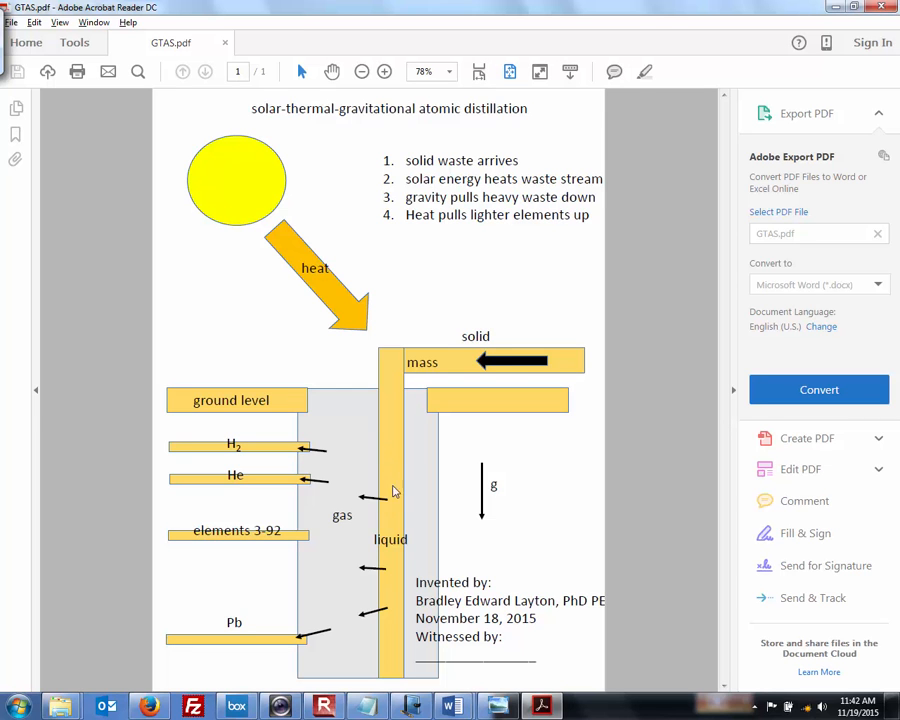
pyautogui.moveTo(396, 504)
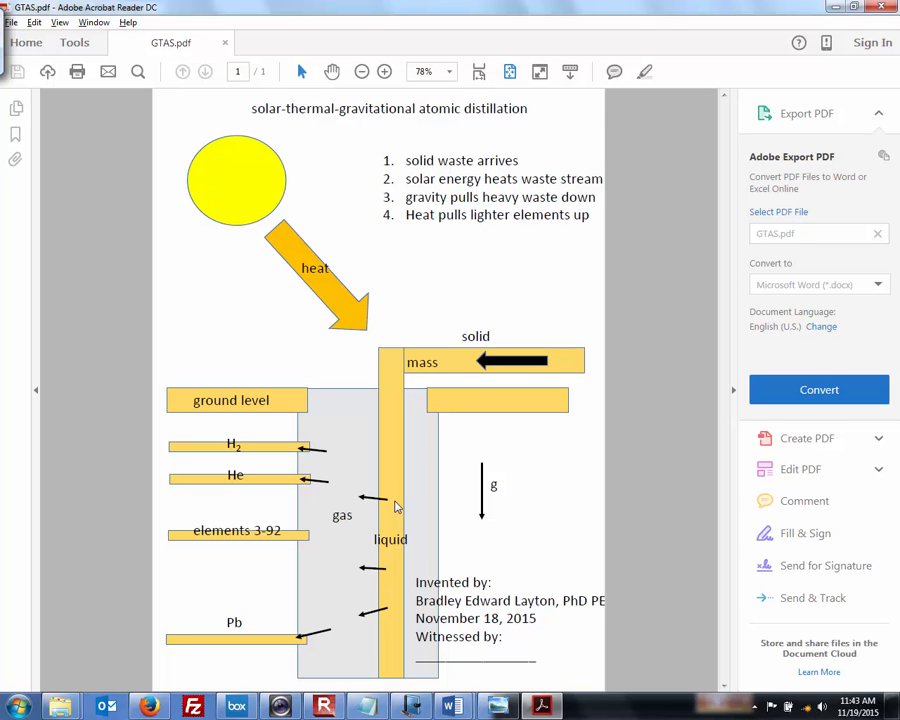
pyautogui.moveTo(322, 488)
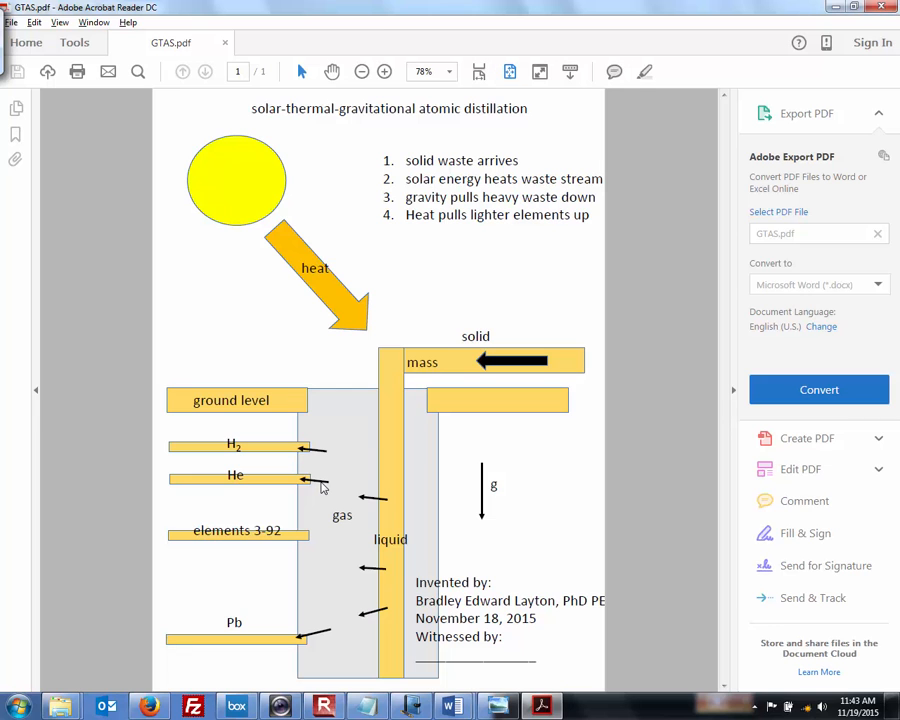
pyautogui.moveTo(378, 436)
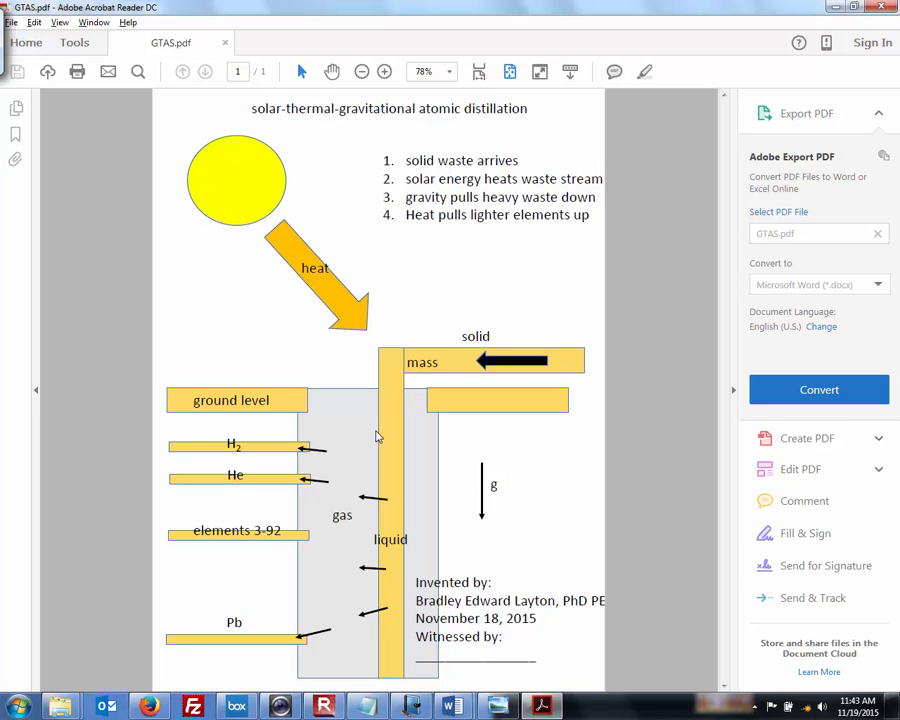
pyautogui.moveTo(294, 512)
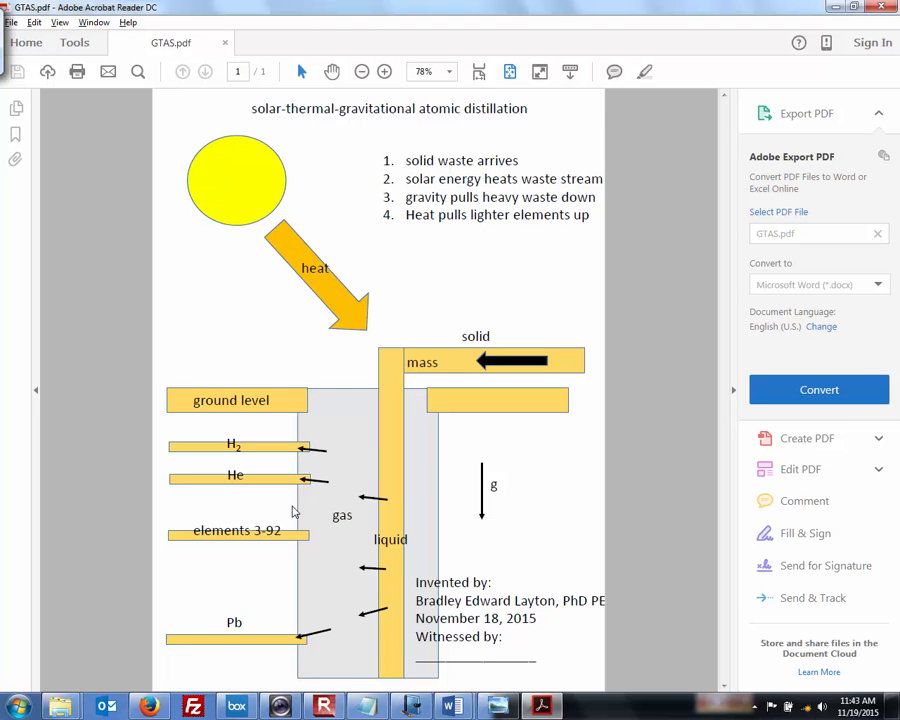
pyautogui.moveTo(300, 652)
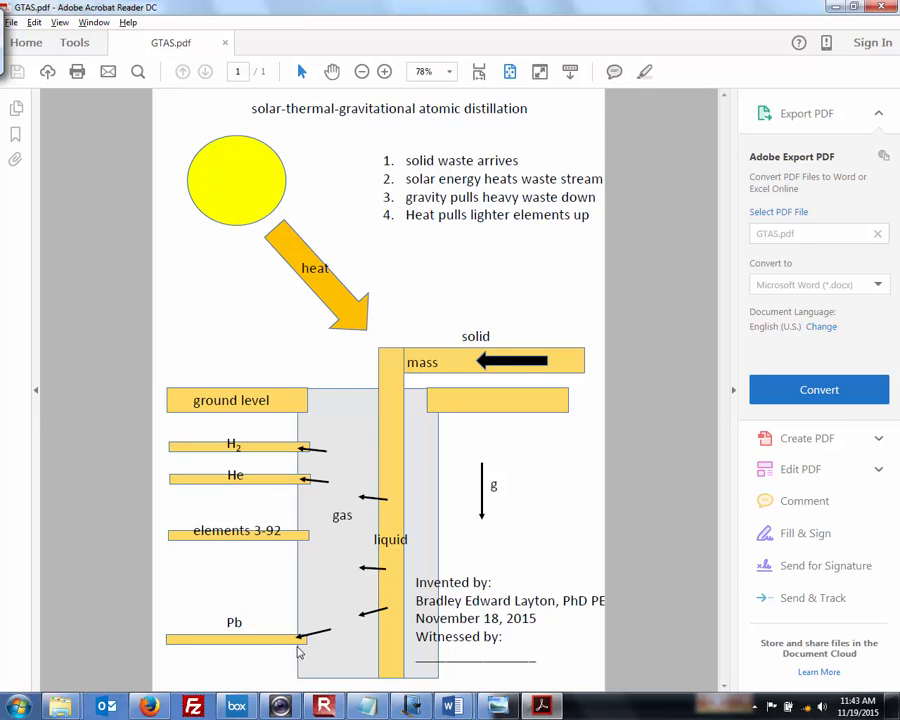
pyautogui.moveTo(308, 648)
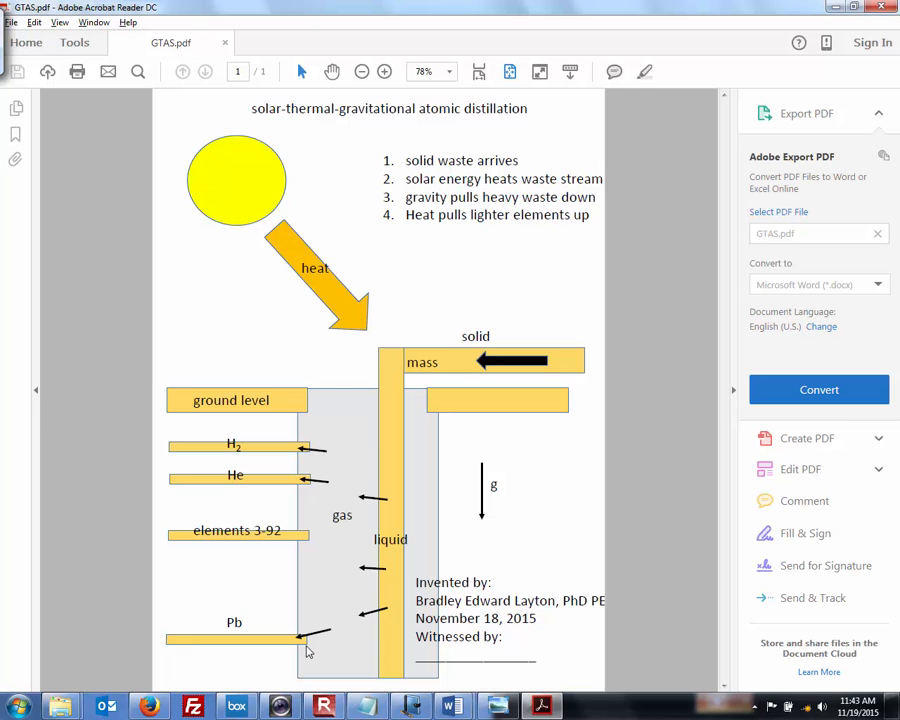
pyautogui.moveTo(408, 524)
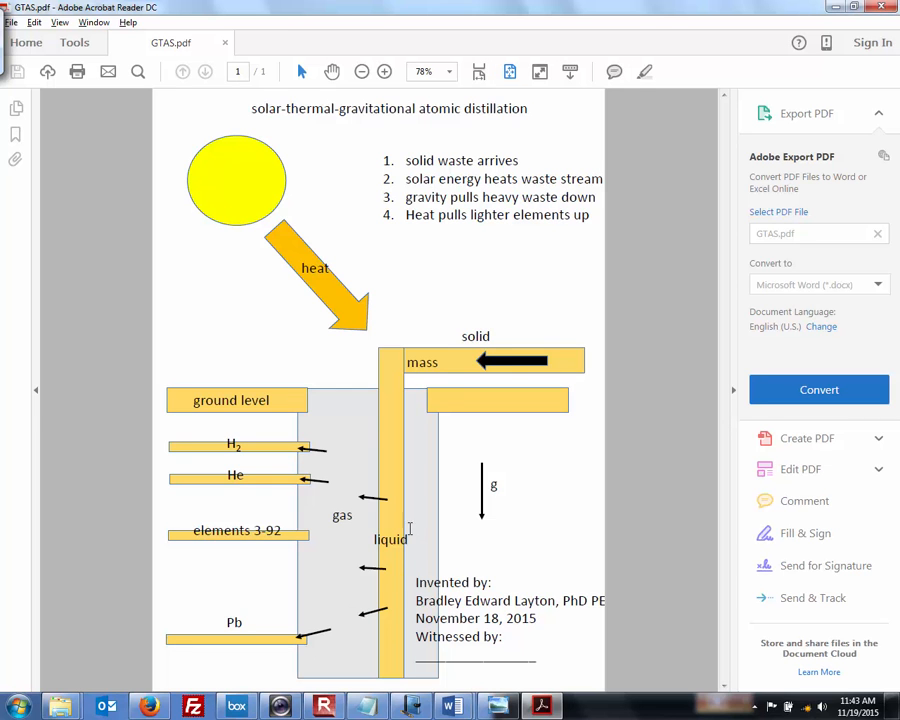
pyautogui.moveTo(392, 362)
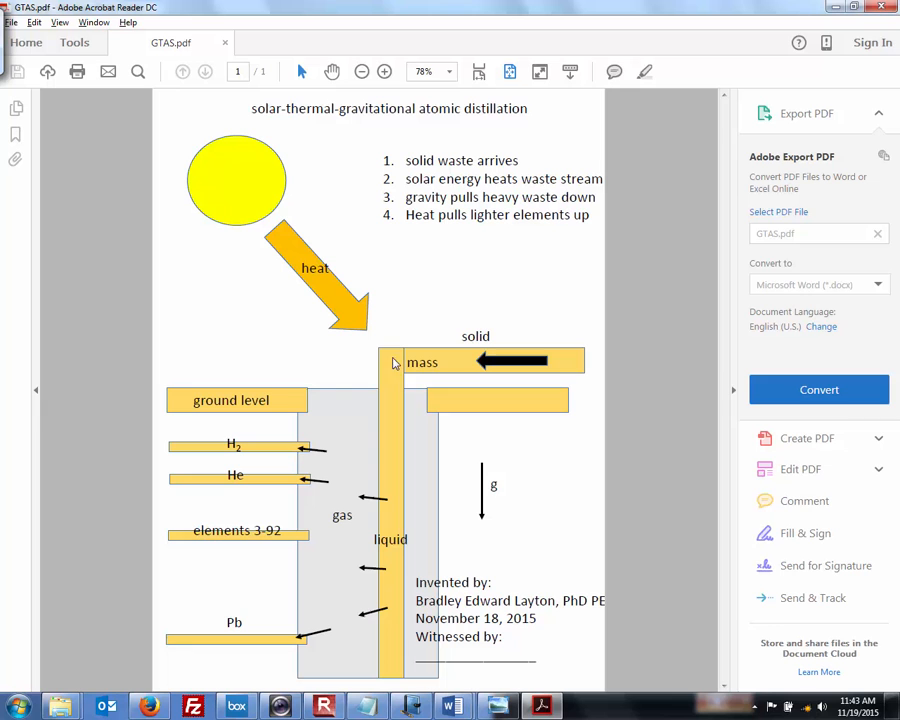
pyautogui.moveTo(320, 486)
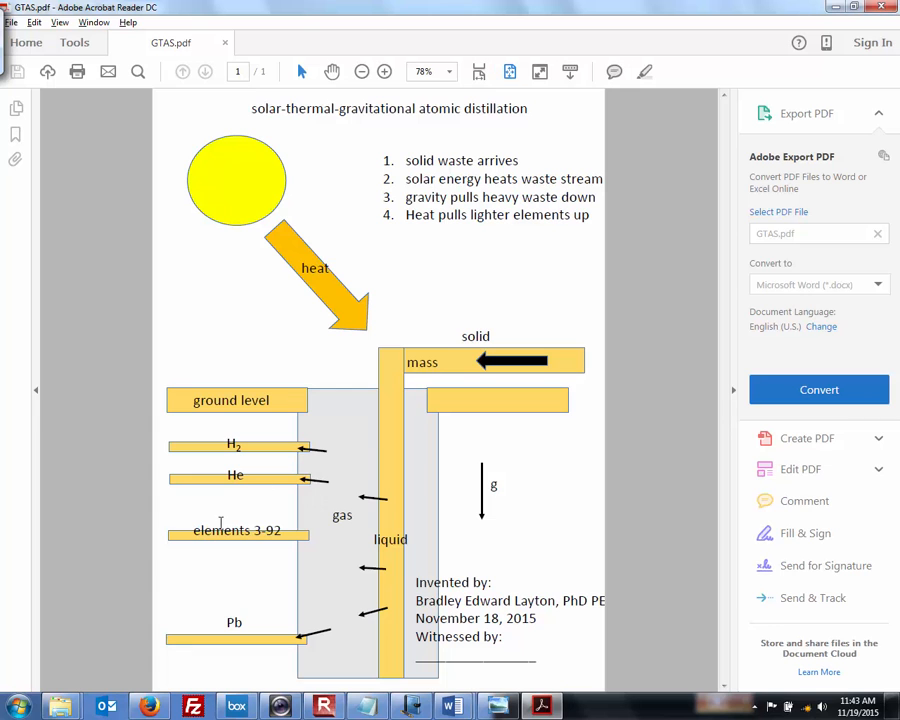
pyautogui.moveTo(276, 576)
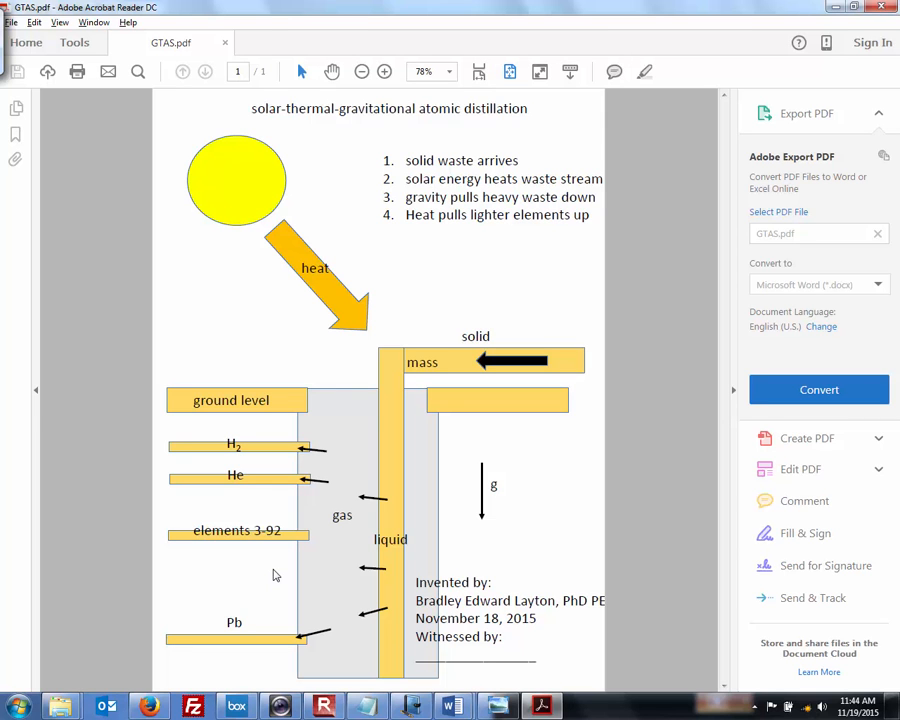
pyautogui.moveTo(378, 302)
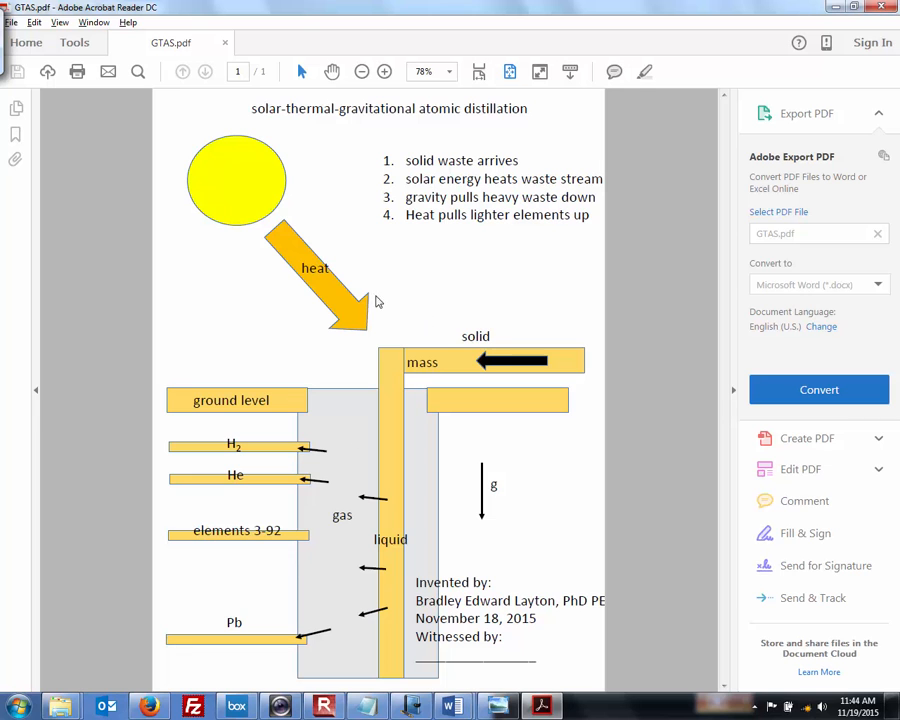
pyautogui.moveTo(356, 360)
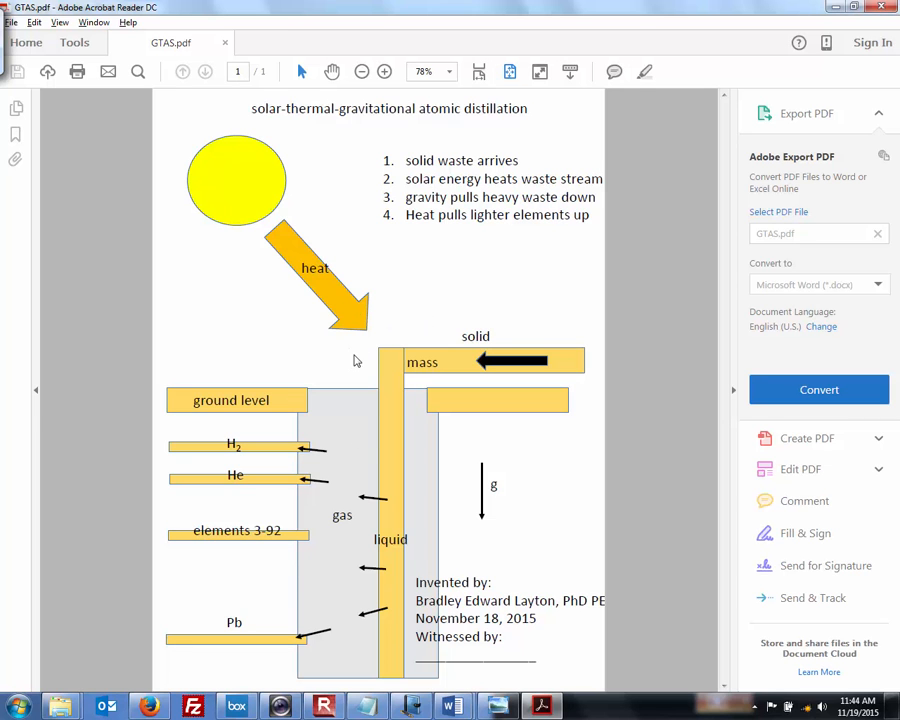
pyautogui.moveTo(312, 444)
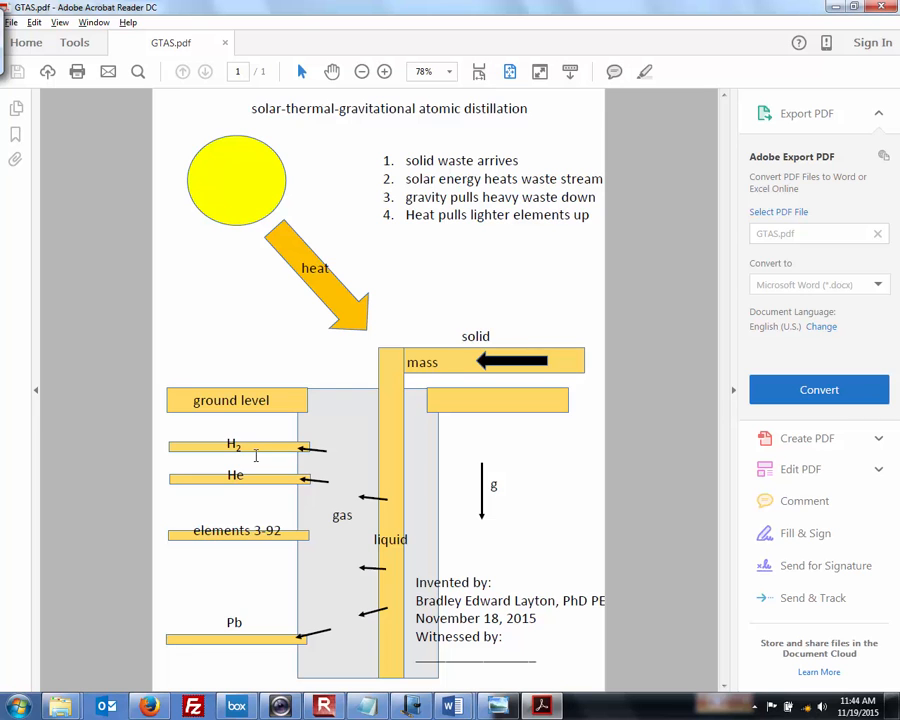
pyautogui.moveTo(228, 492)
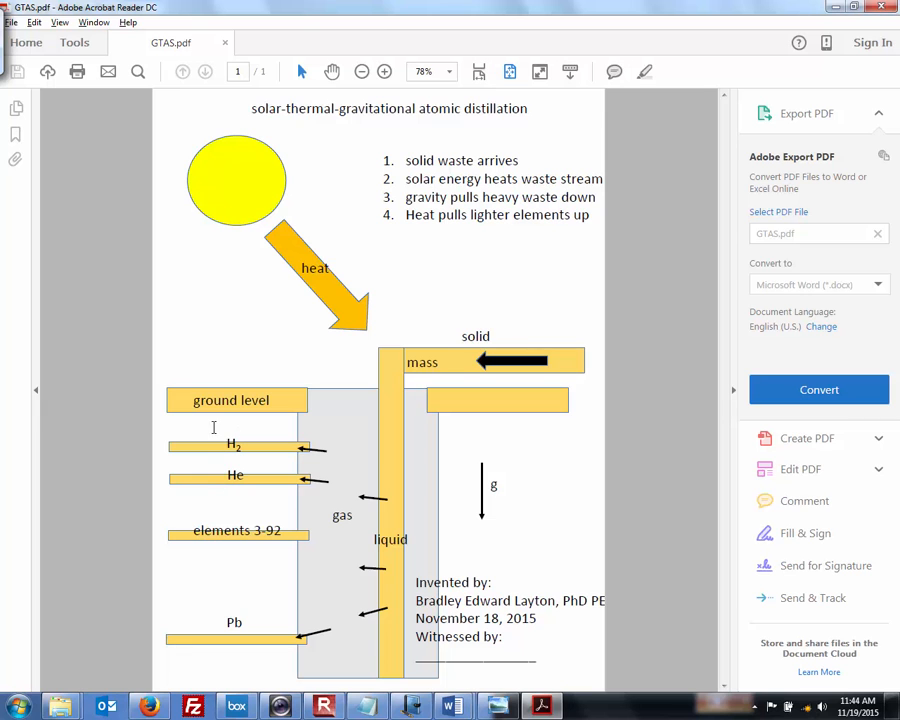
pyautogui.moveTo(210, 492)
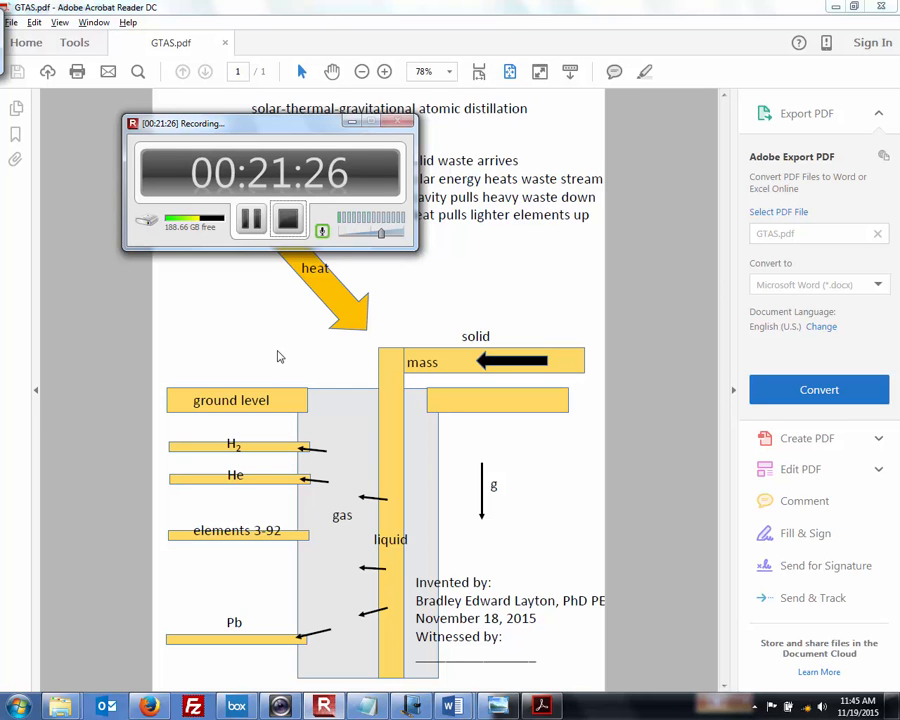
pyautogui.moveTo(256, 248)
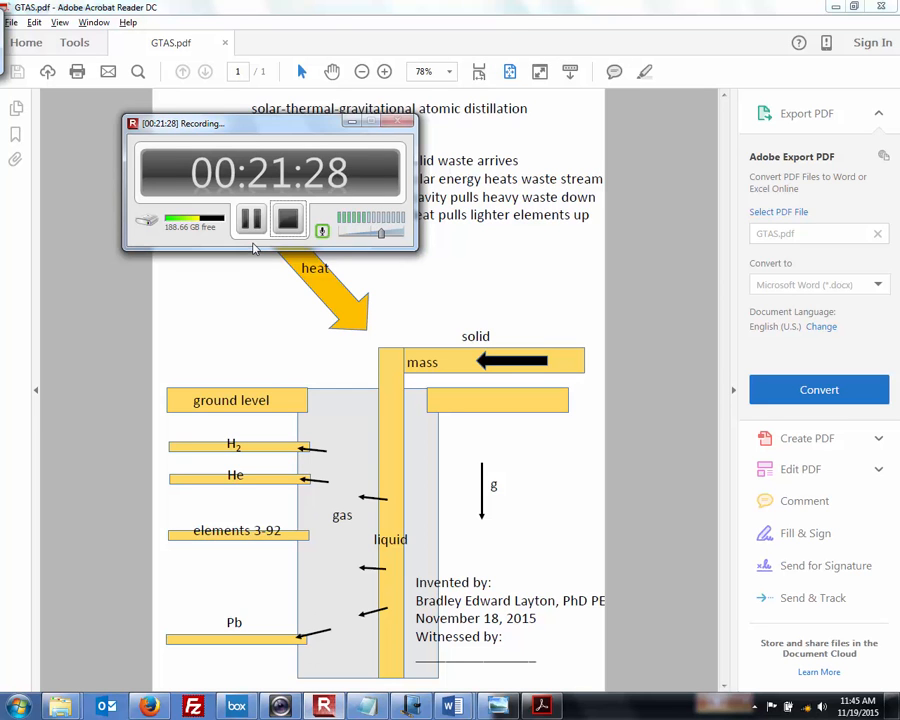
pyautogui.moveTo(288, 252)
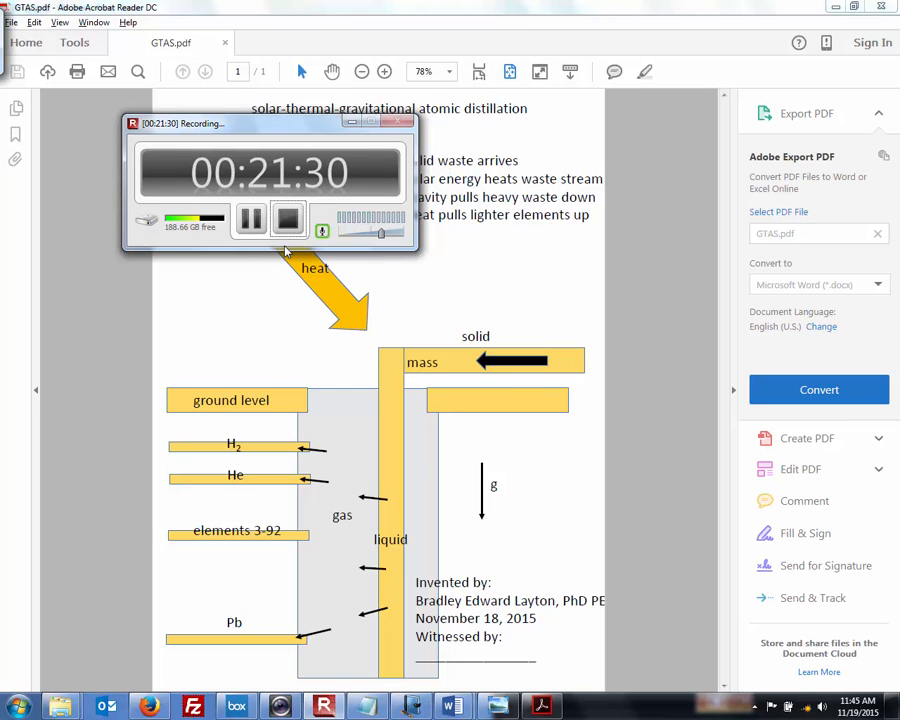